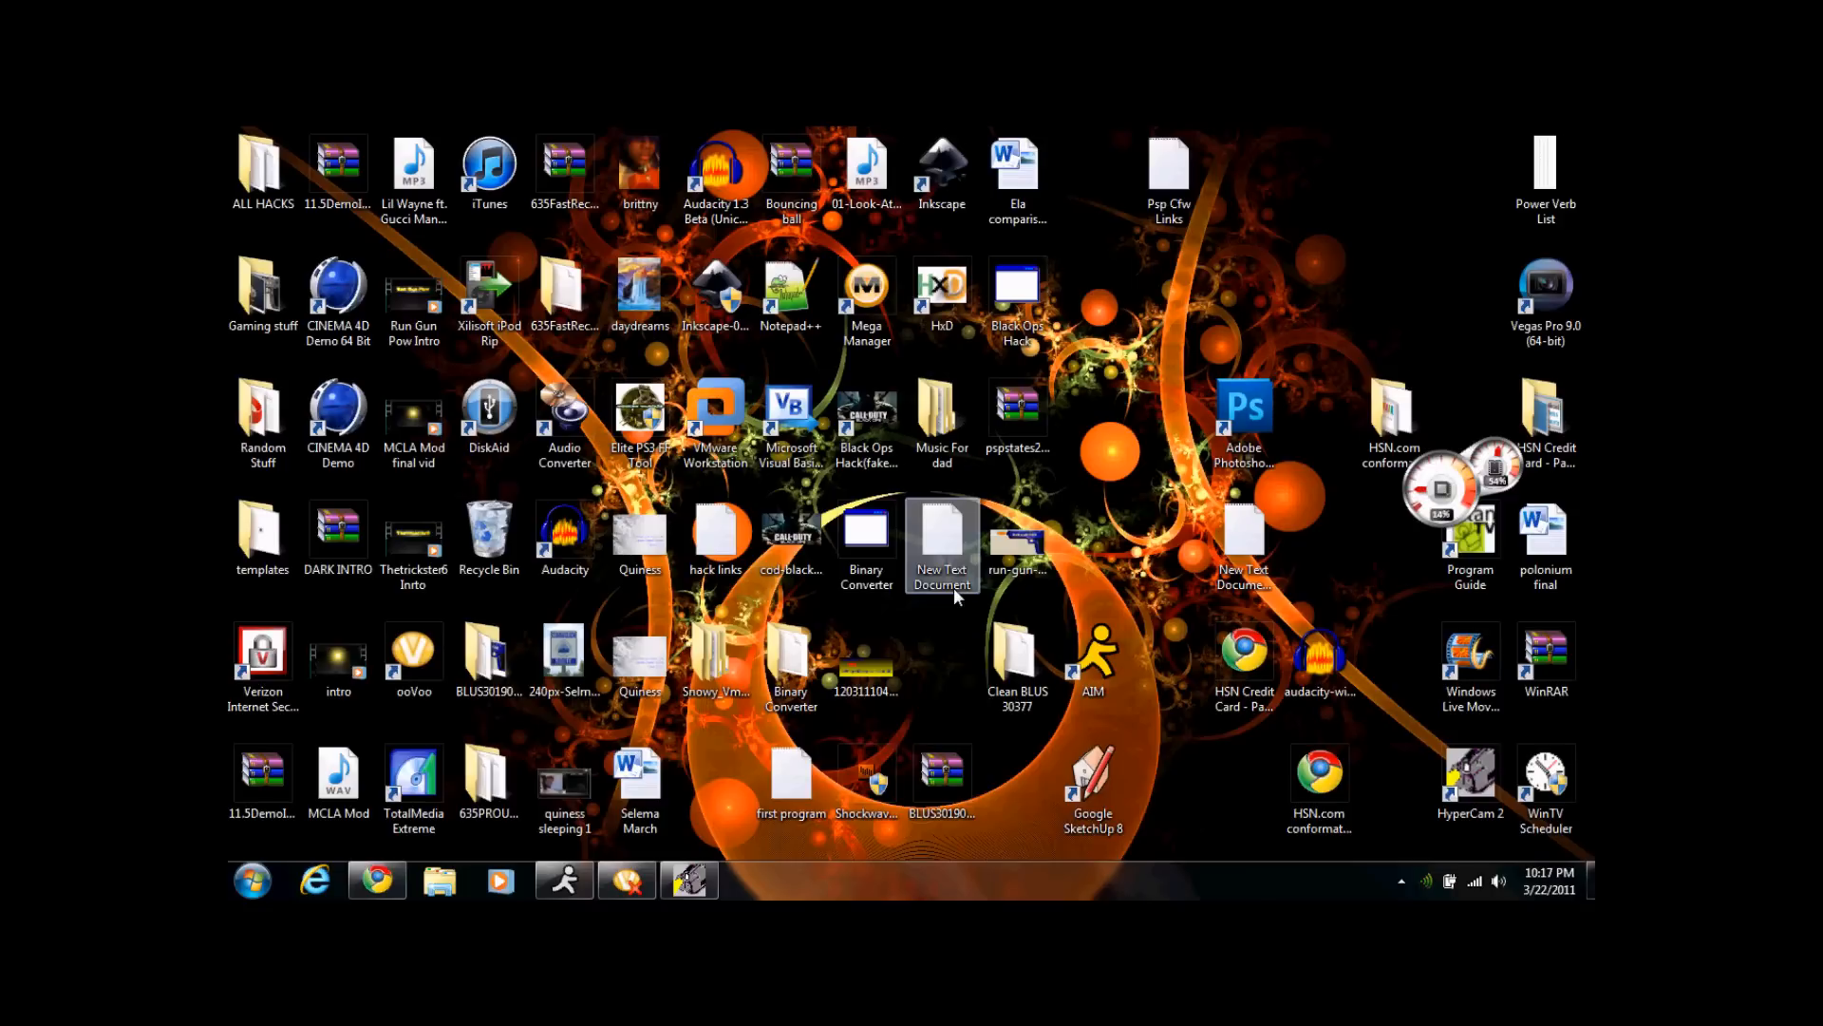
mouse_move(377, 879)
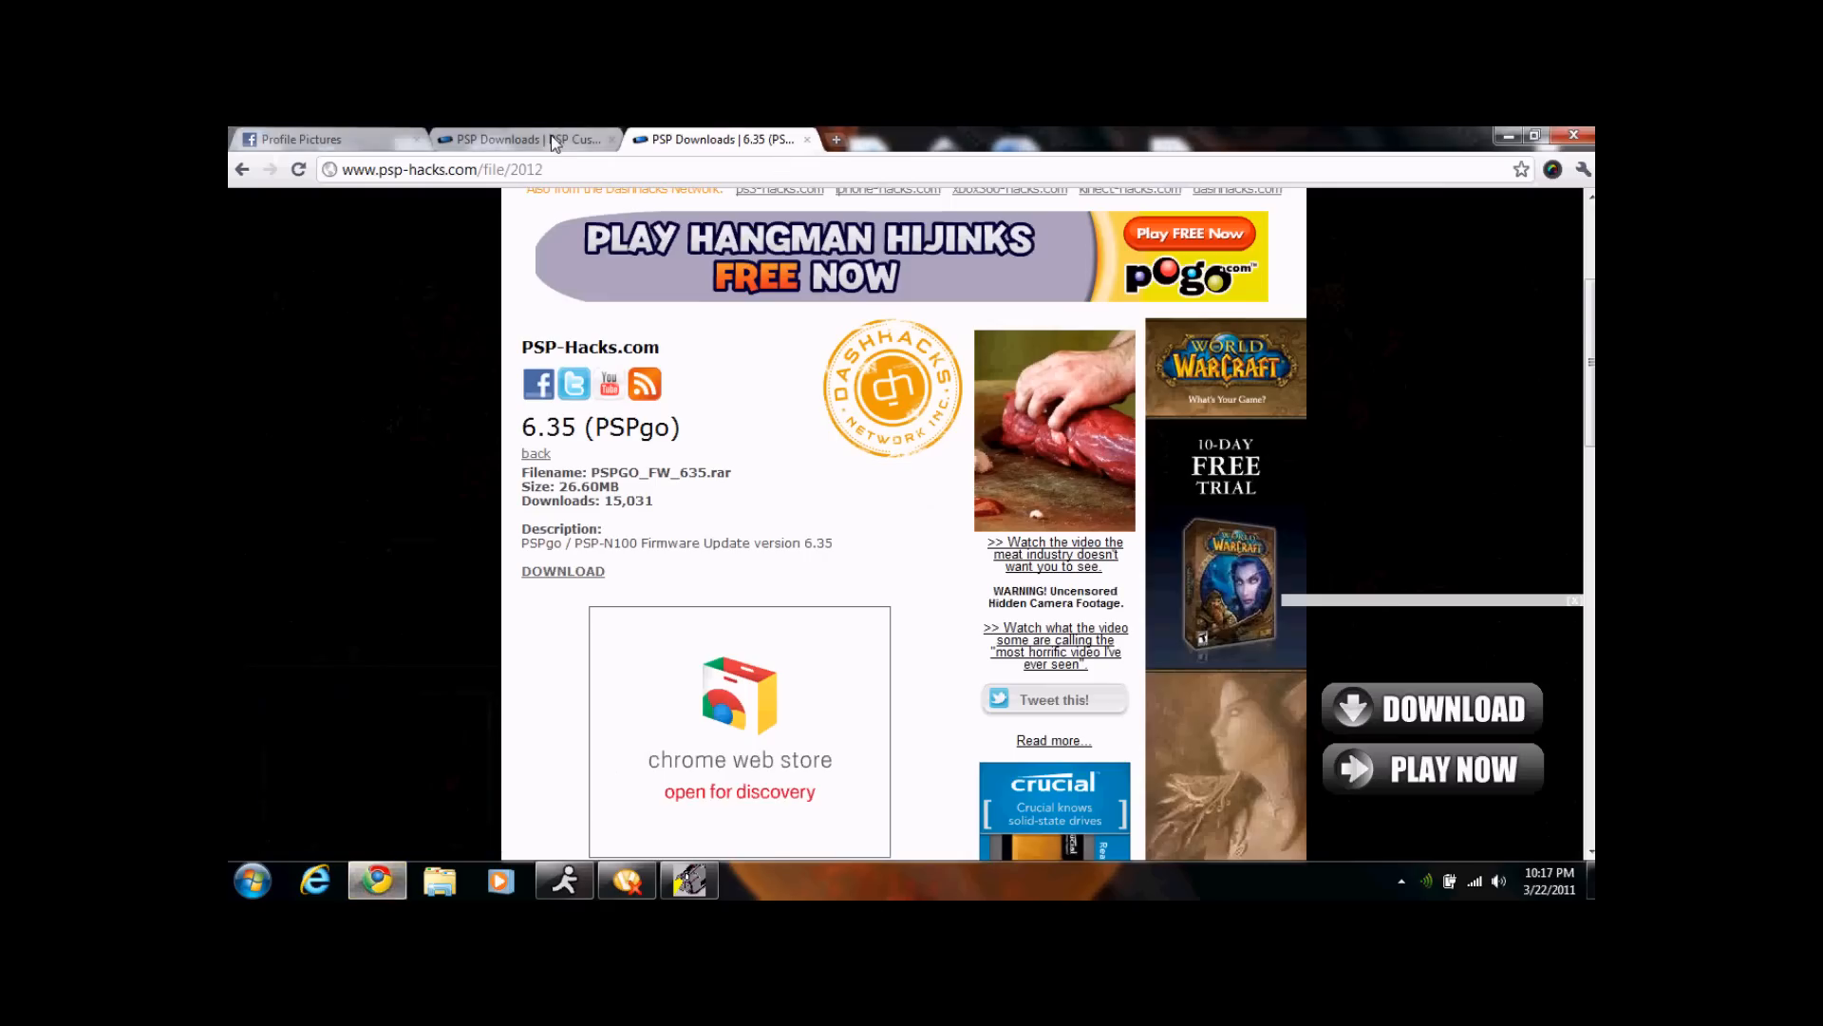
mouse_move(525, 138)
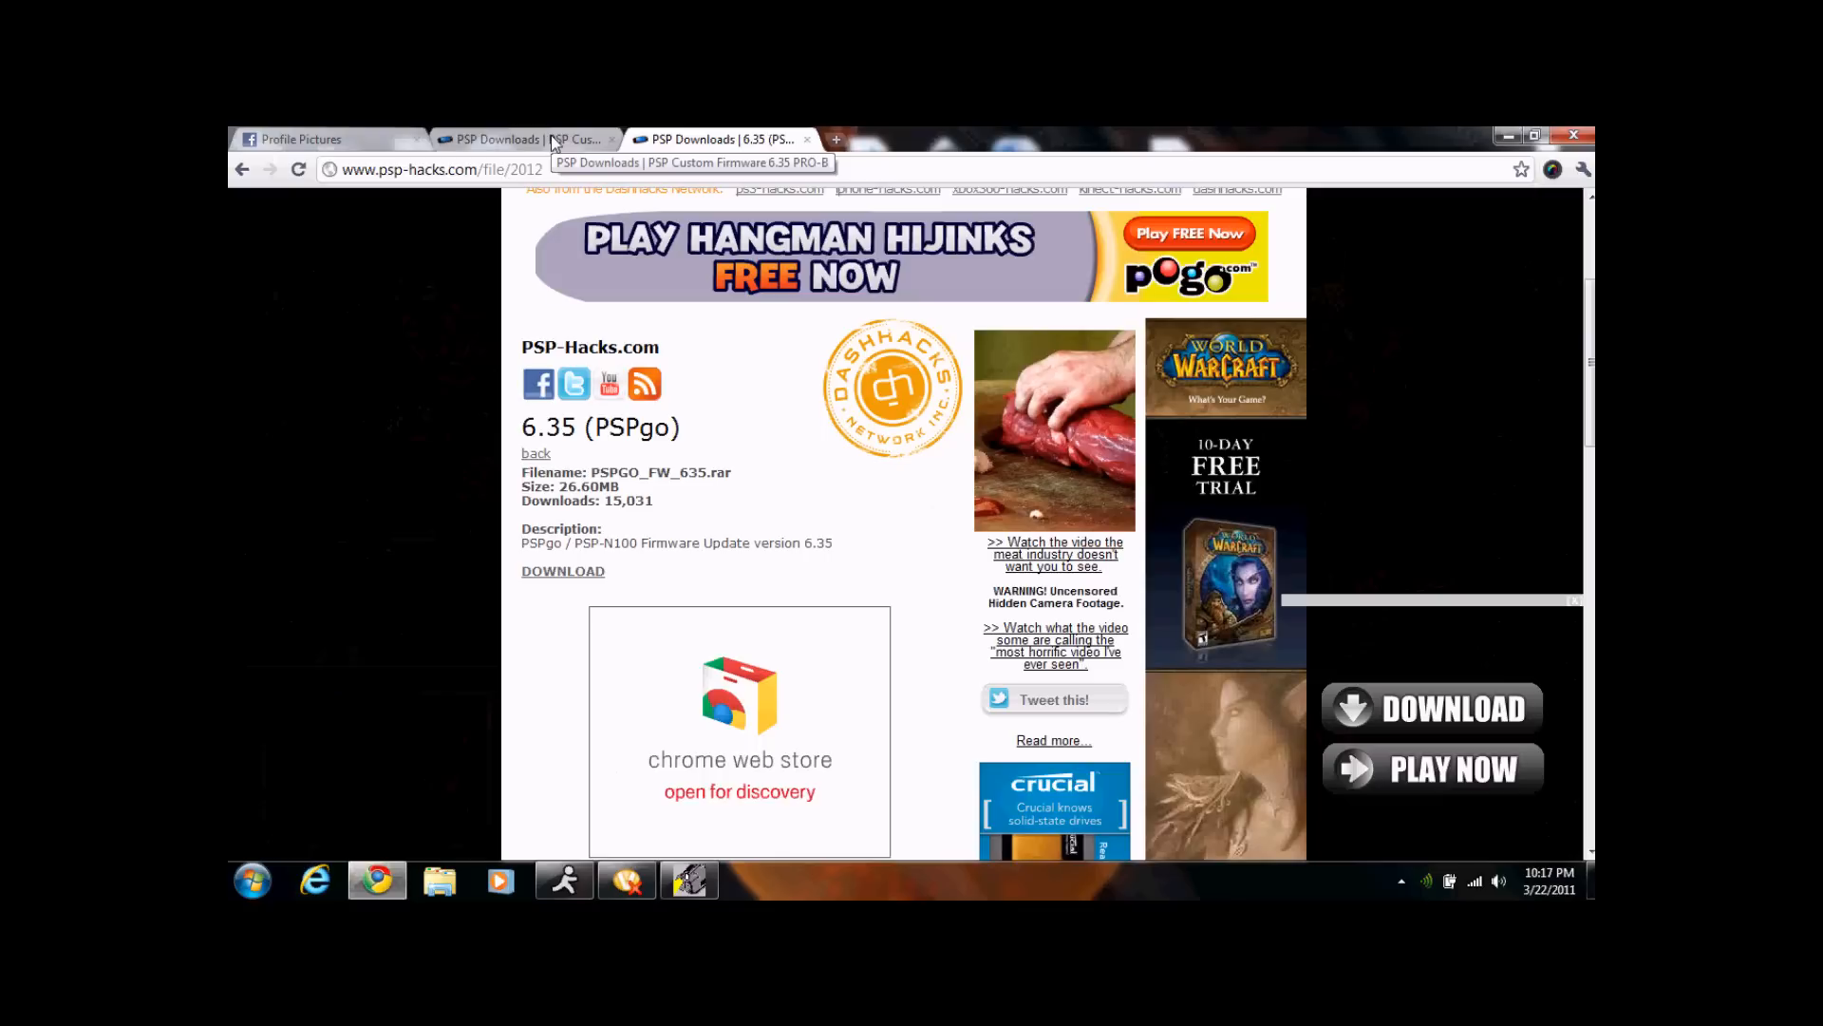
mouse_move(739, 136)
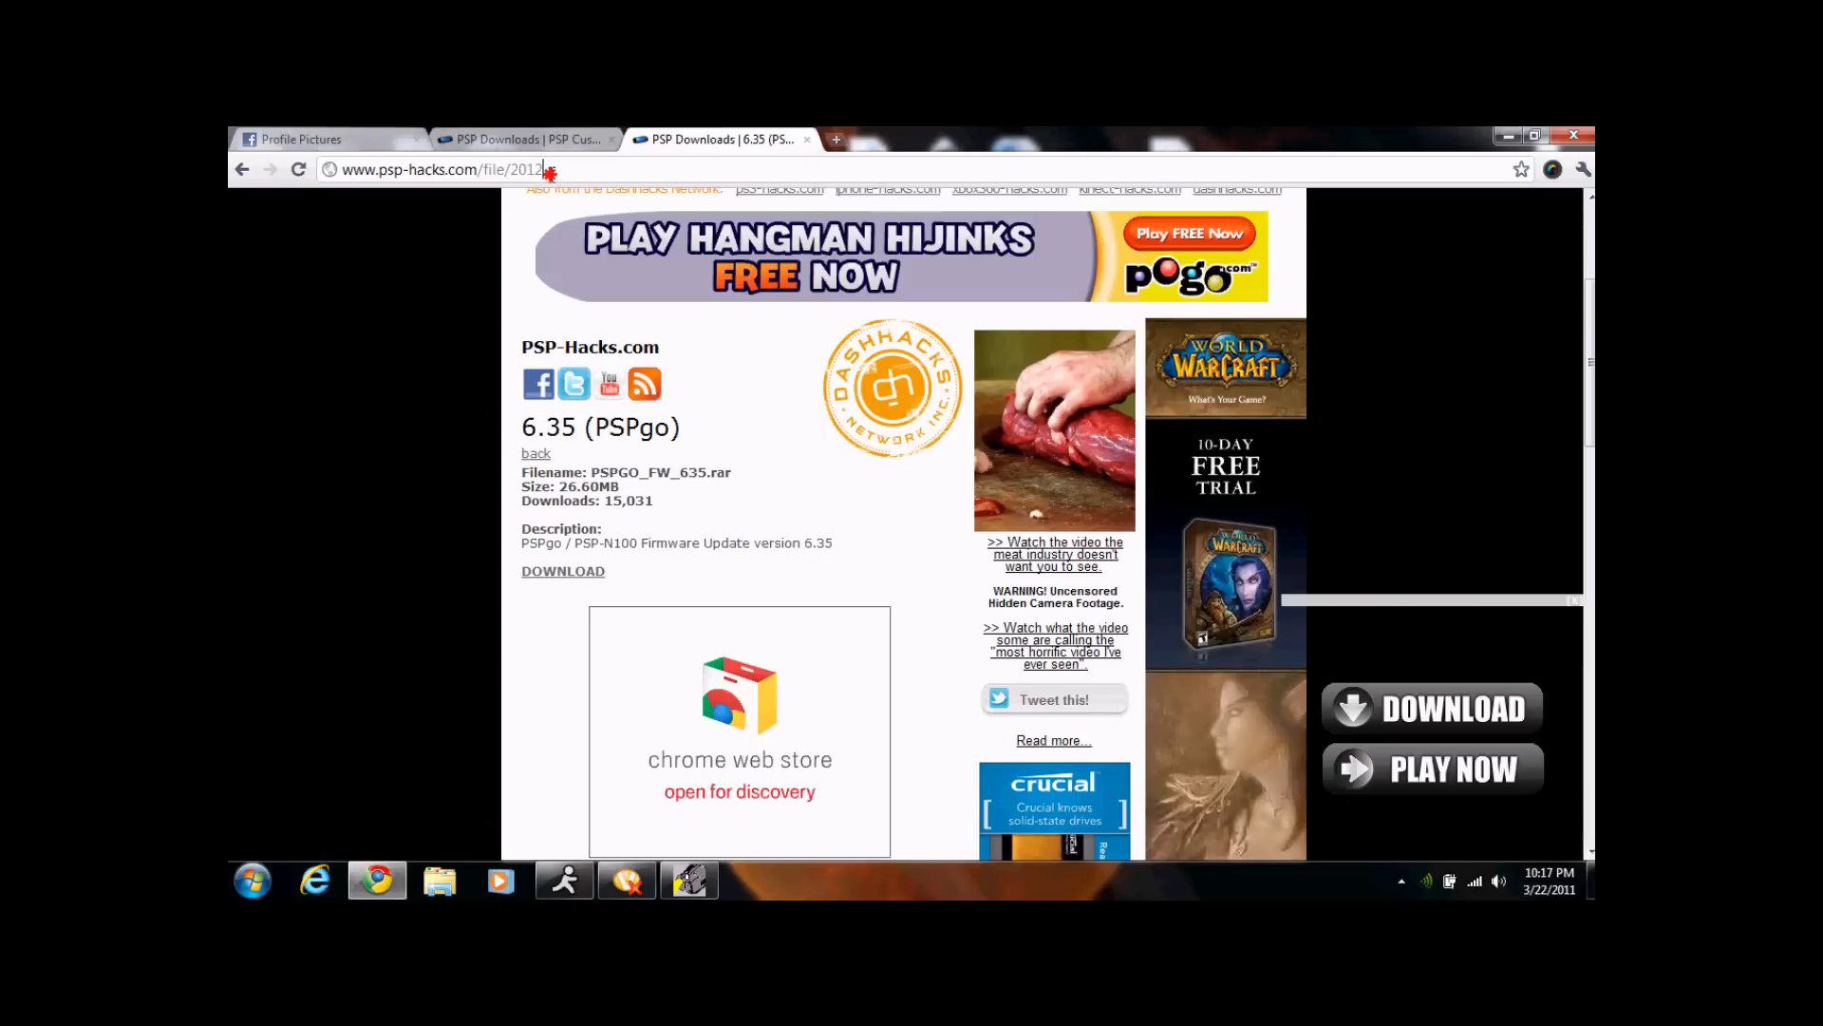
mouse_move(549, 283)
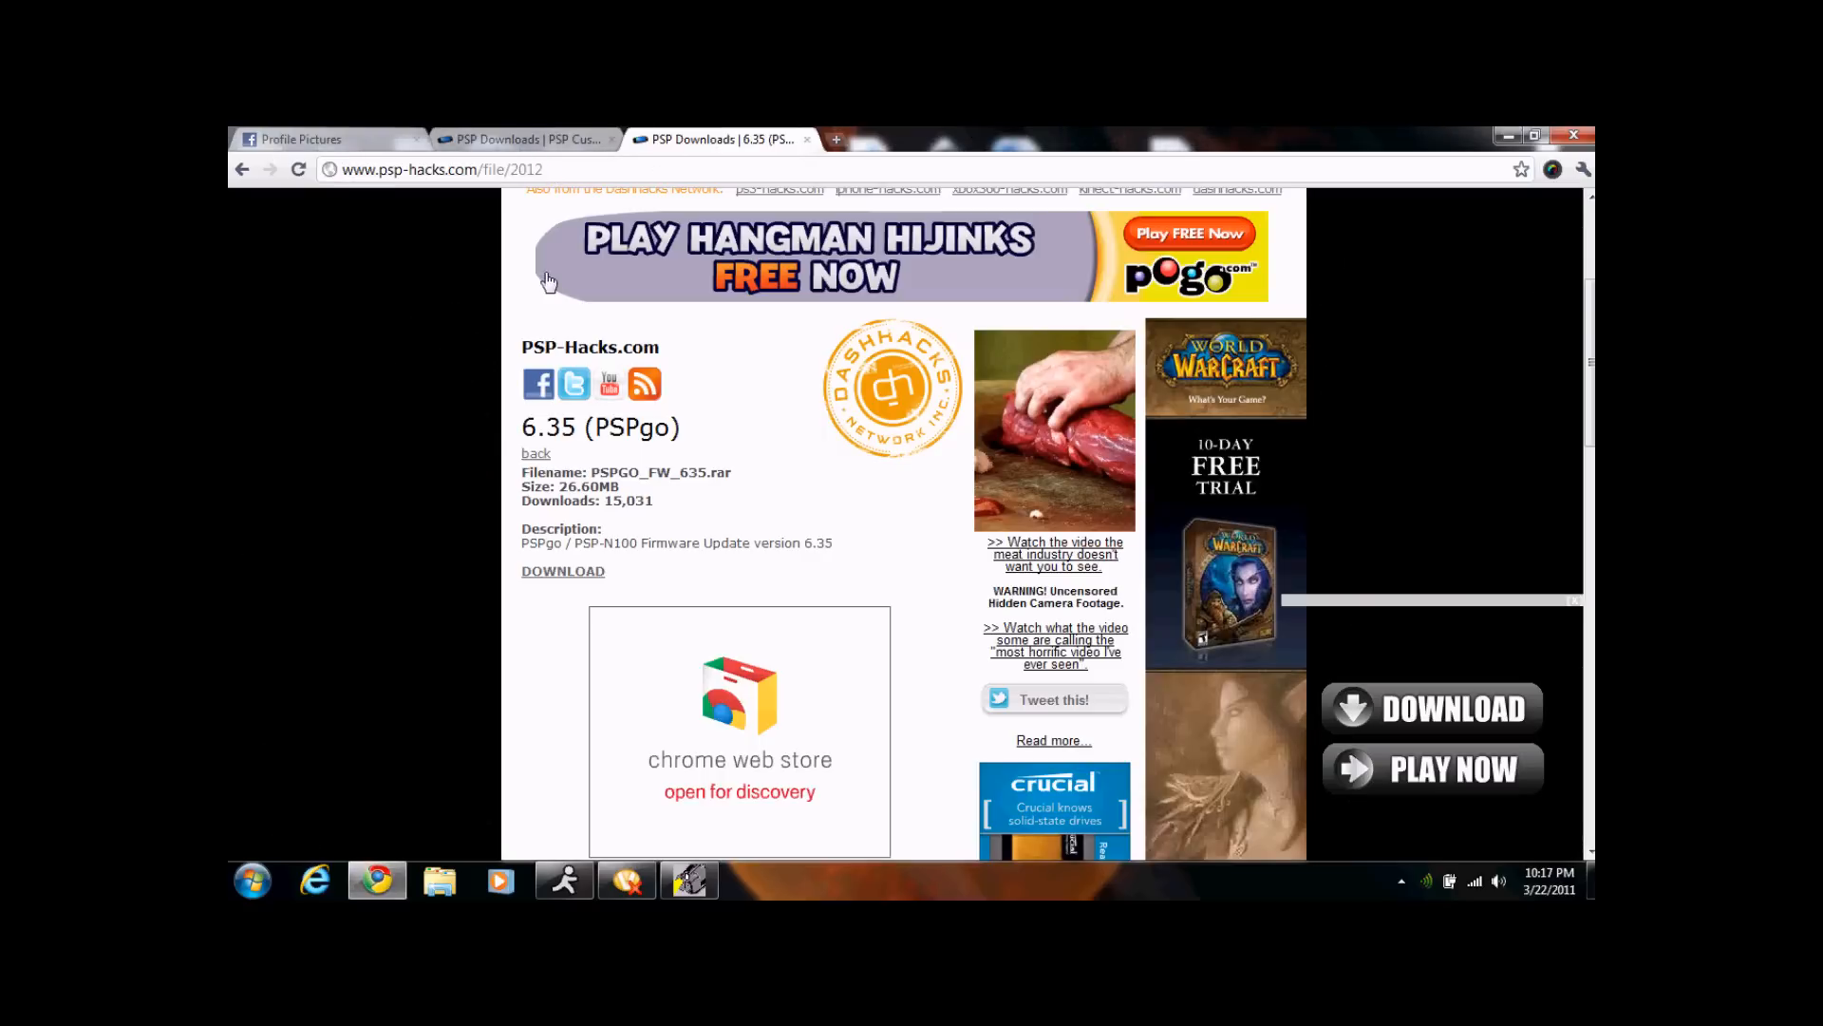
mouse_move(642, 207)
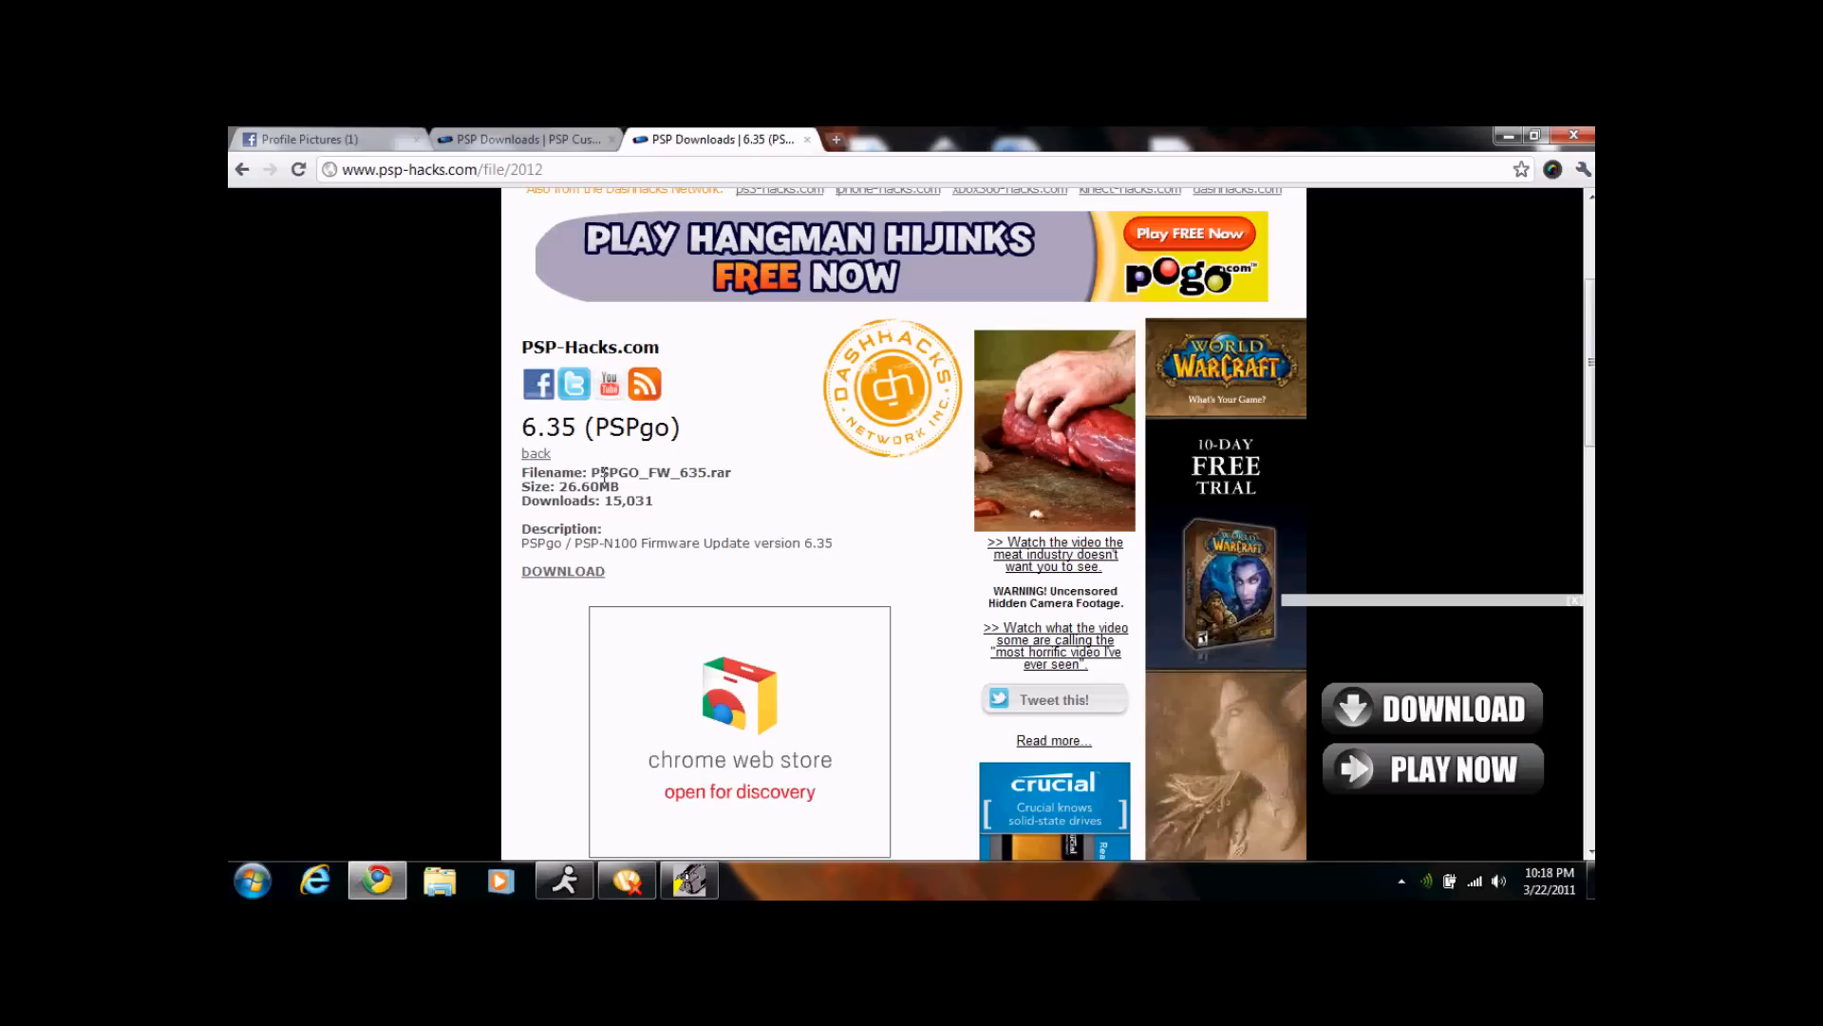
mouse_move(505, 410)
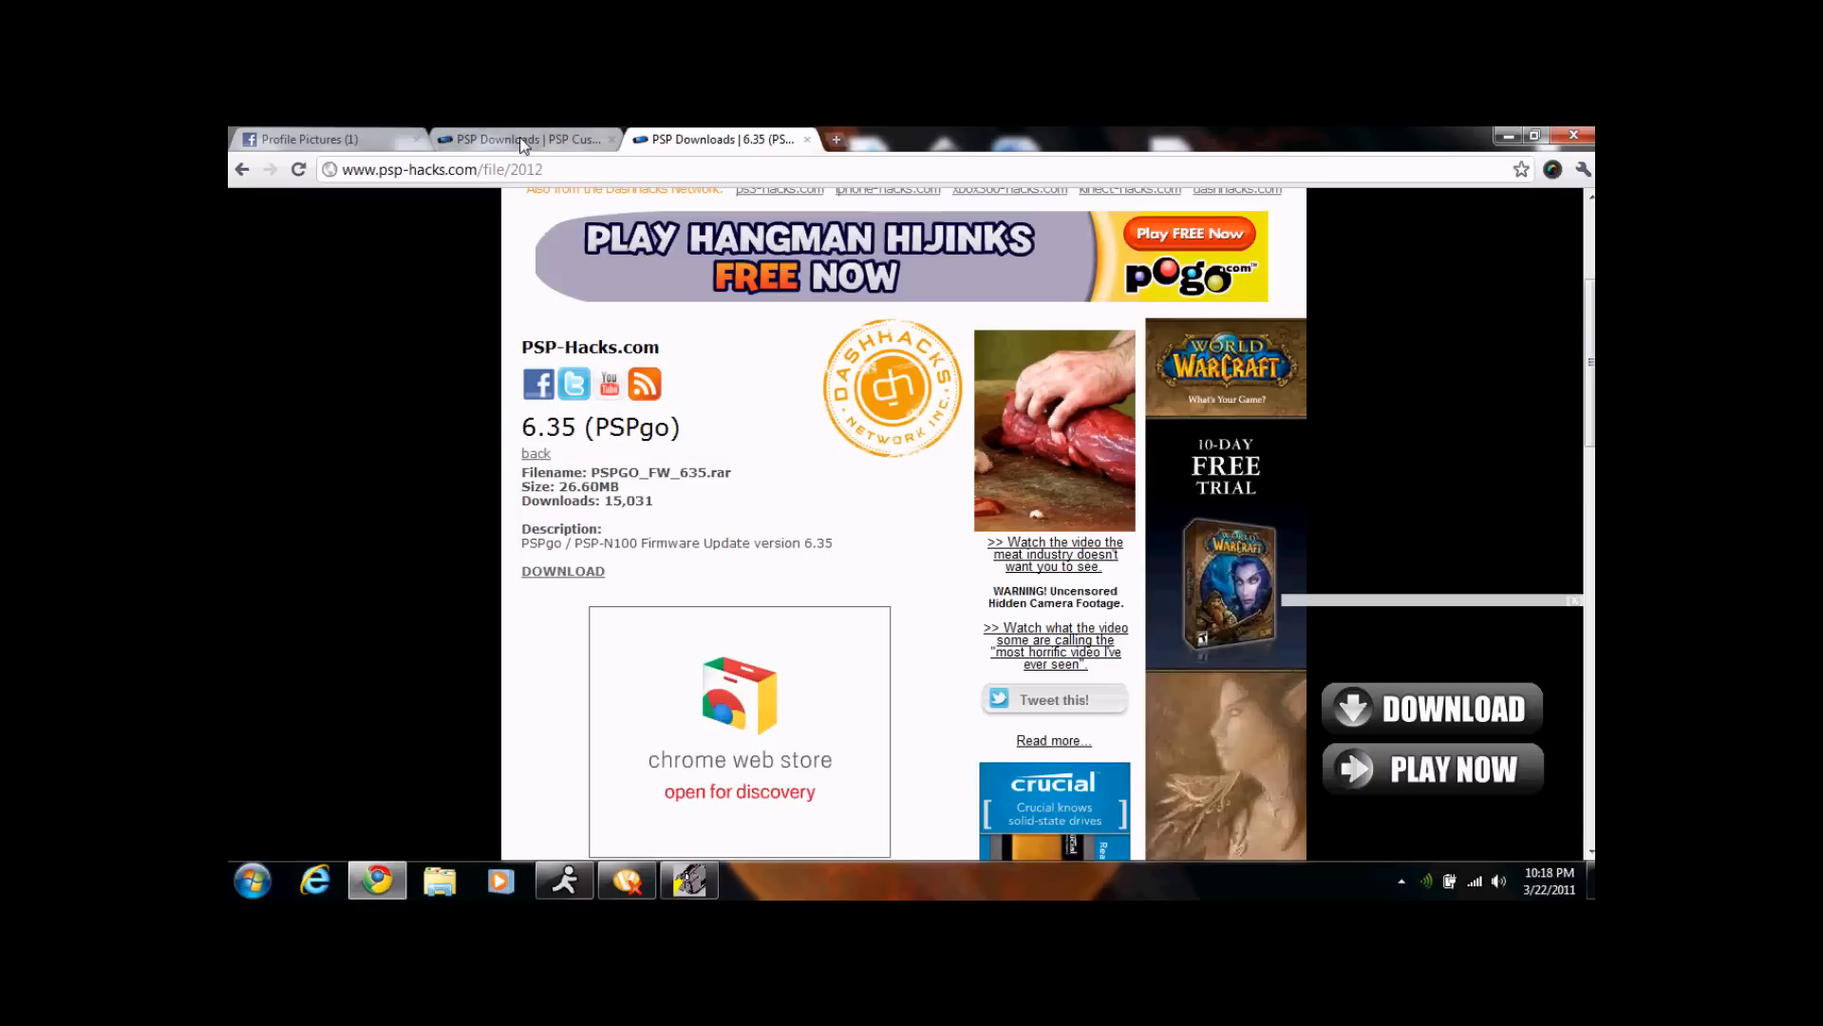
Review the 6.35 PRO-B page's changelog and download link by scrolling through it.
click(524, 138)
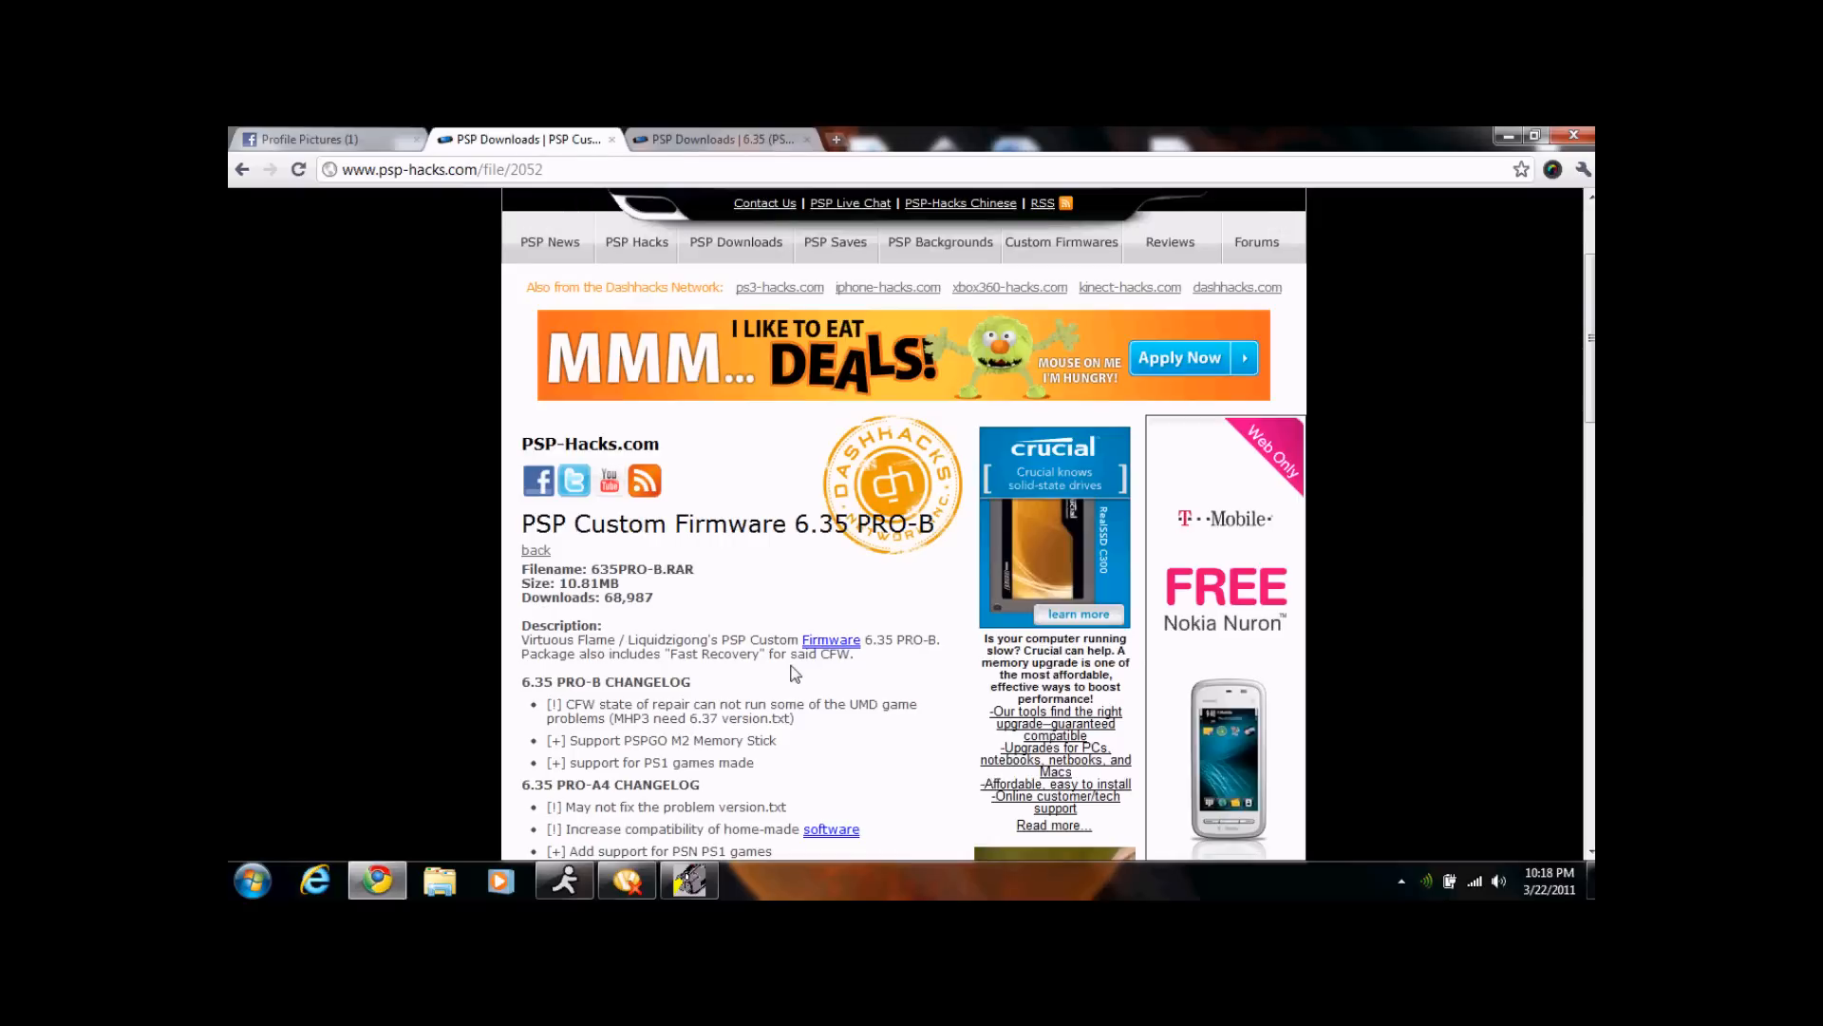
mouse_move(562, 536)
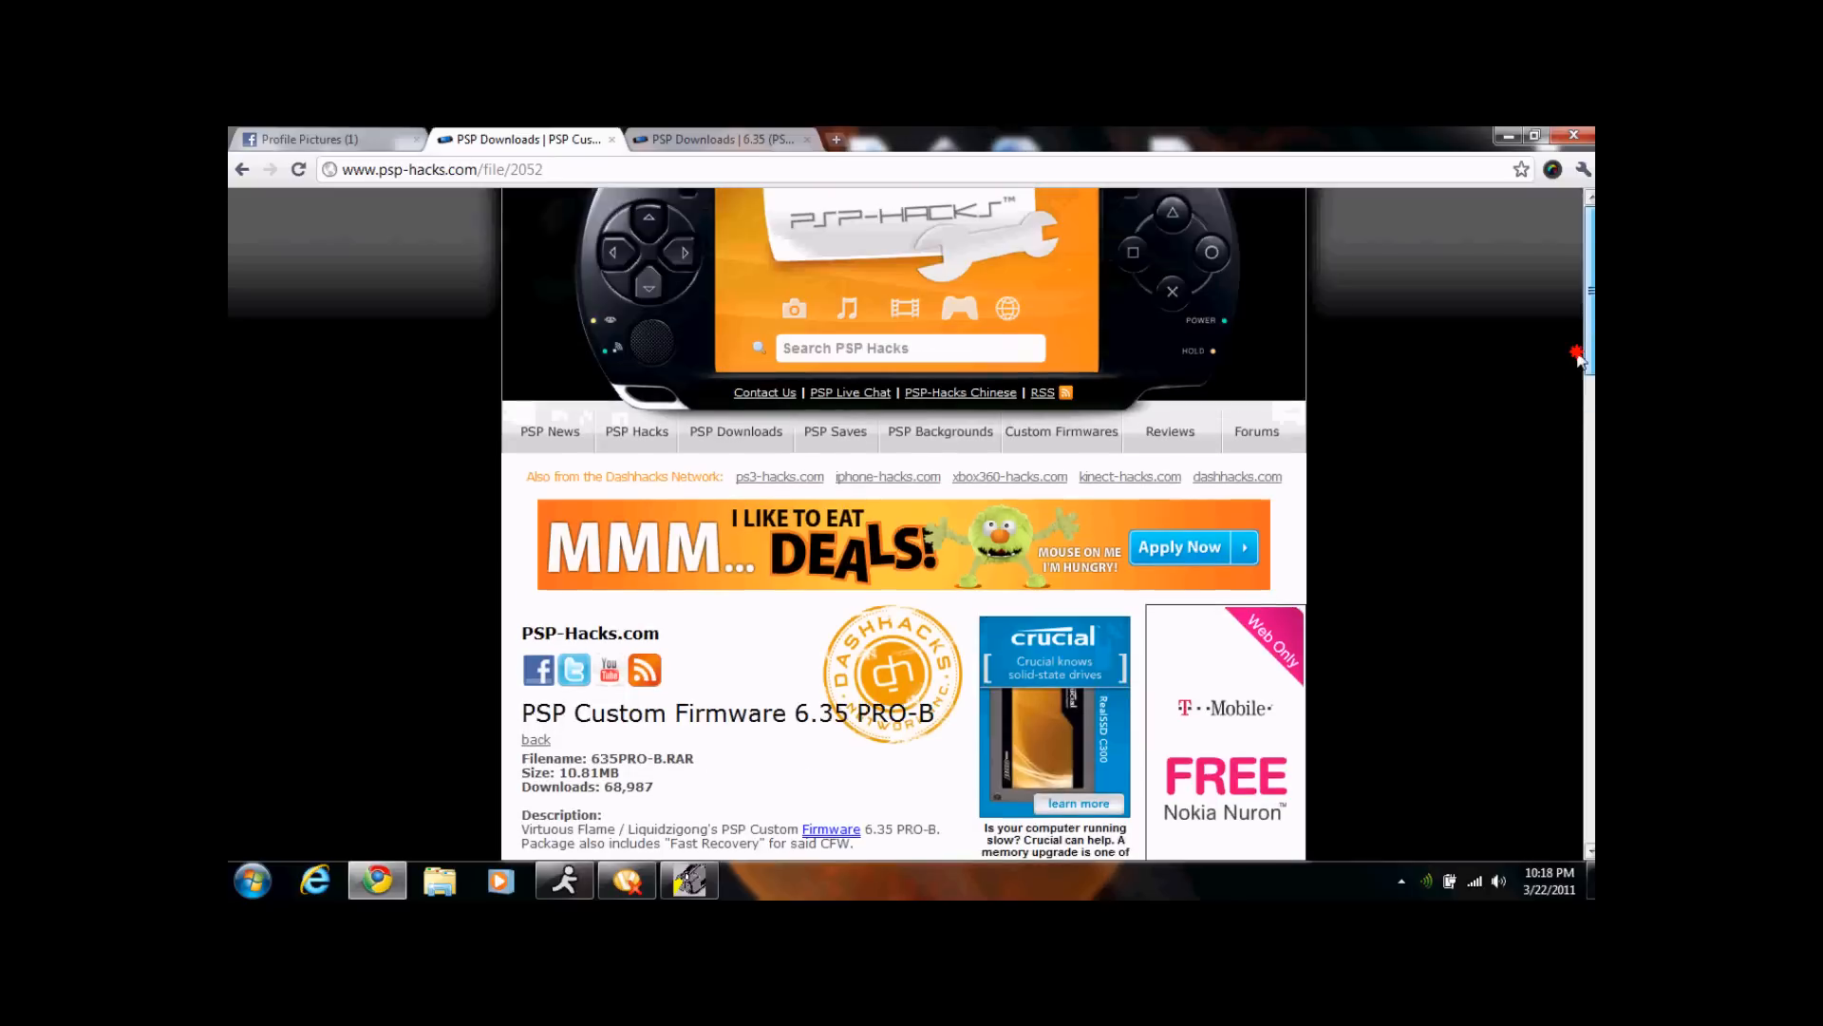
scroll(down, 3)
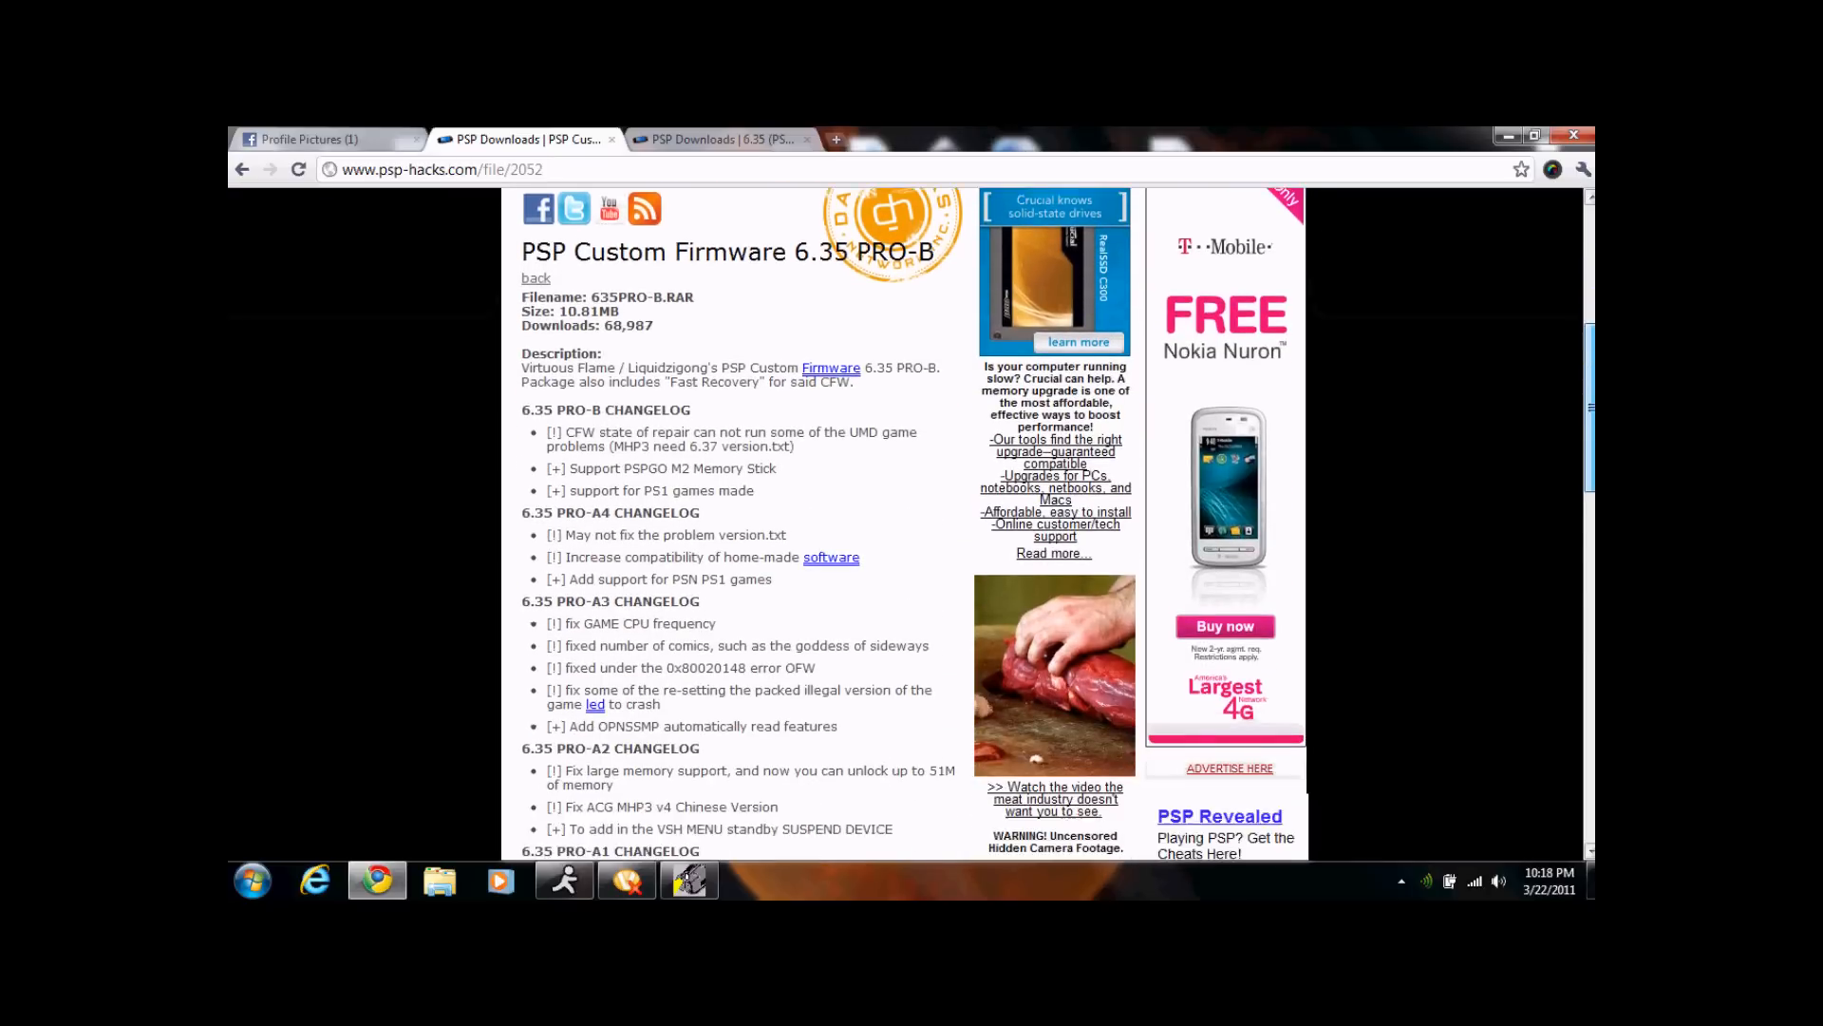
scroll(up, 3)
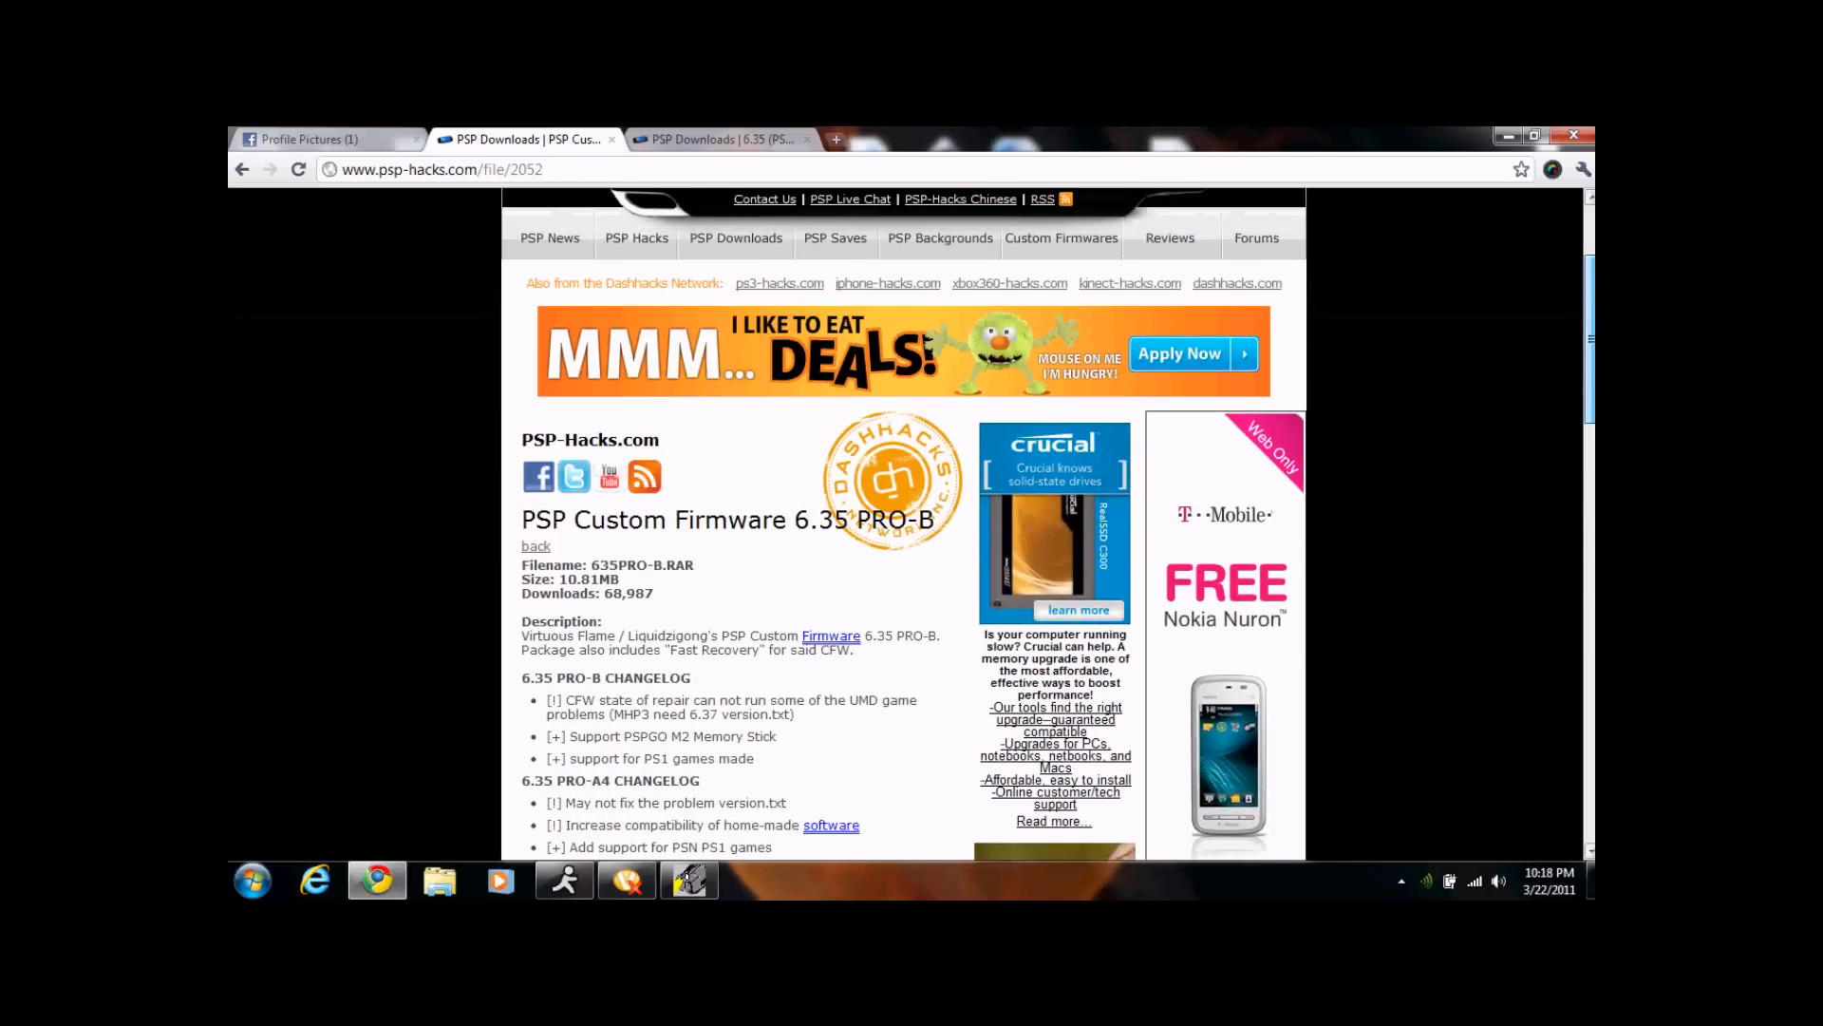
scroll(down, 3)
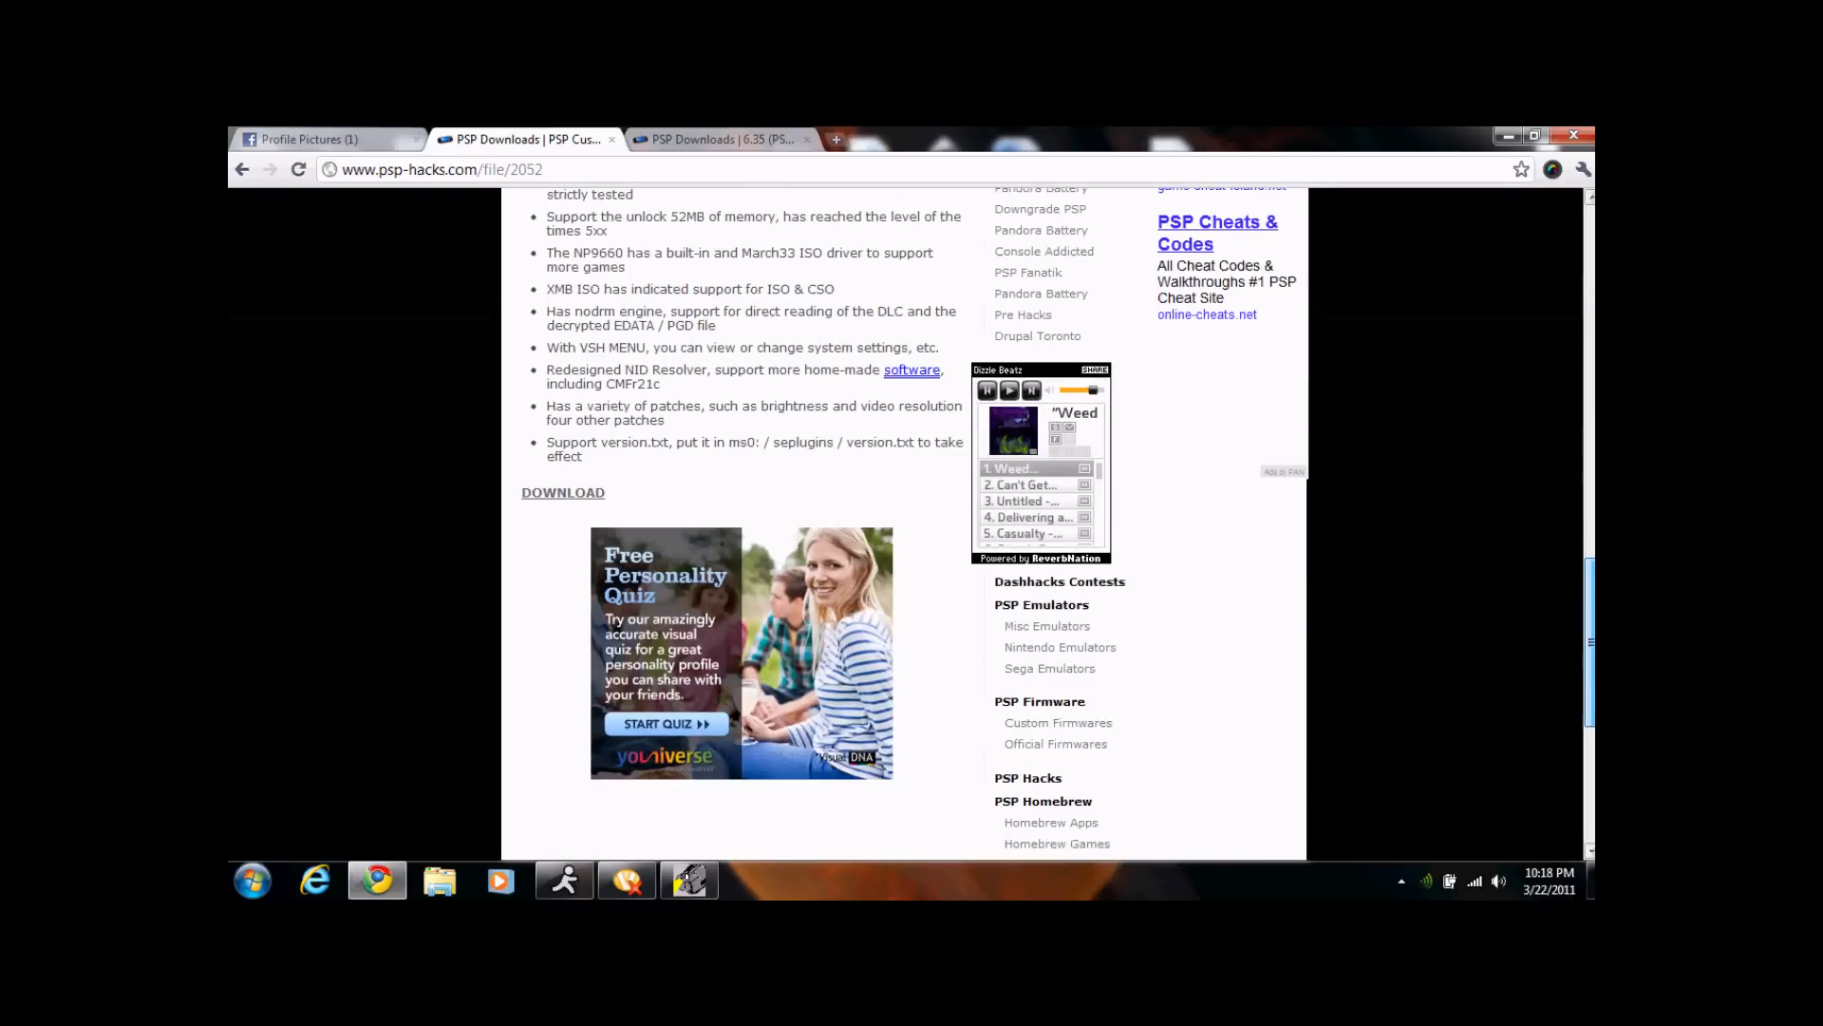
scroll(up, 3)
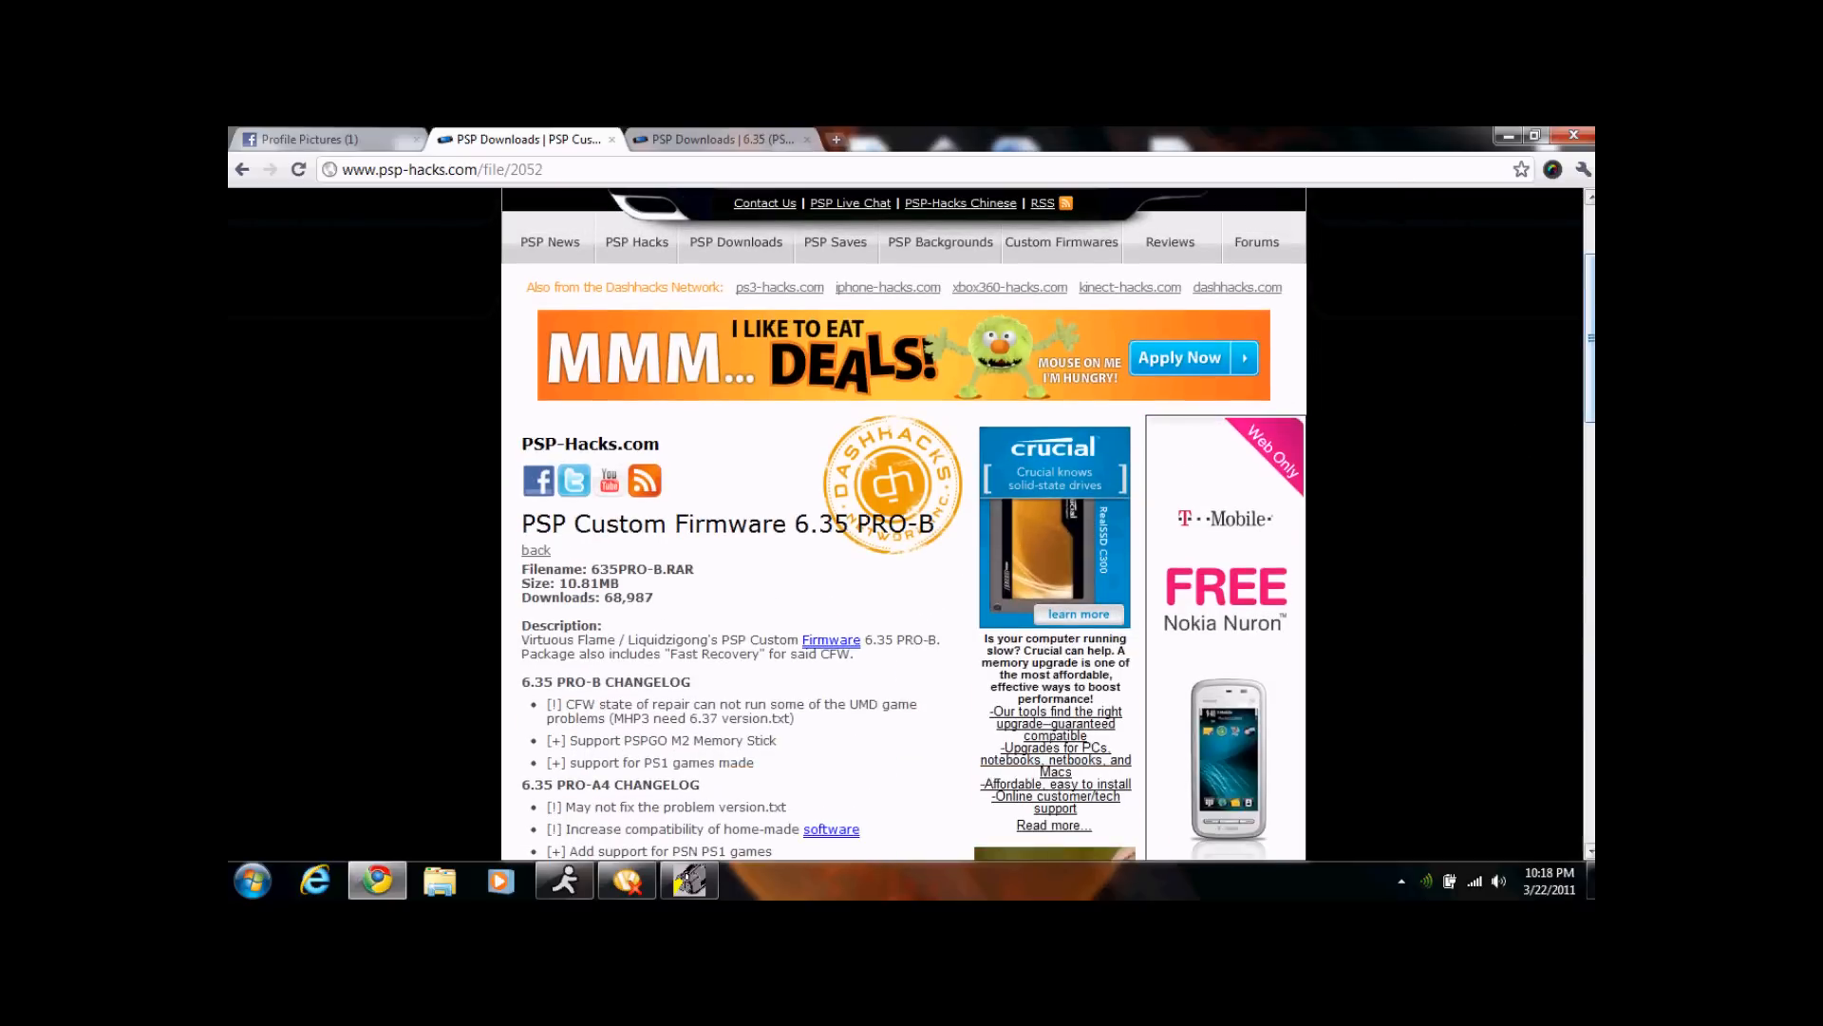
scroll(up, 3)
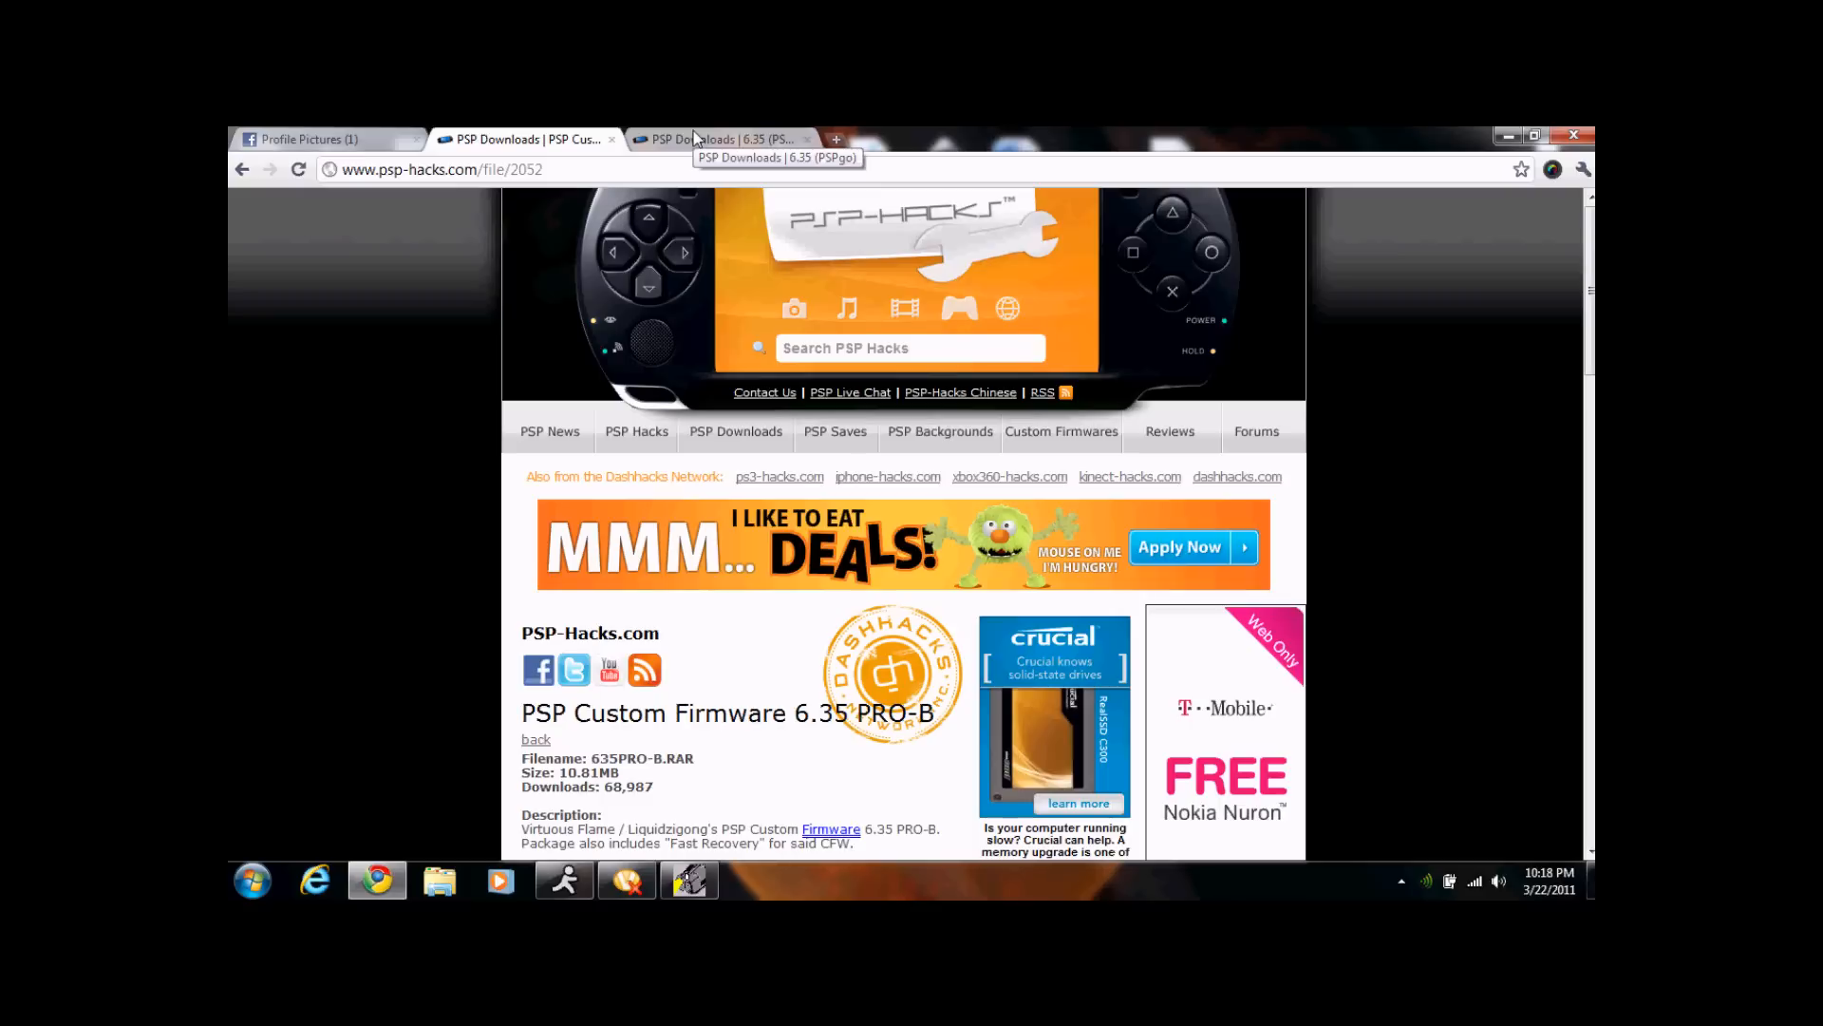
Bring Chrome back to the 6.35 (PSPgo) firmware page with its PSPGO_FW_635.rar link.
click(722, 138)
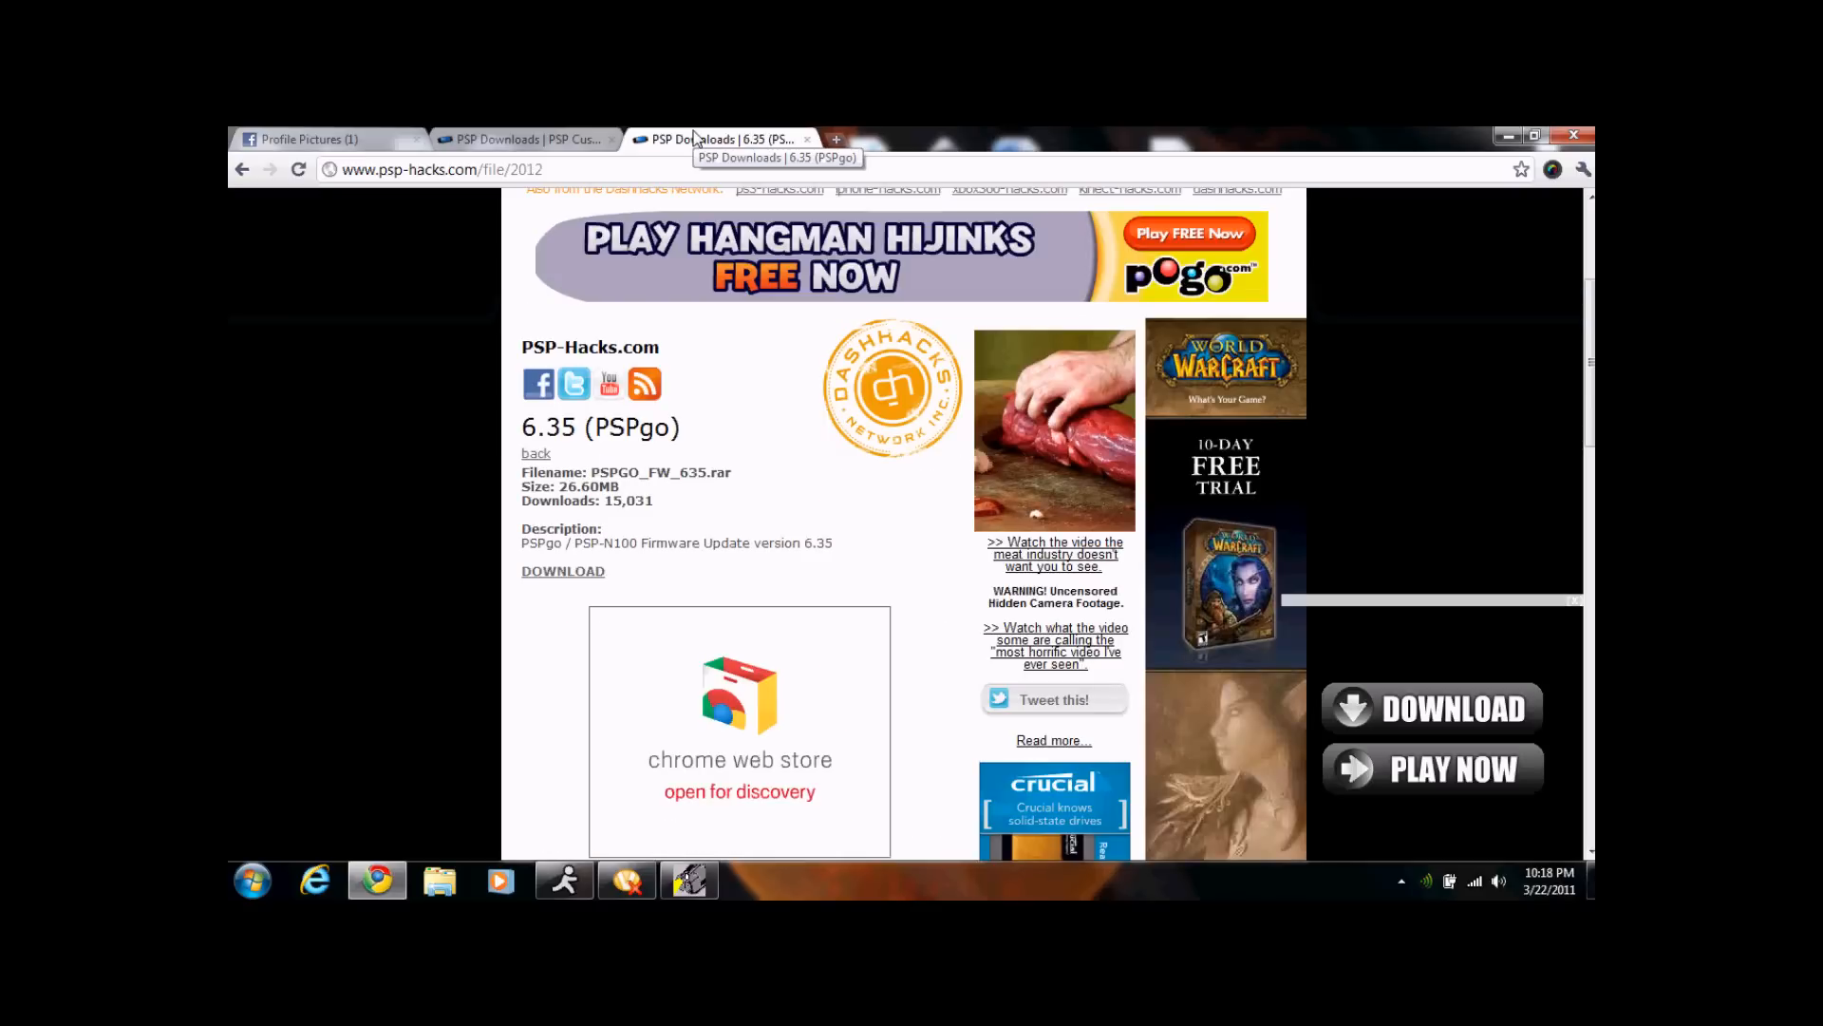
mouse_move(562, 571)
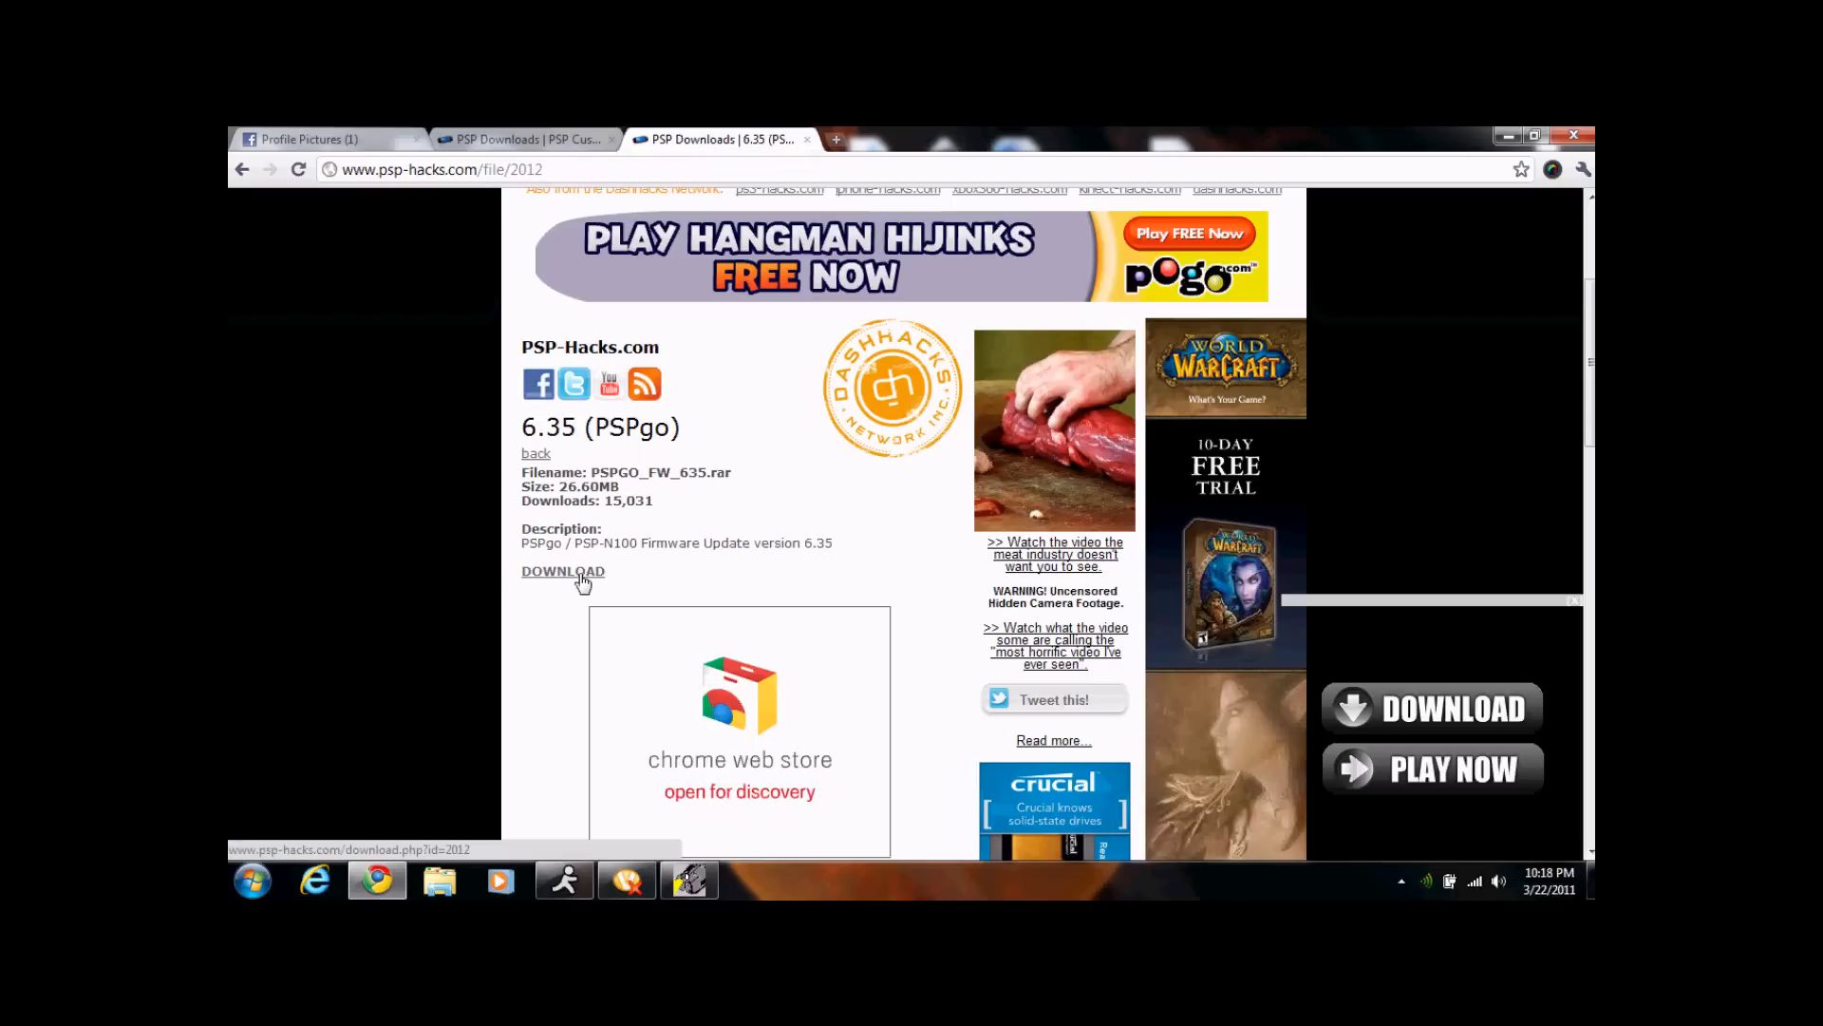
mouse_move(536, 139)
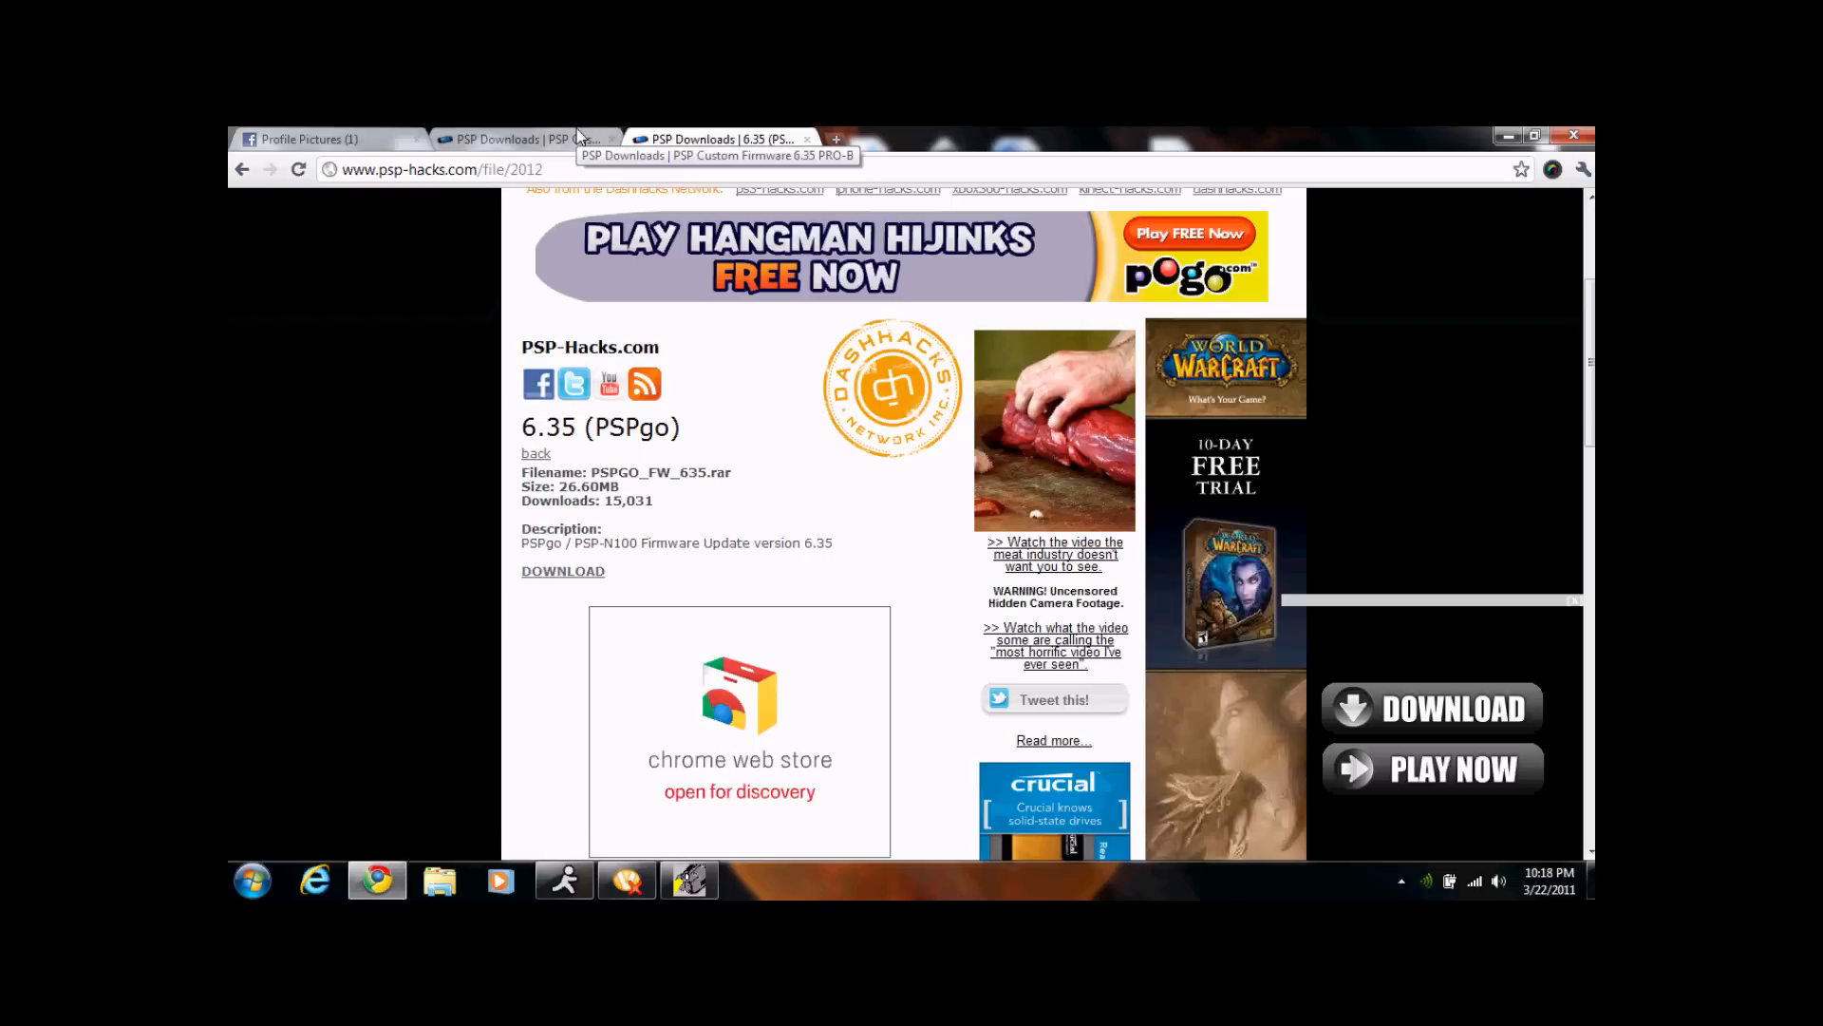
click(524, 139)
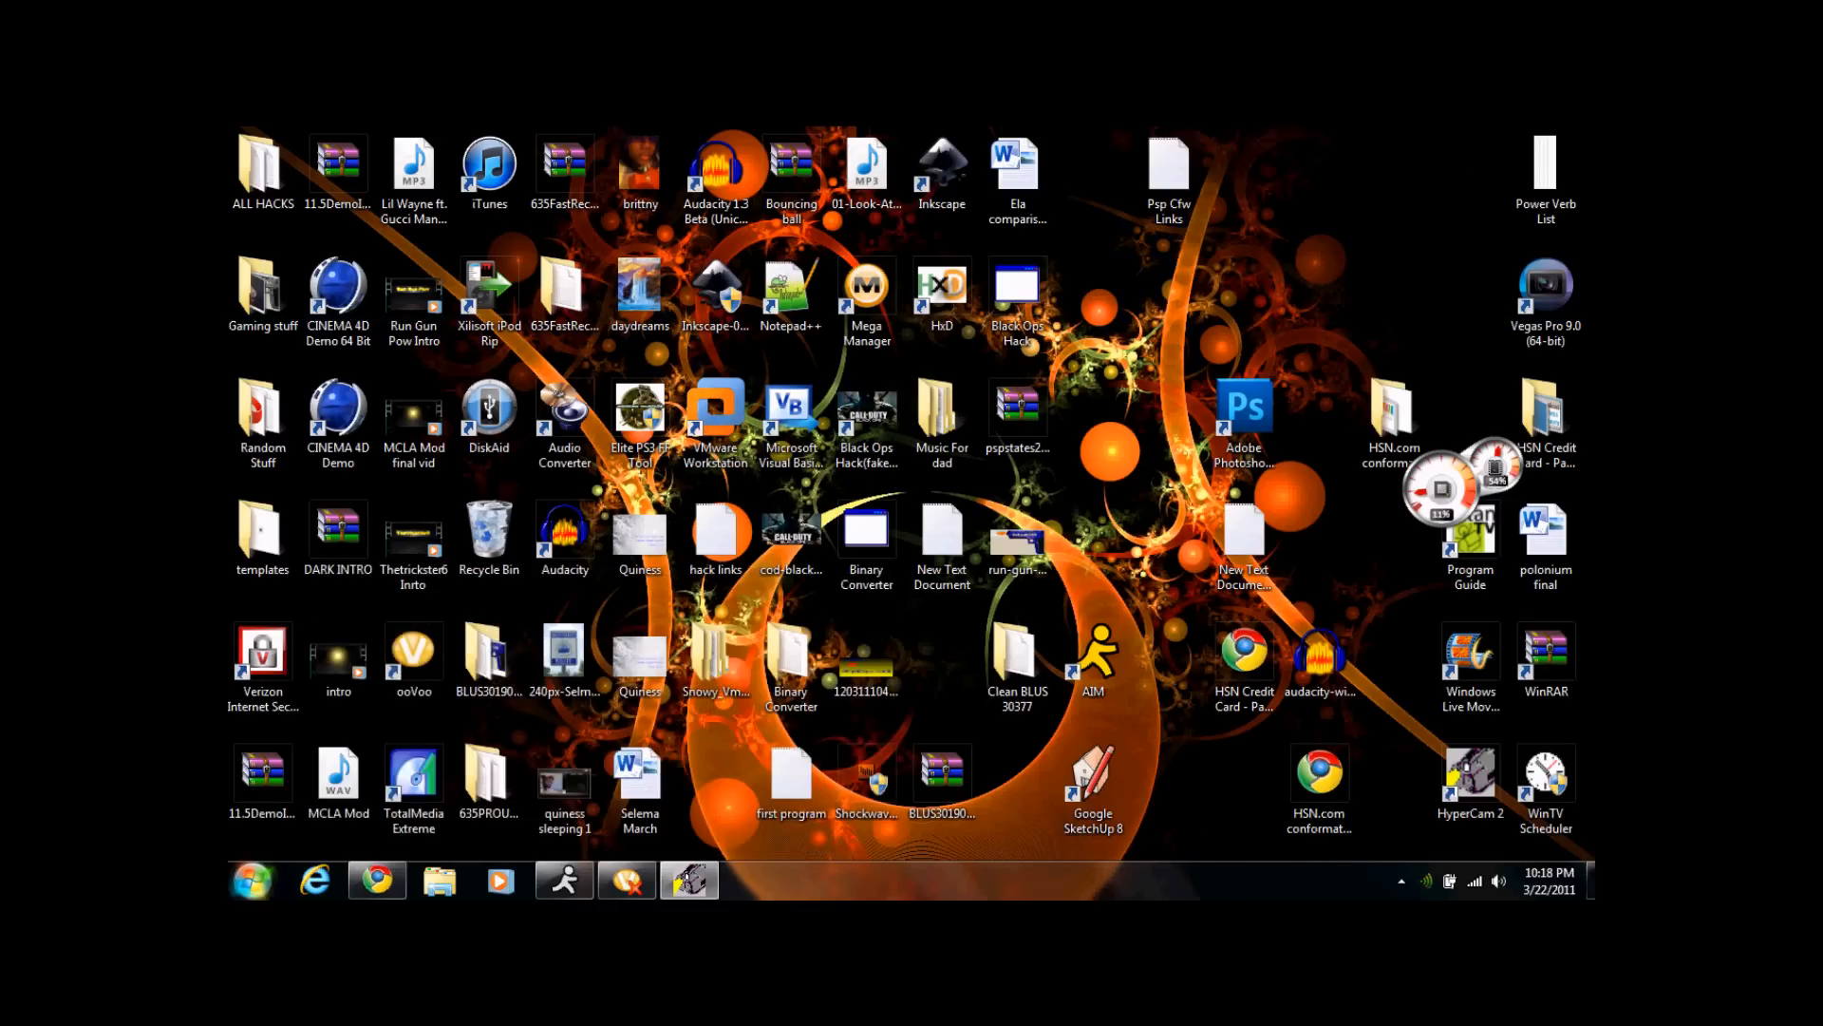
click(250, 880)
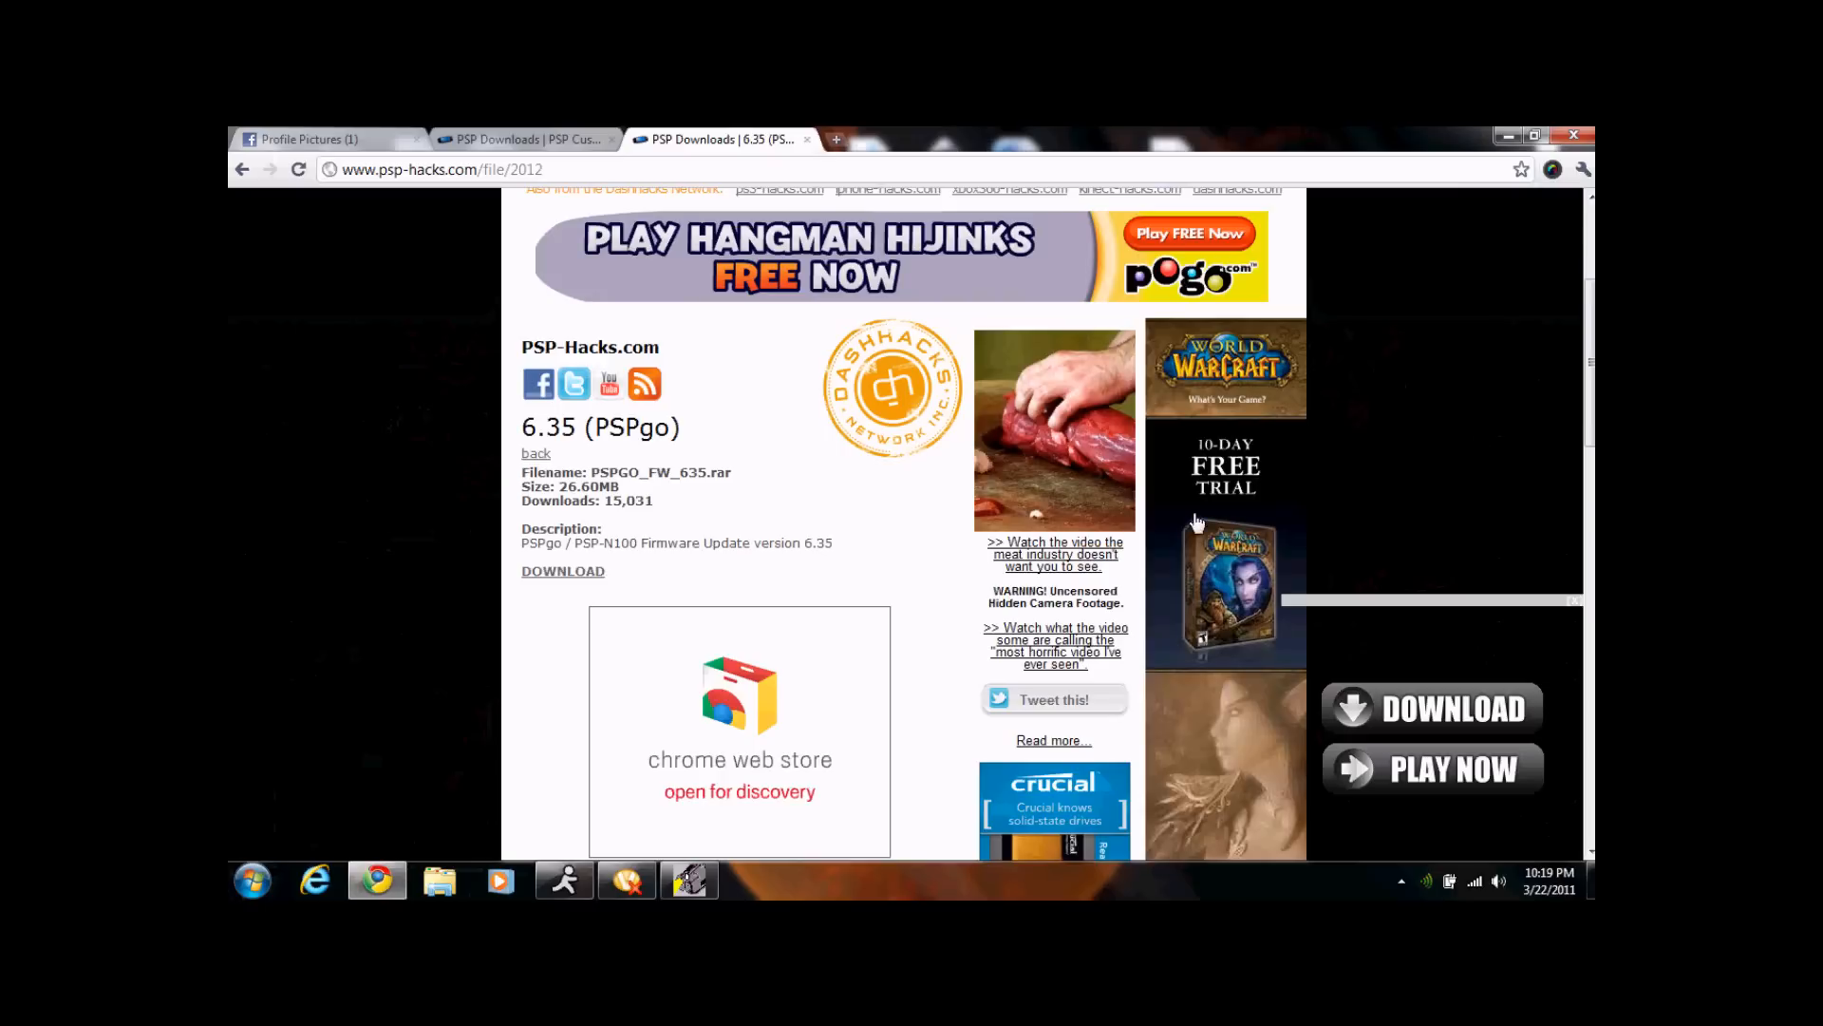
mouse_move(594, 576)
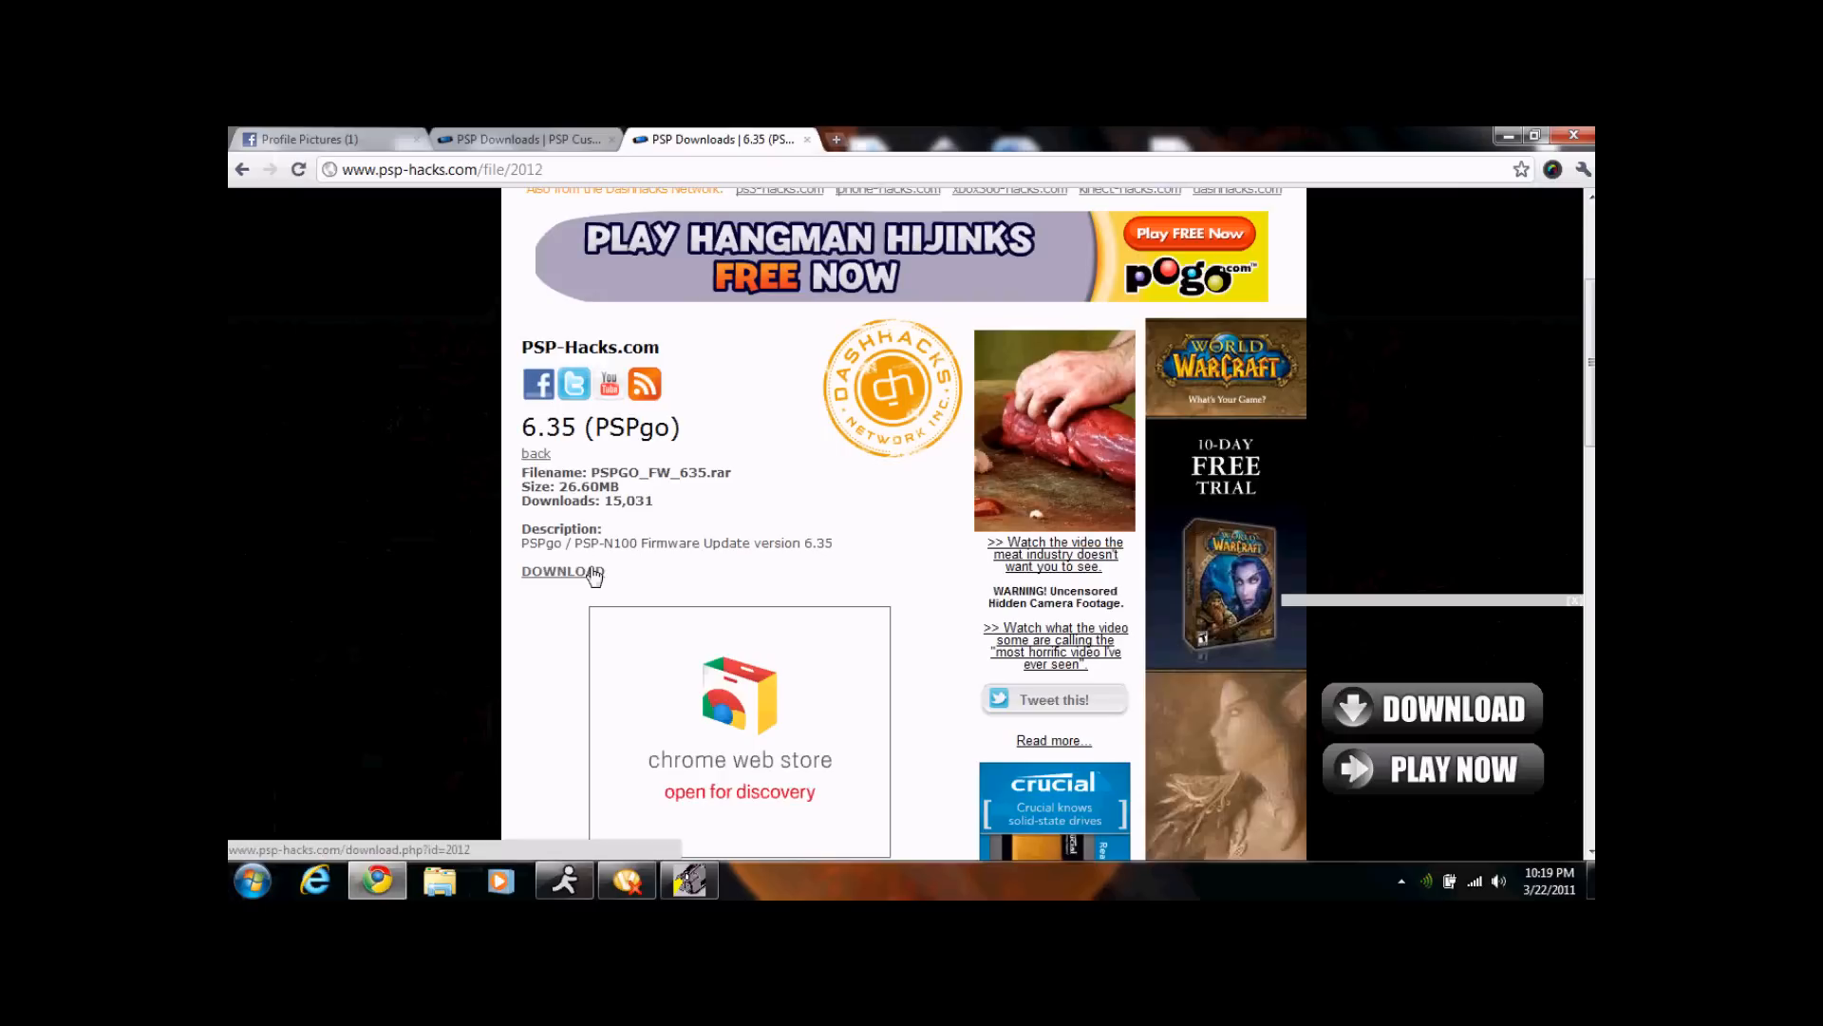
Save PSPGO_FW_635.rar to the Desktop via the DOWNLOAD link and Save As dialog.
click(562, 572)
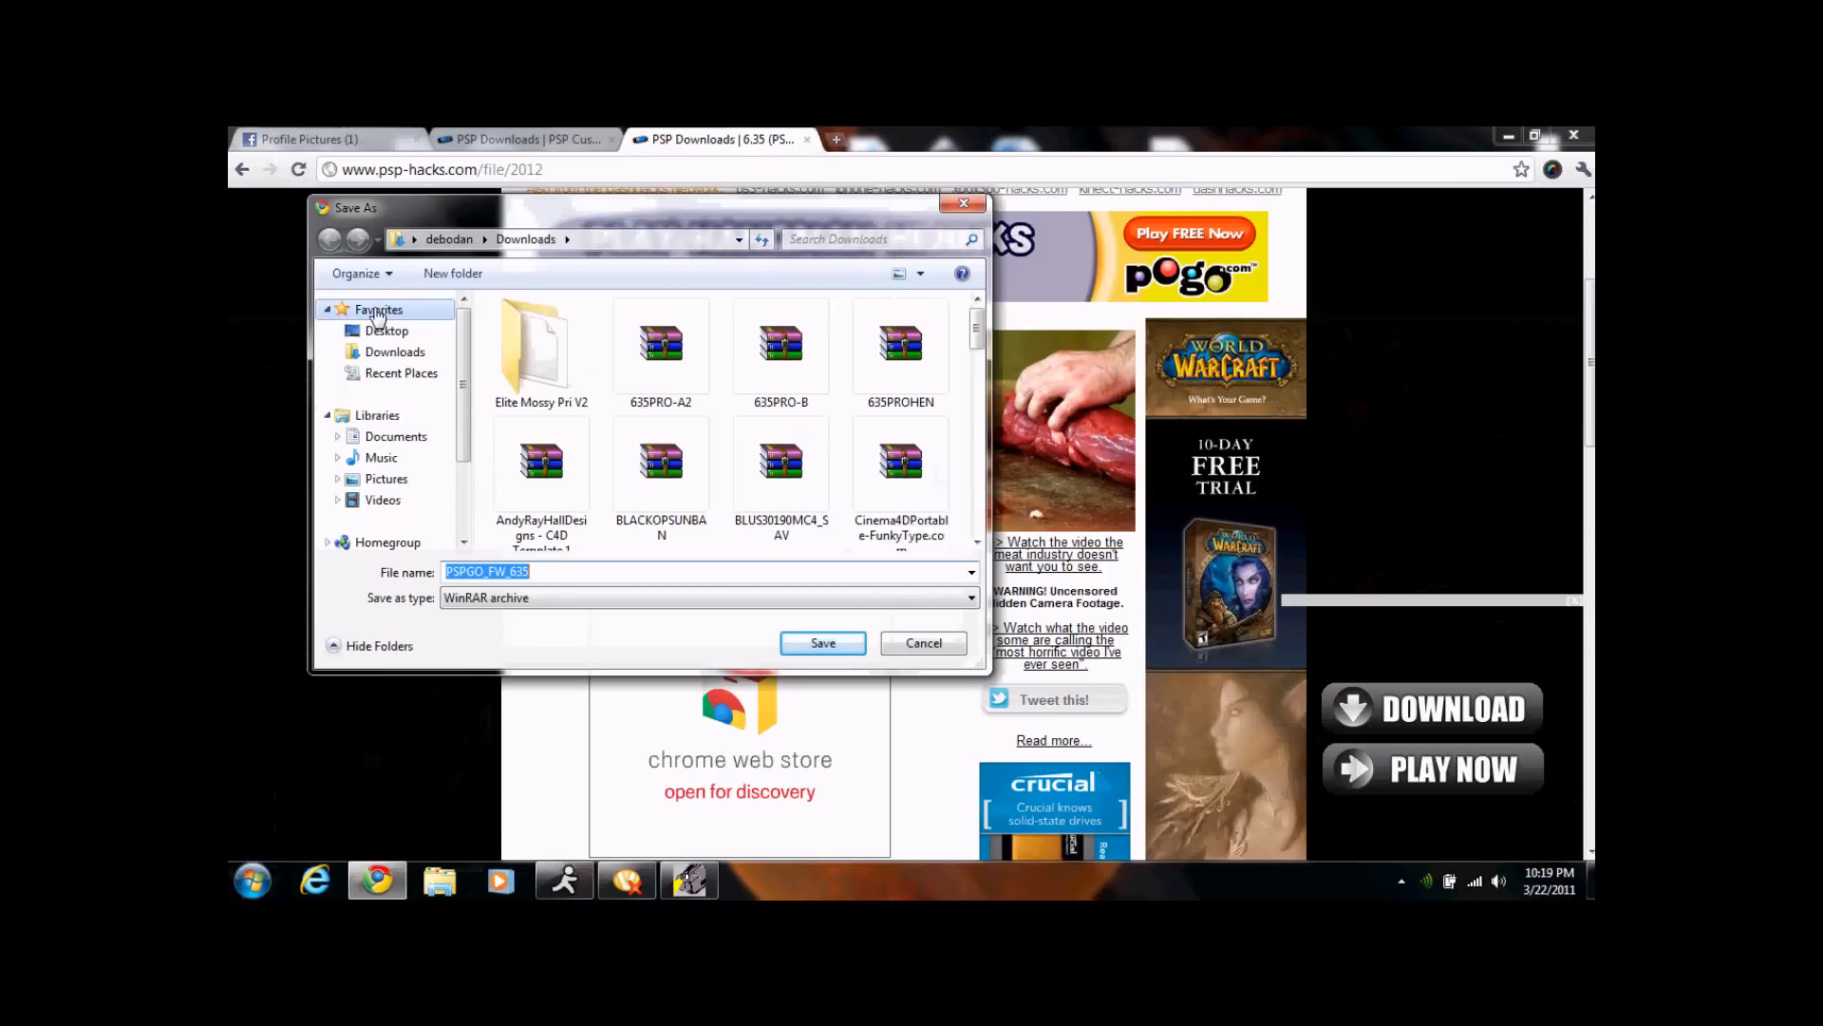
click(386, 330)
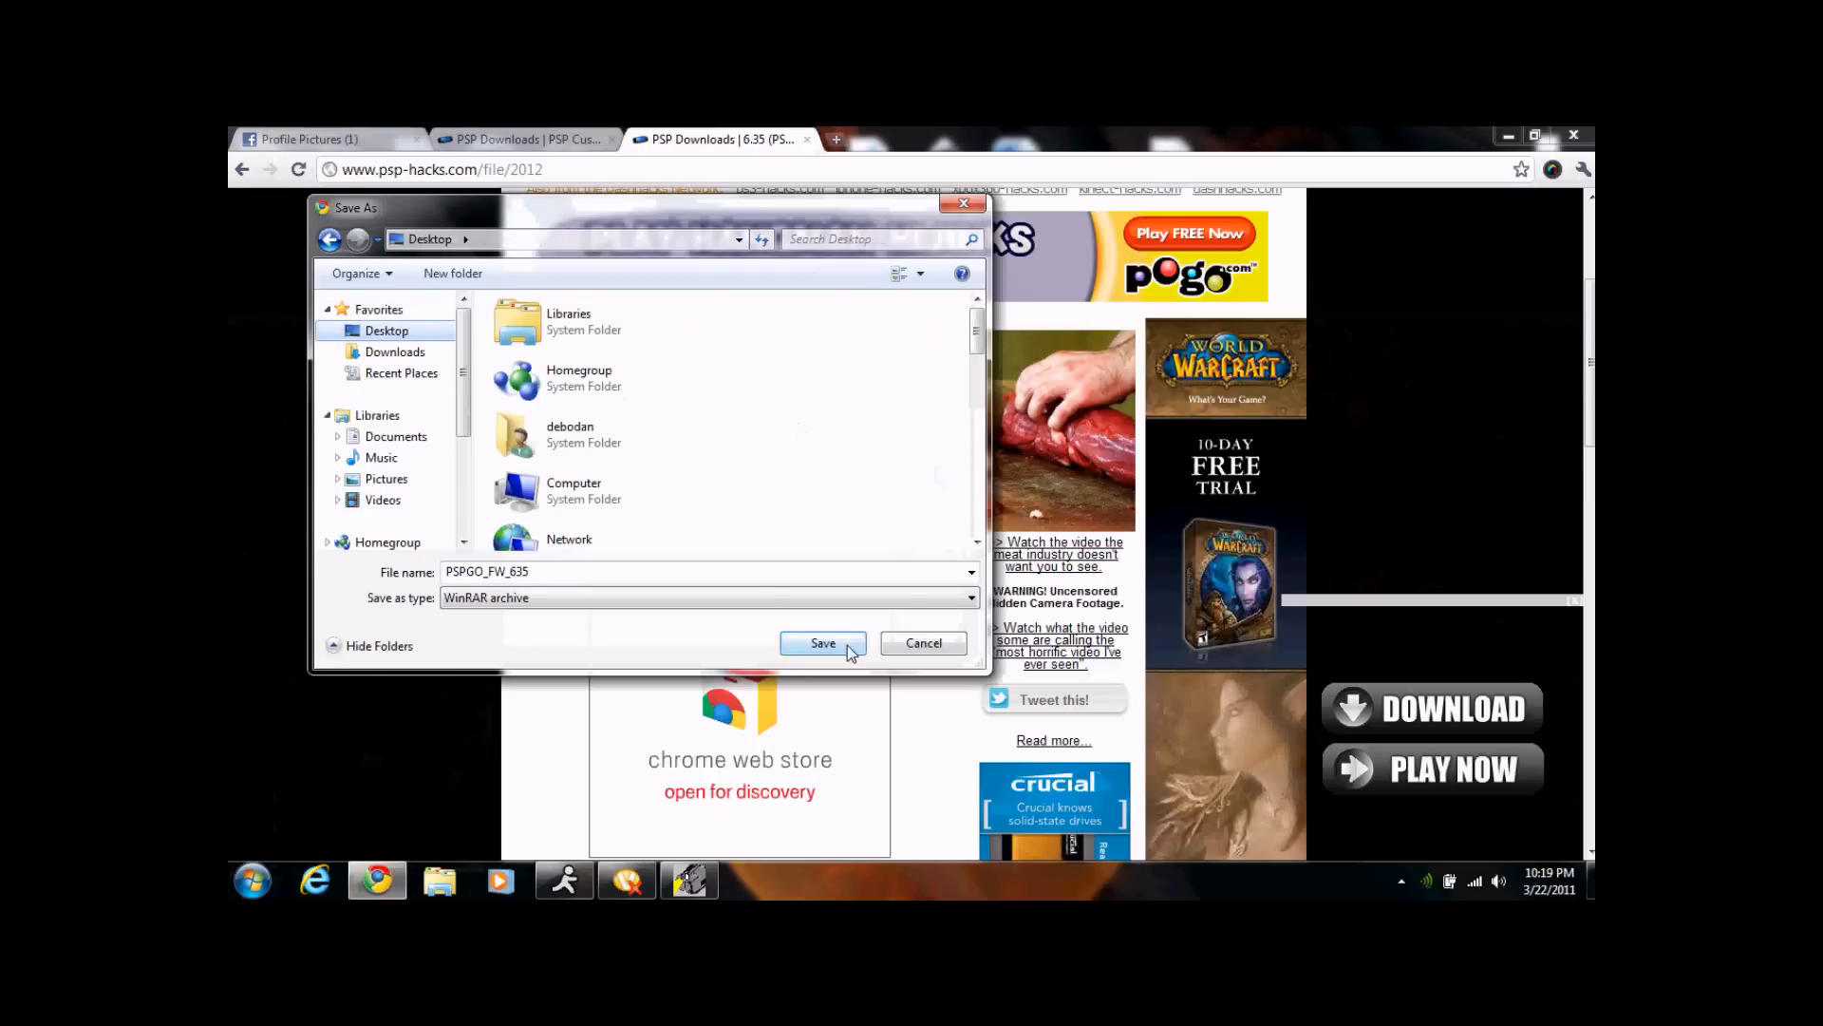
click(822, 644)
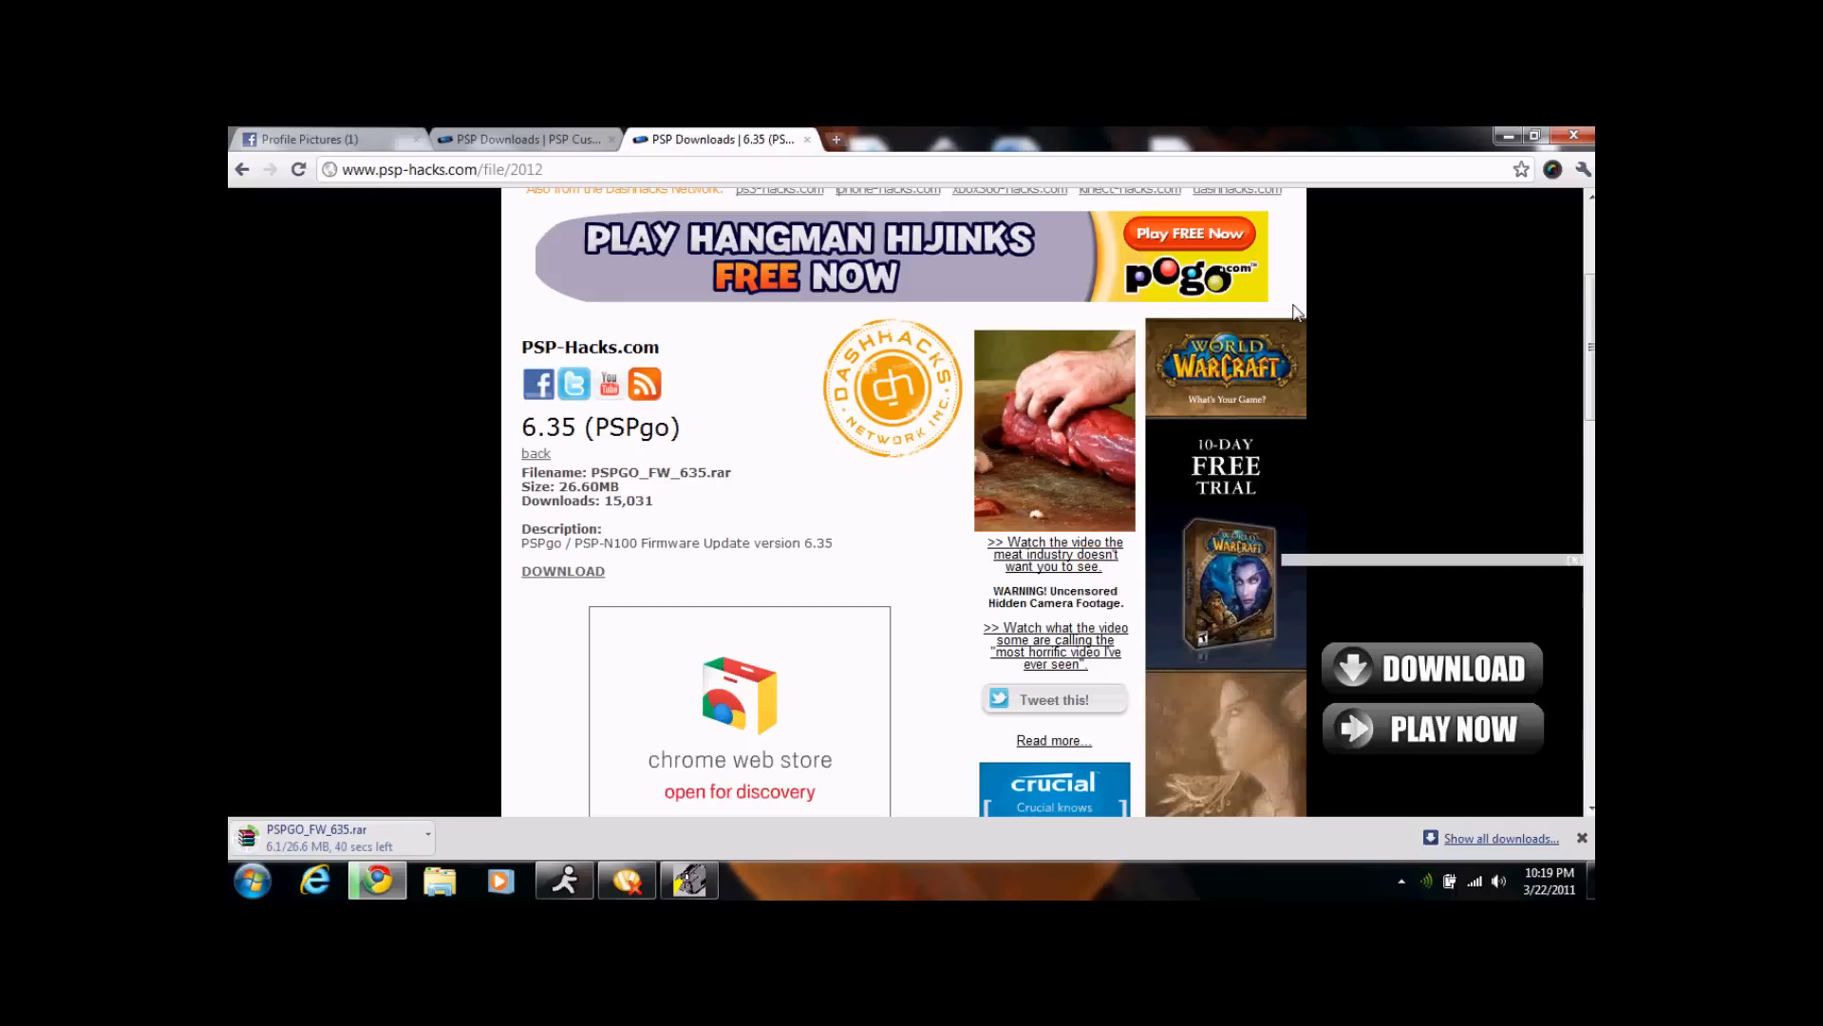
mouse_move(652, 283)
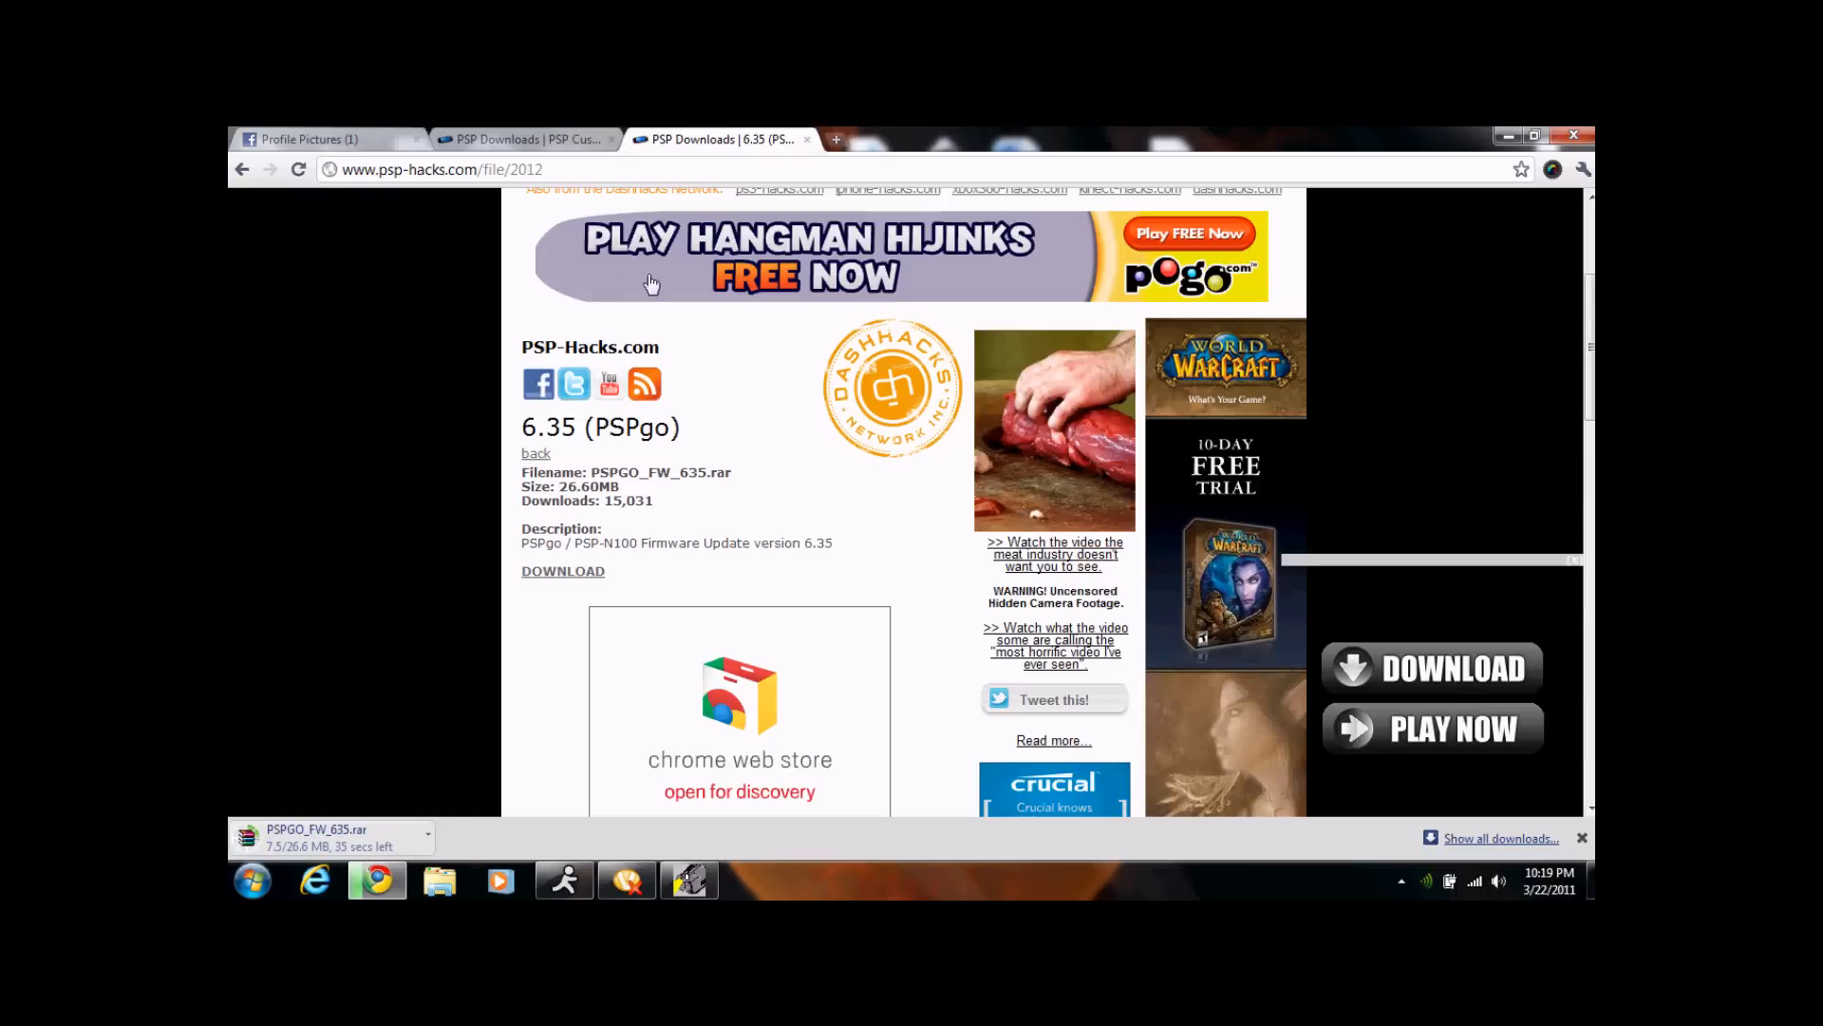
Save 635PRO-B.RAR from the PRO-B page to the Desktop while the 6.35 firmware downloads.
click(526, 138)
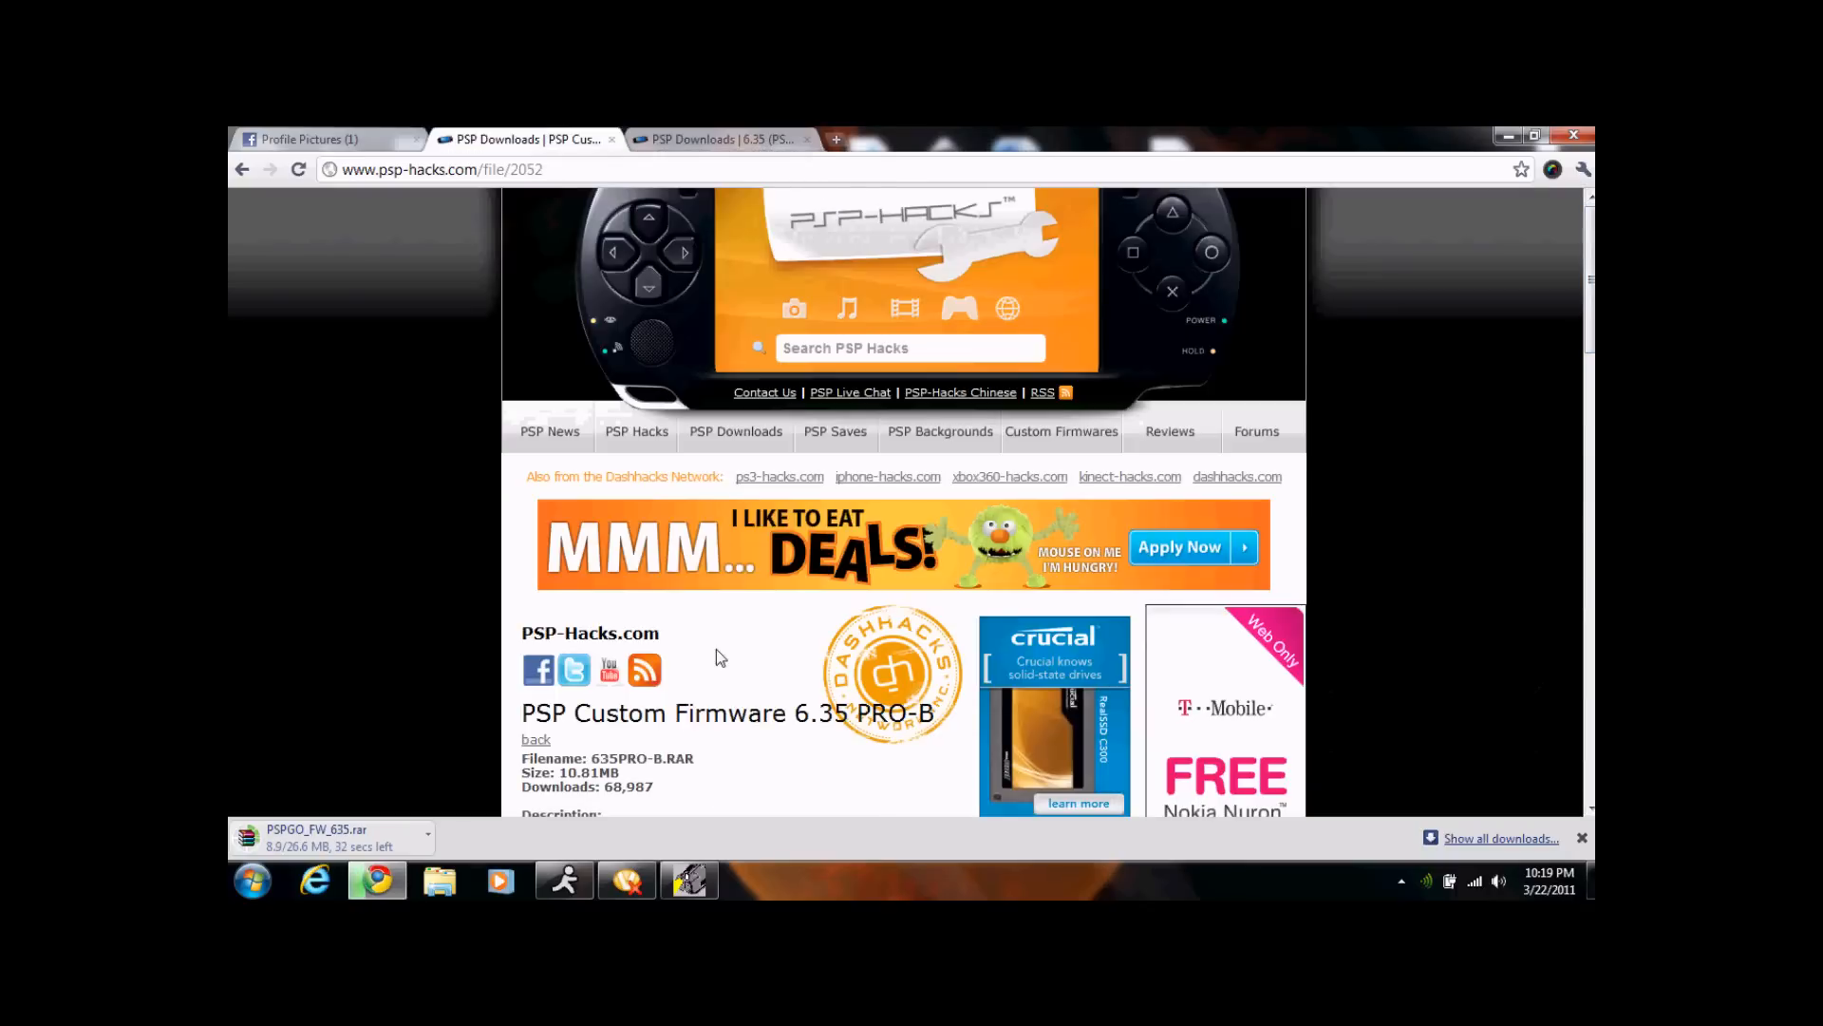
scroll(down, 3)
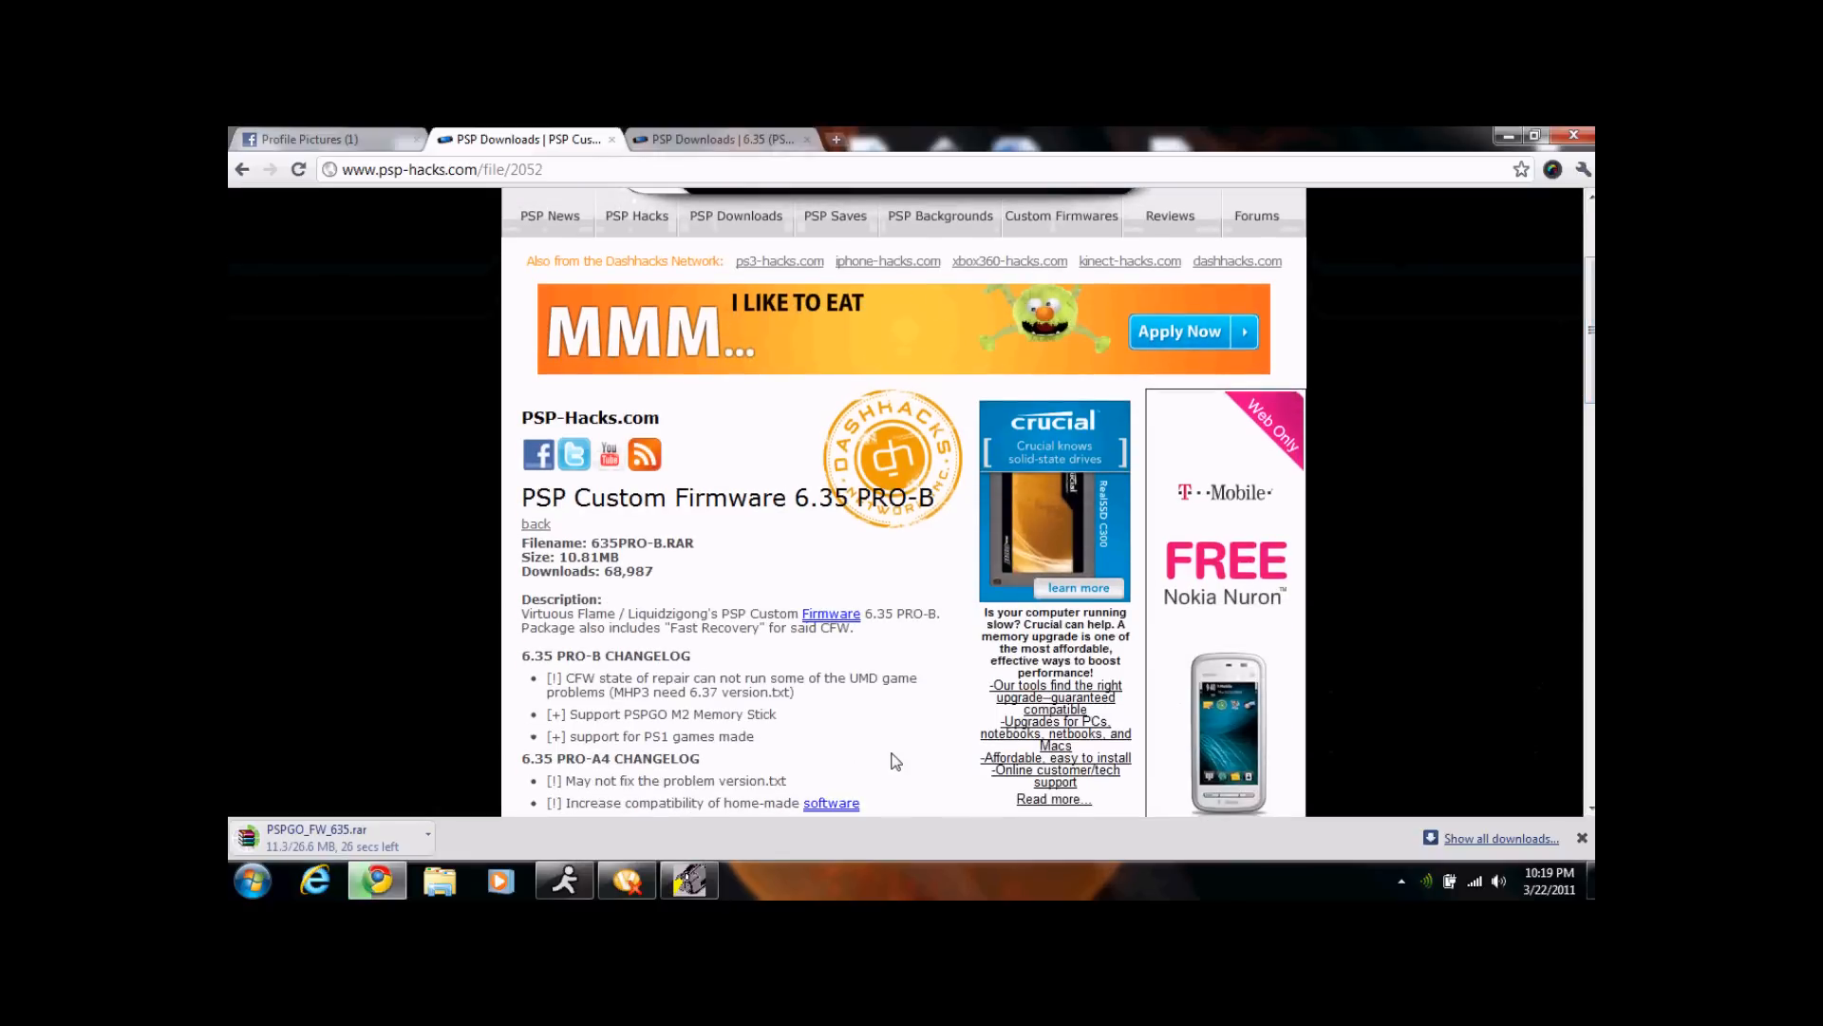
scroll(down, 3)
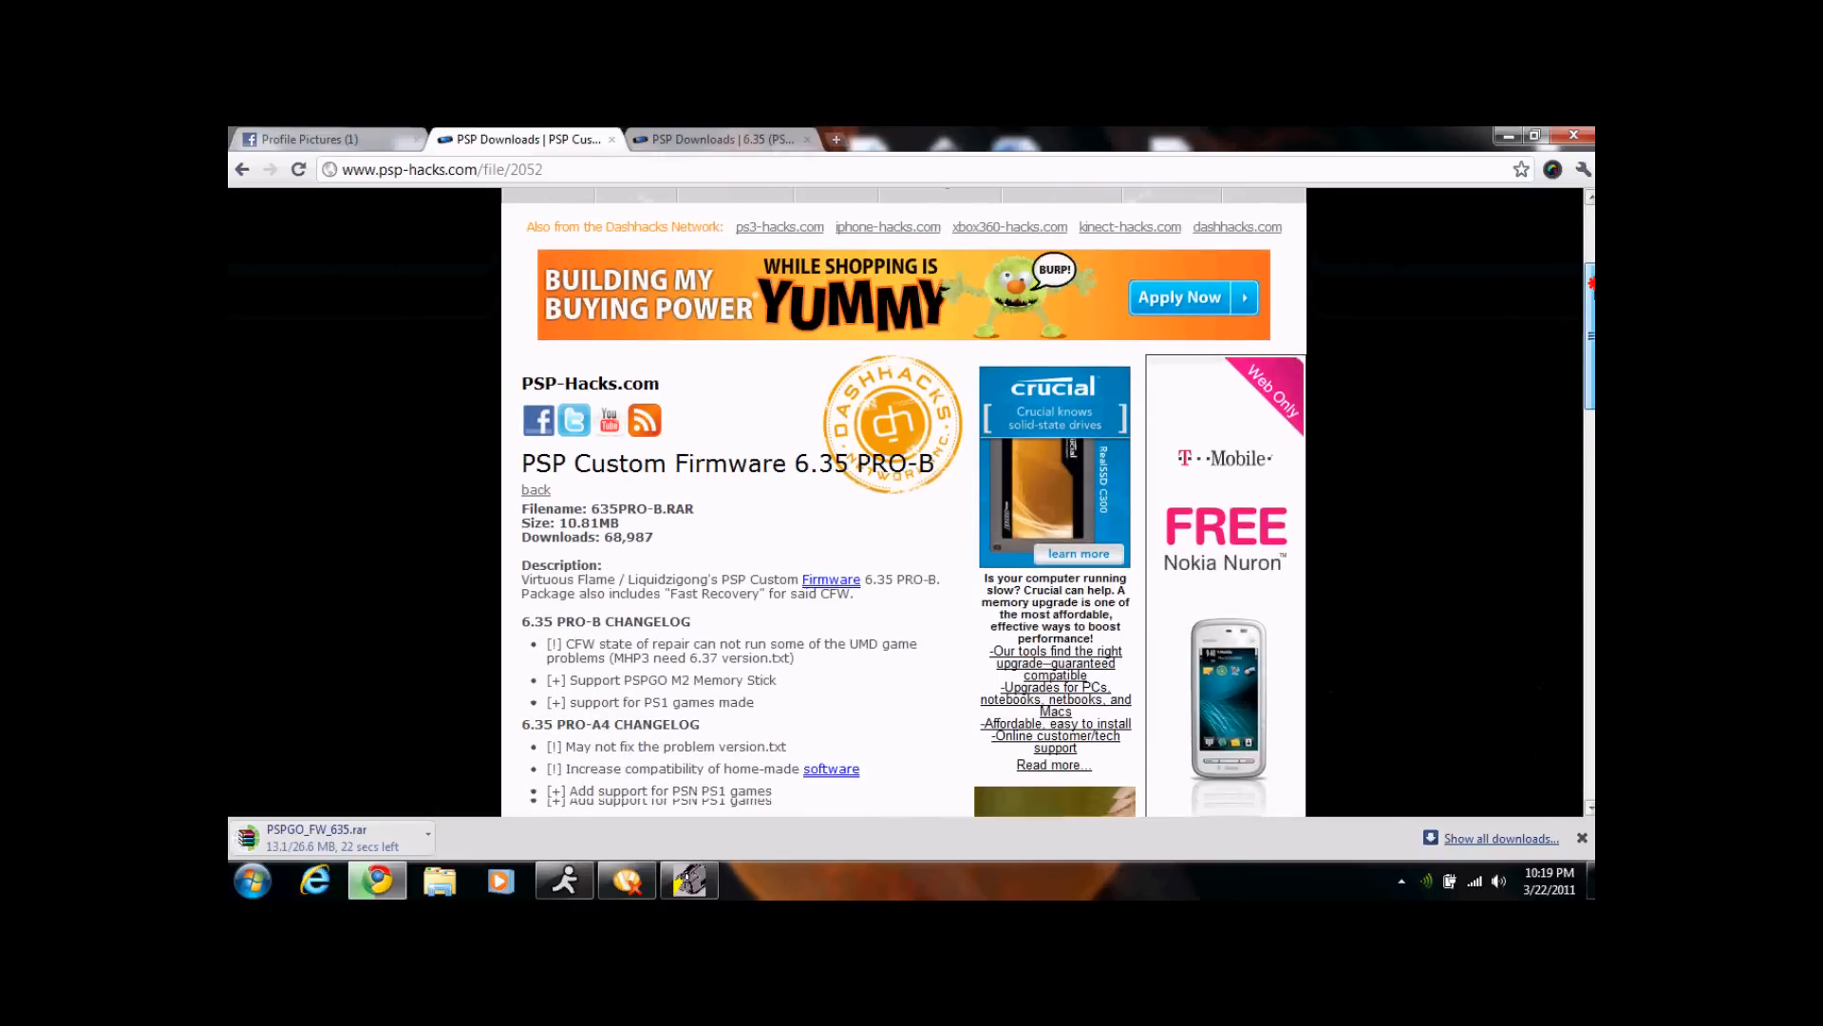
scroll(down, 3)
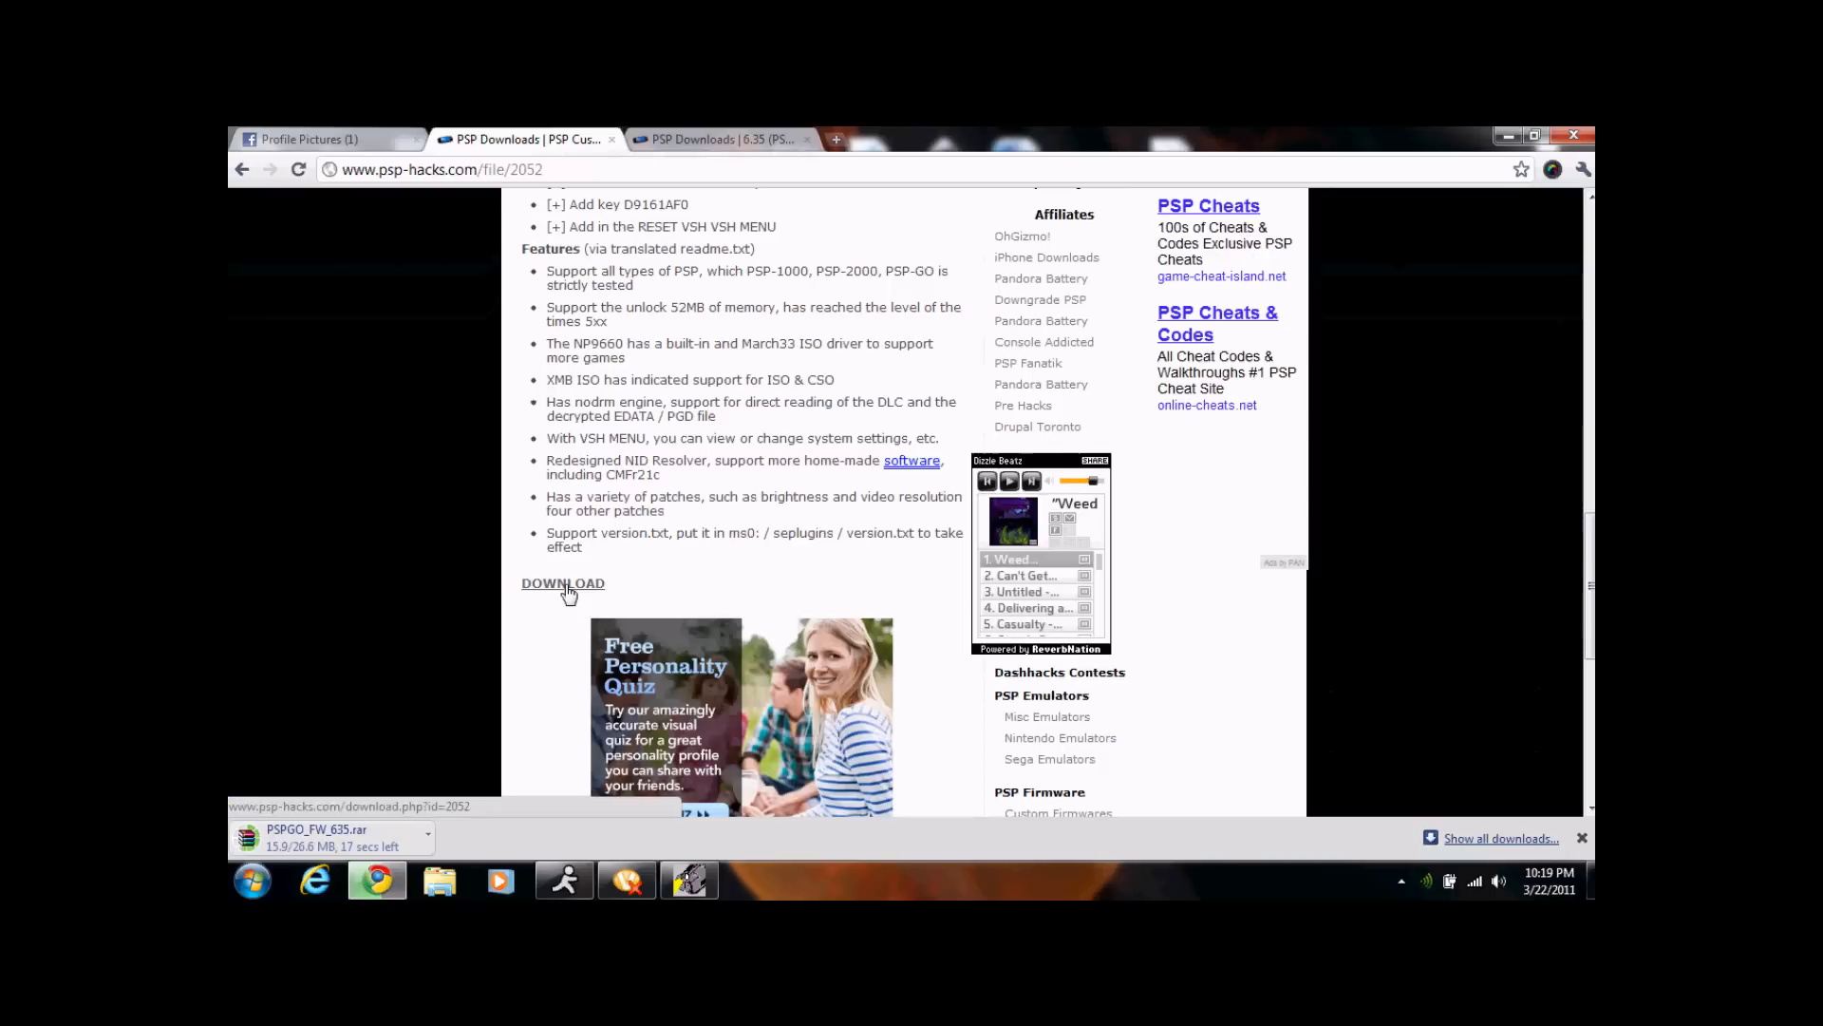
click(562, 583)
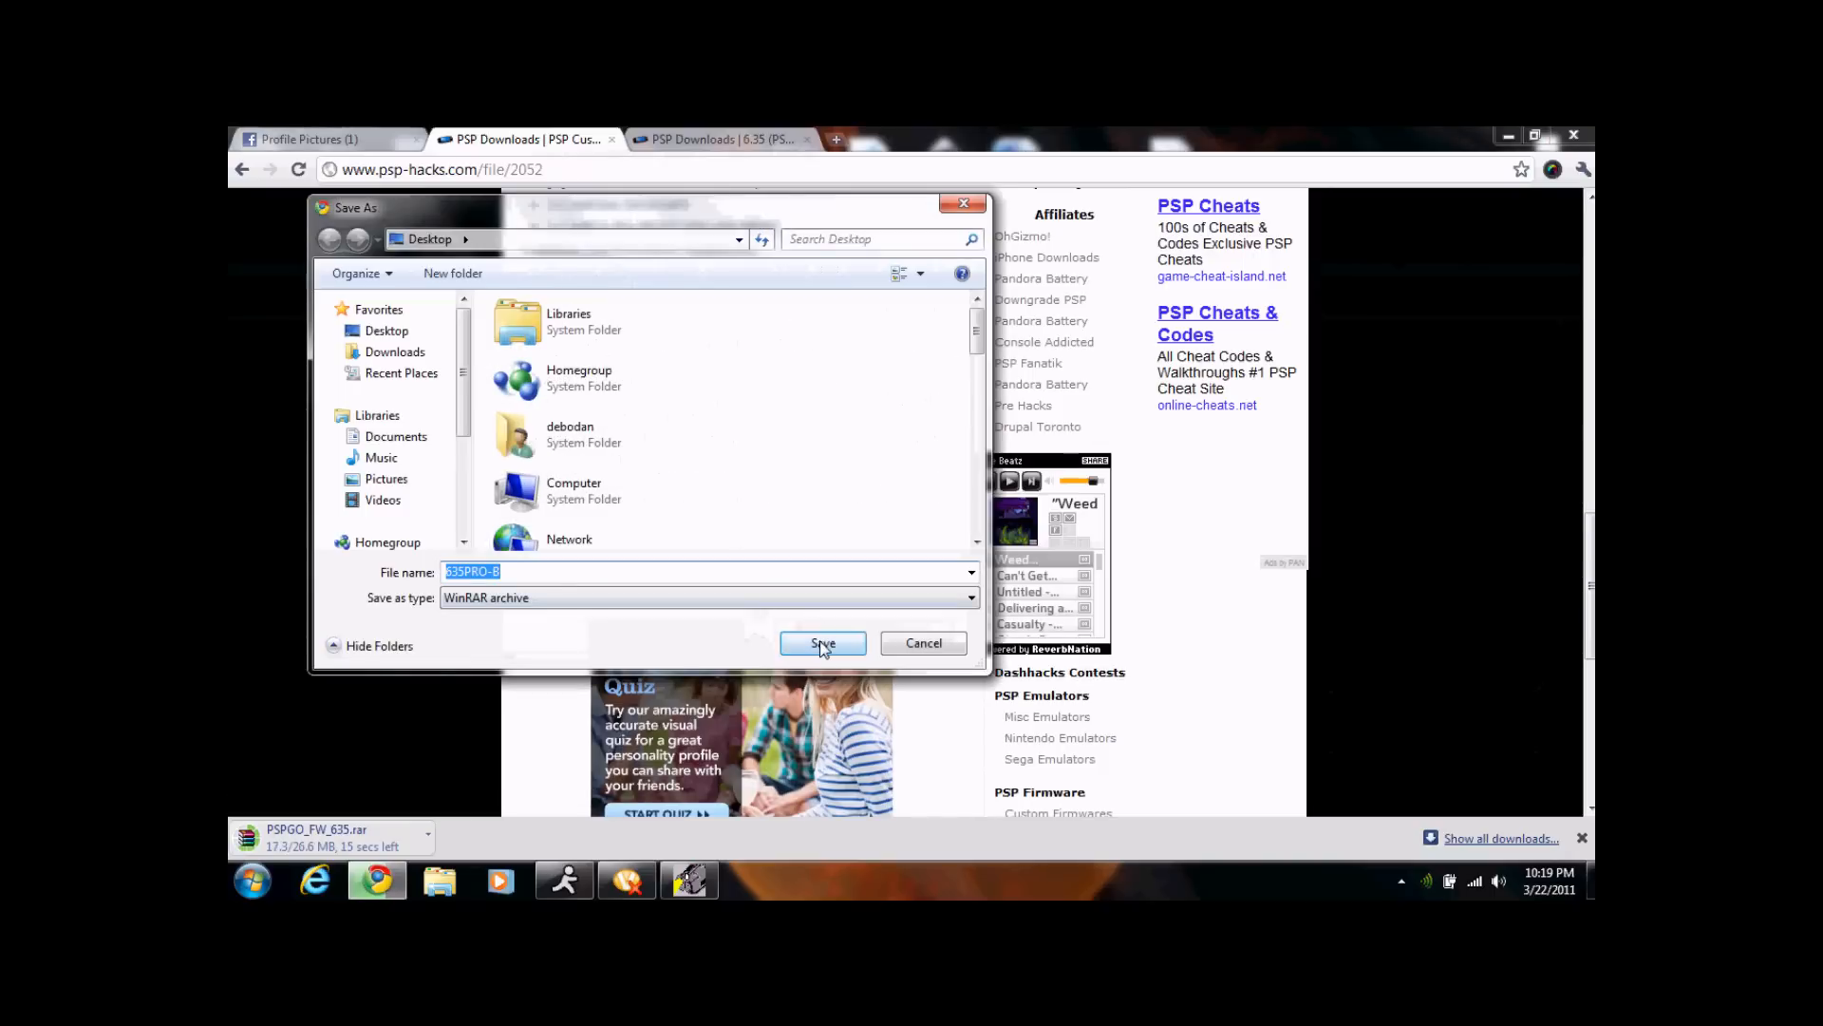
click(822, 643)
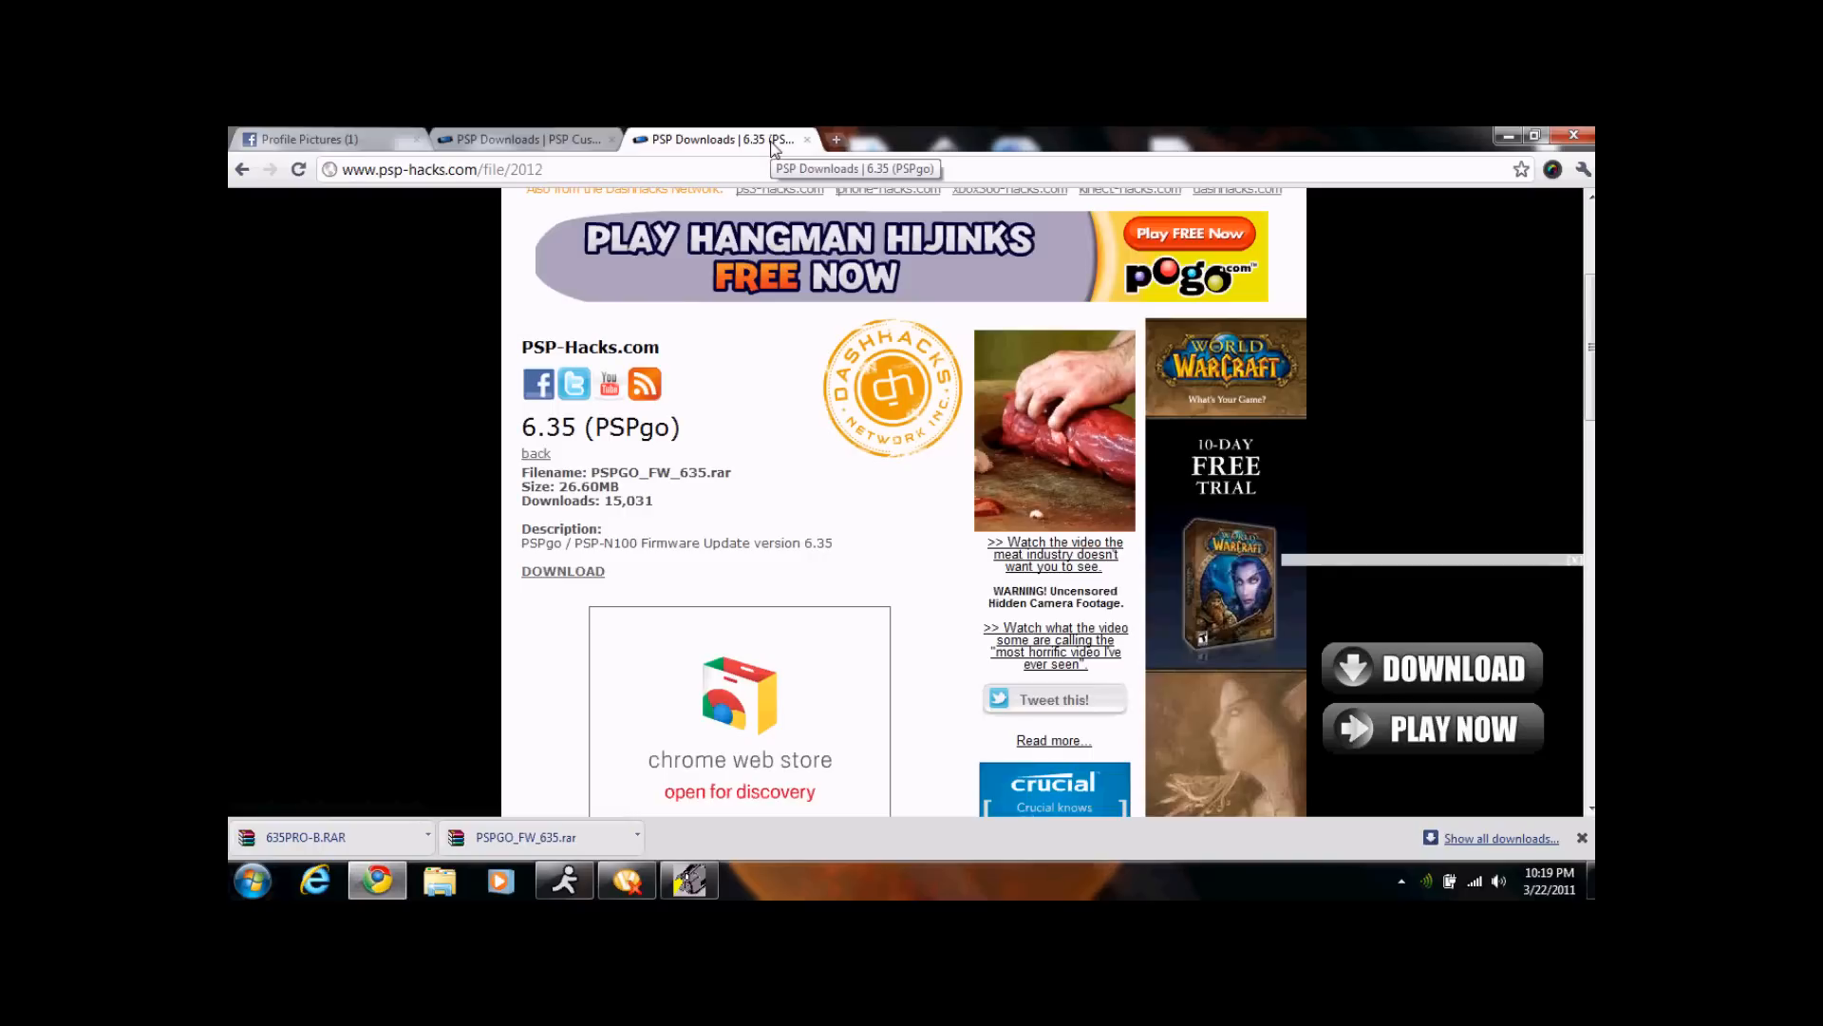
mouse_move(1536, 161)
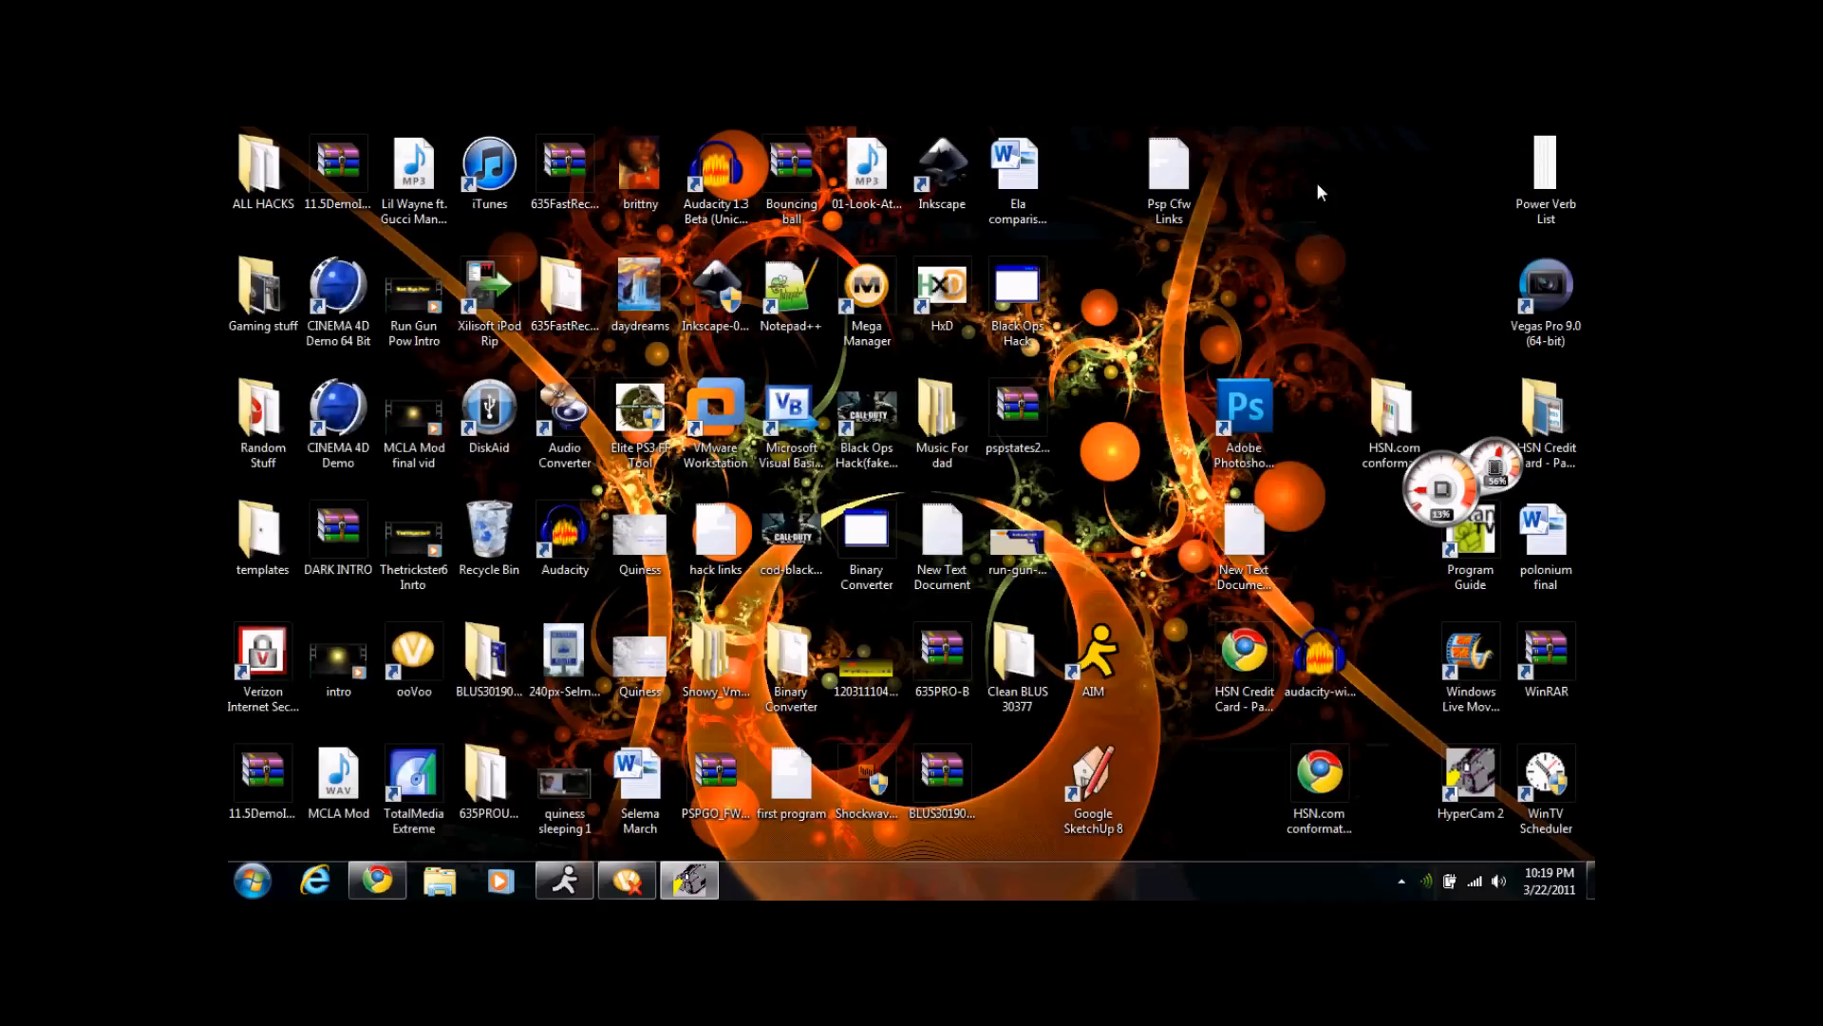
Minimize Chrome and view the 27.9 MB EBOOT.PBP inside PSPGO_FW_635.rar in WinRAR.
click(866, 773)
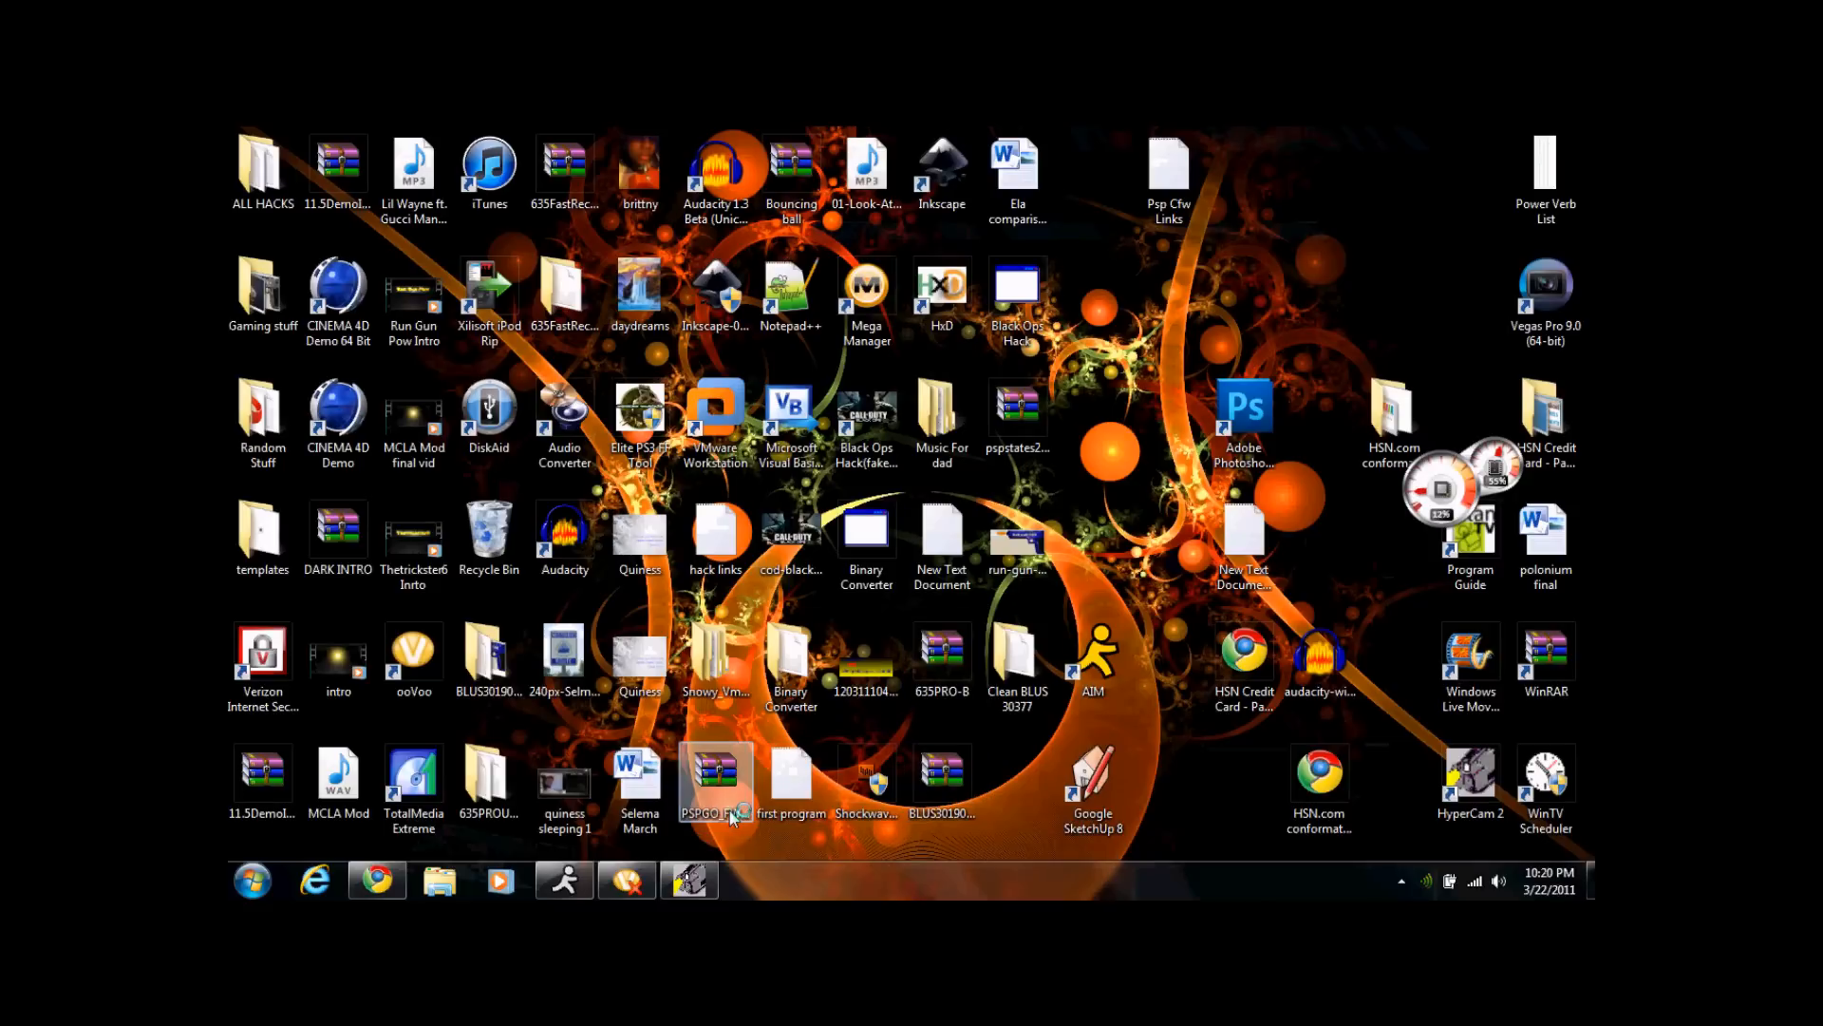
double_click(716, 779)
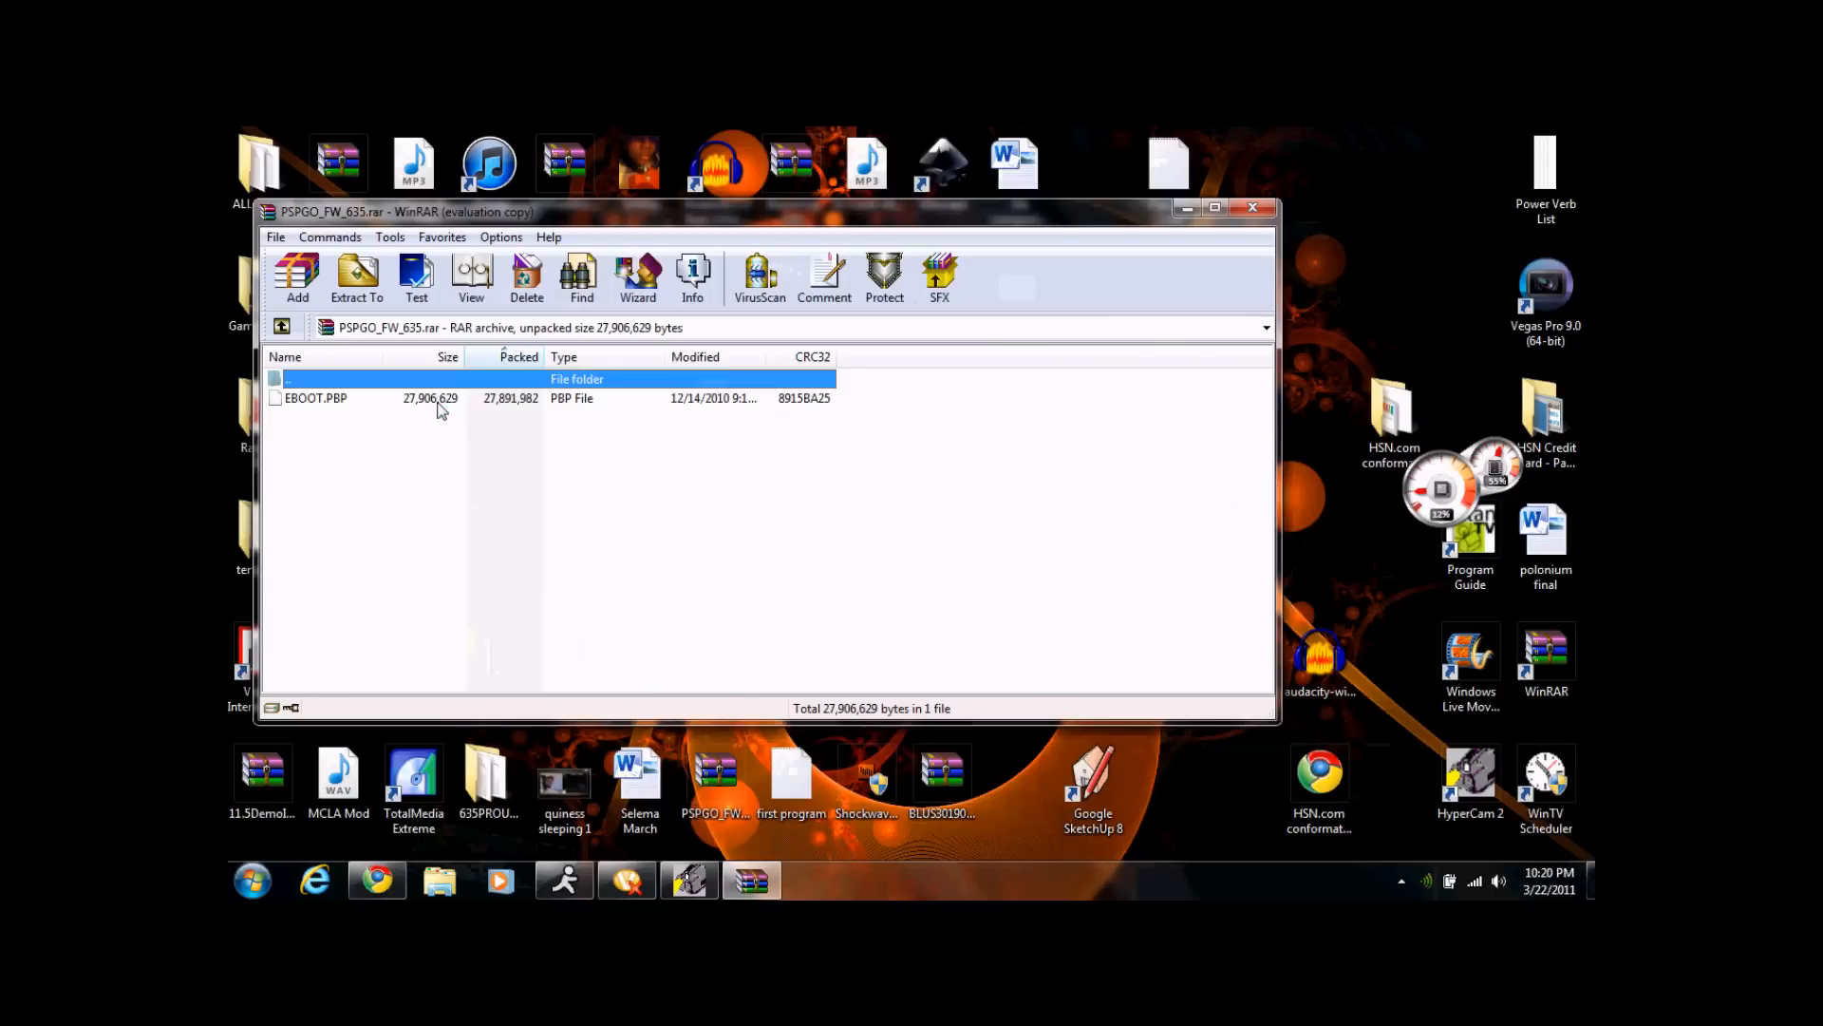
click(314, 397)
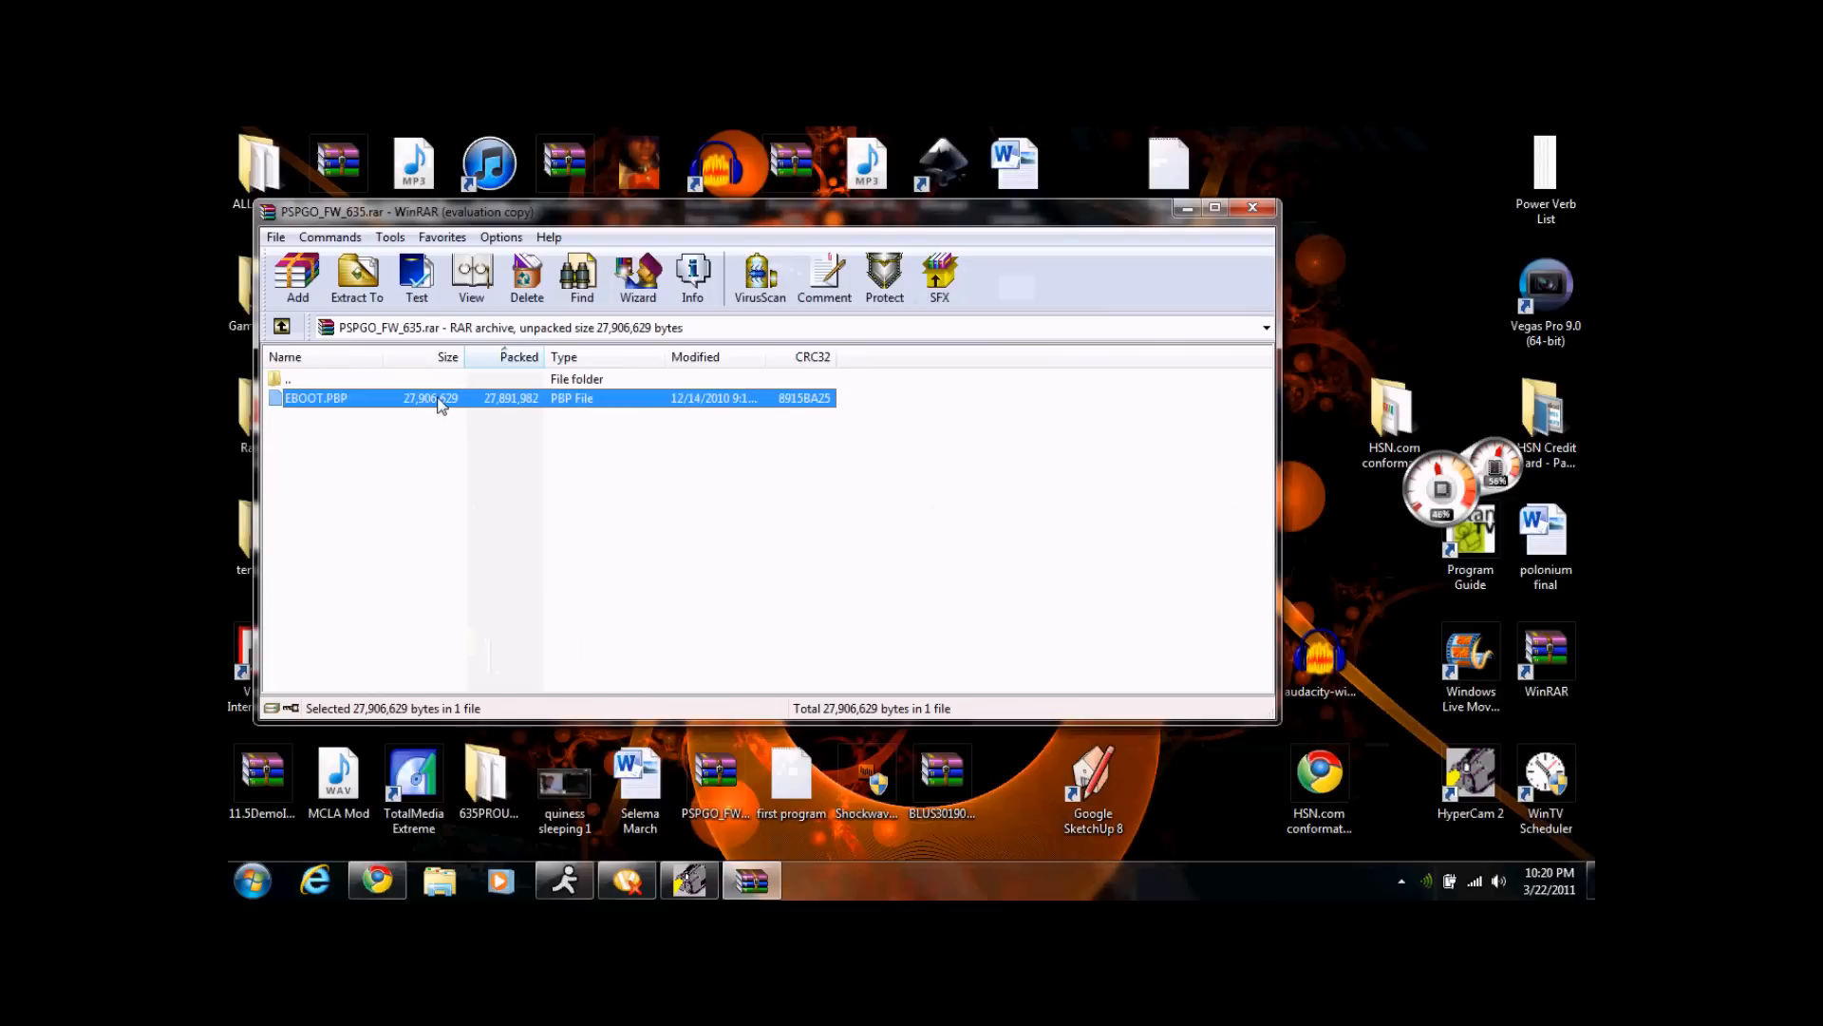
mouse_move(1215, 207)
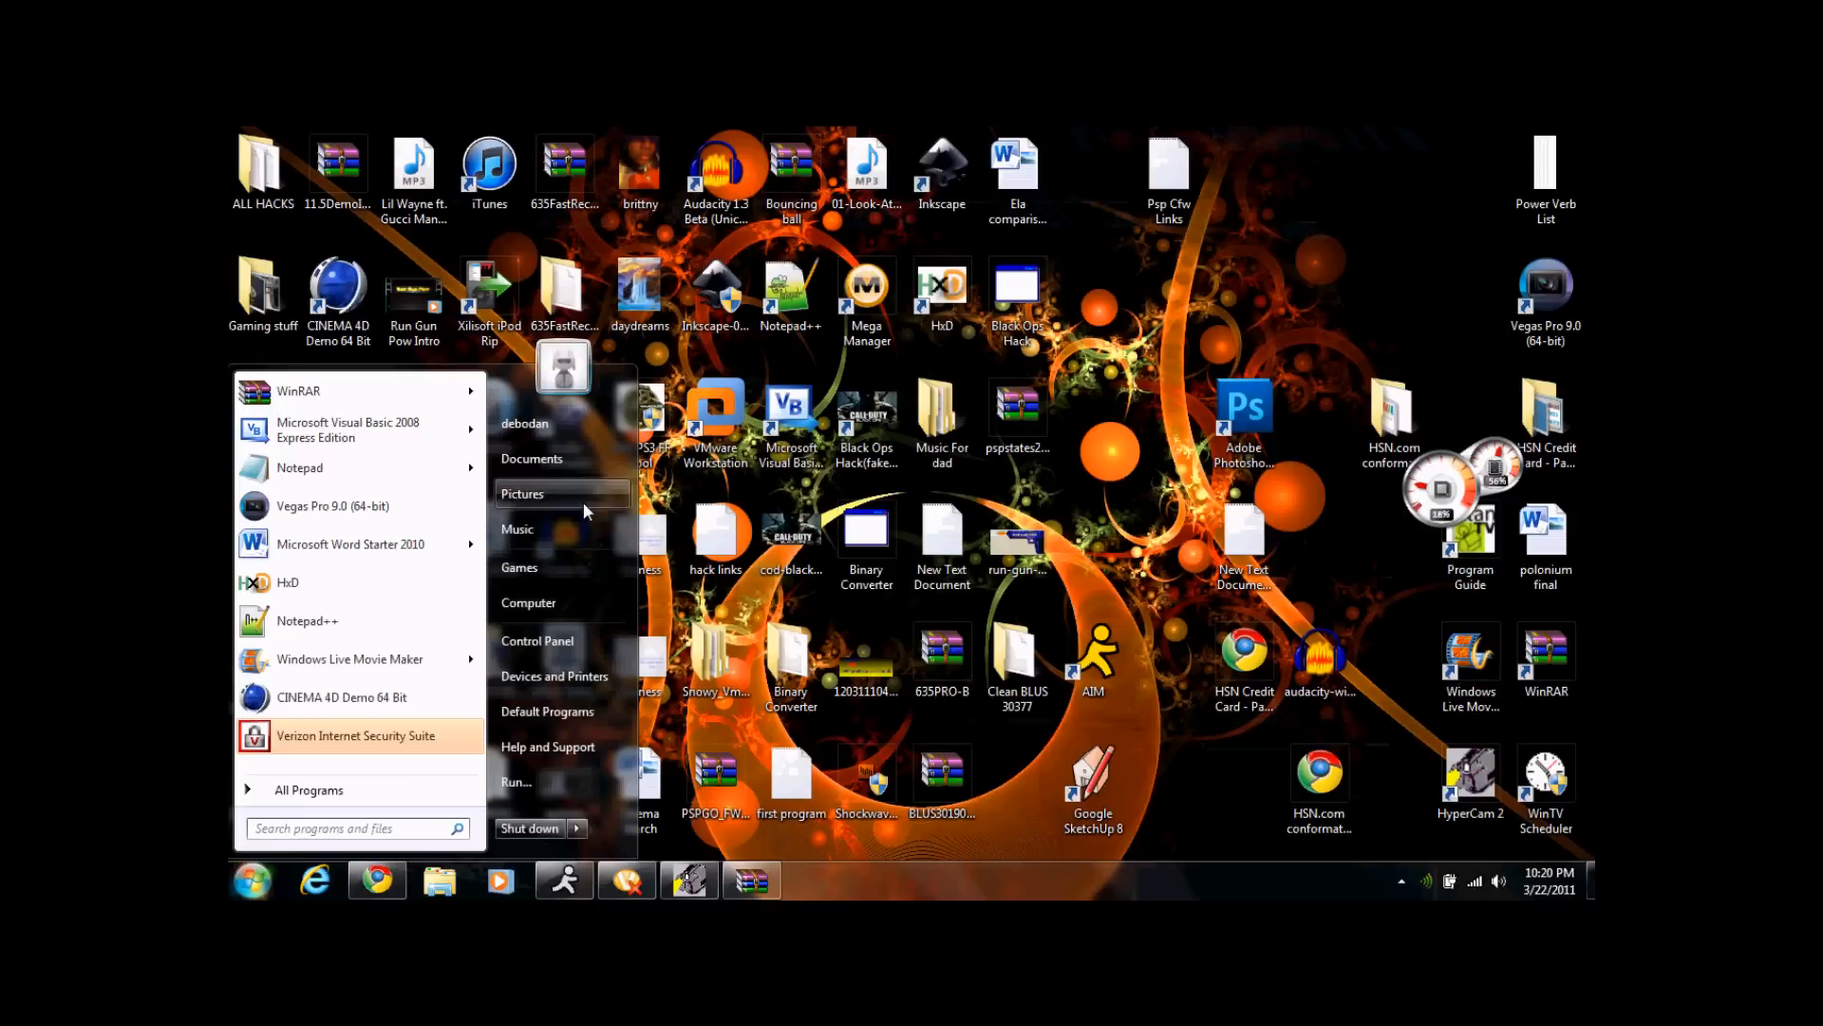
mouse_move(542, 431)
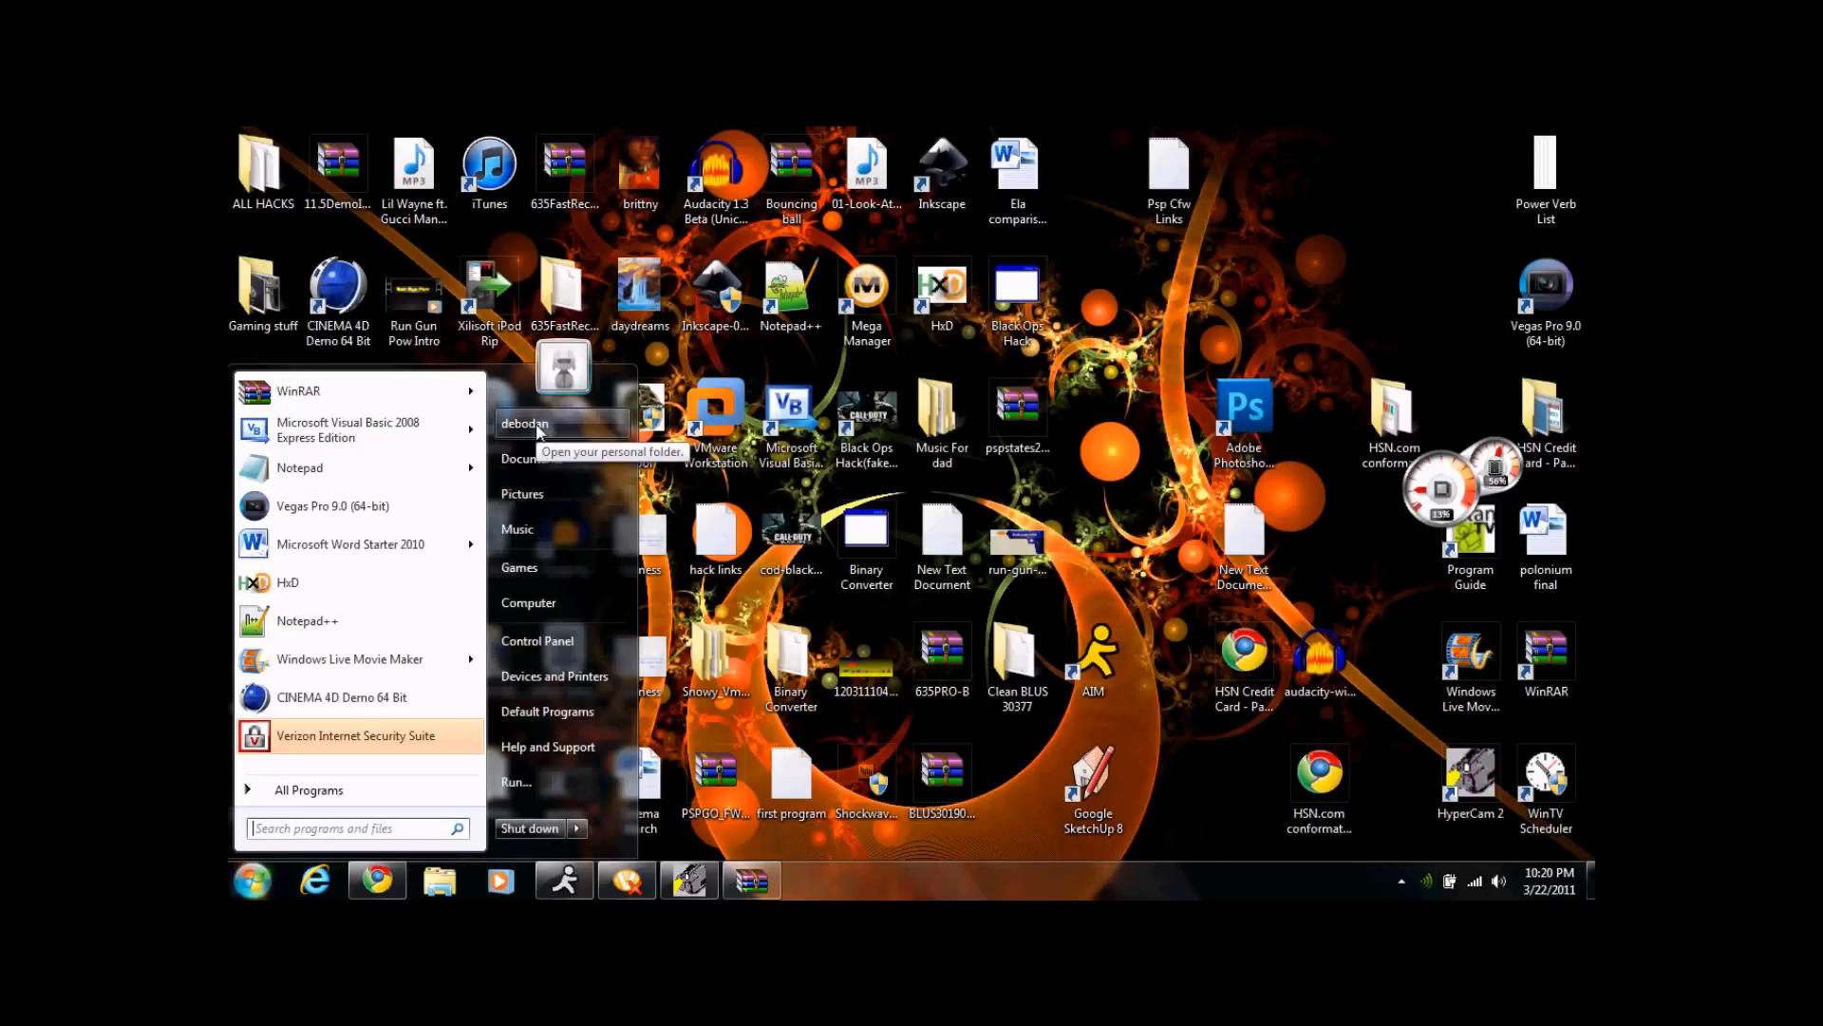
mouse_move(562, 568)
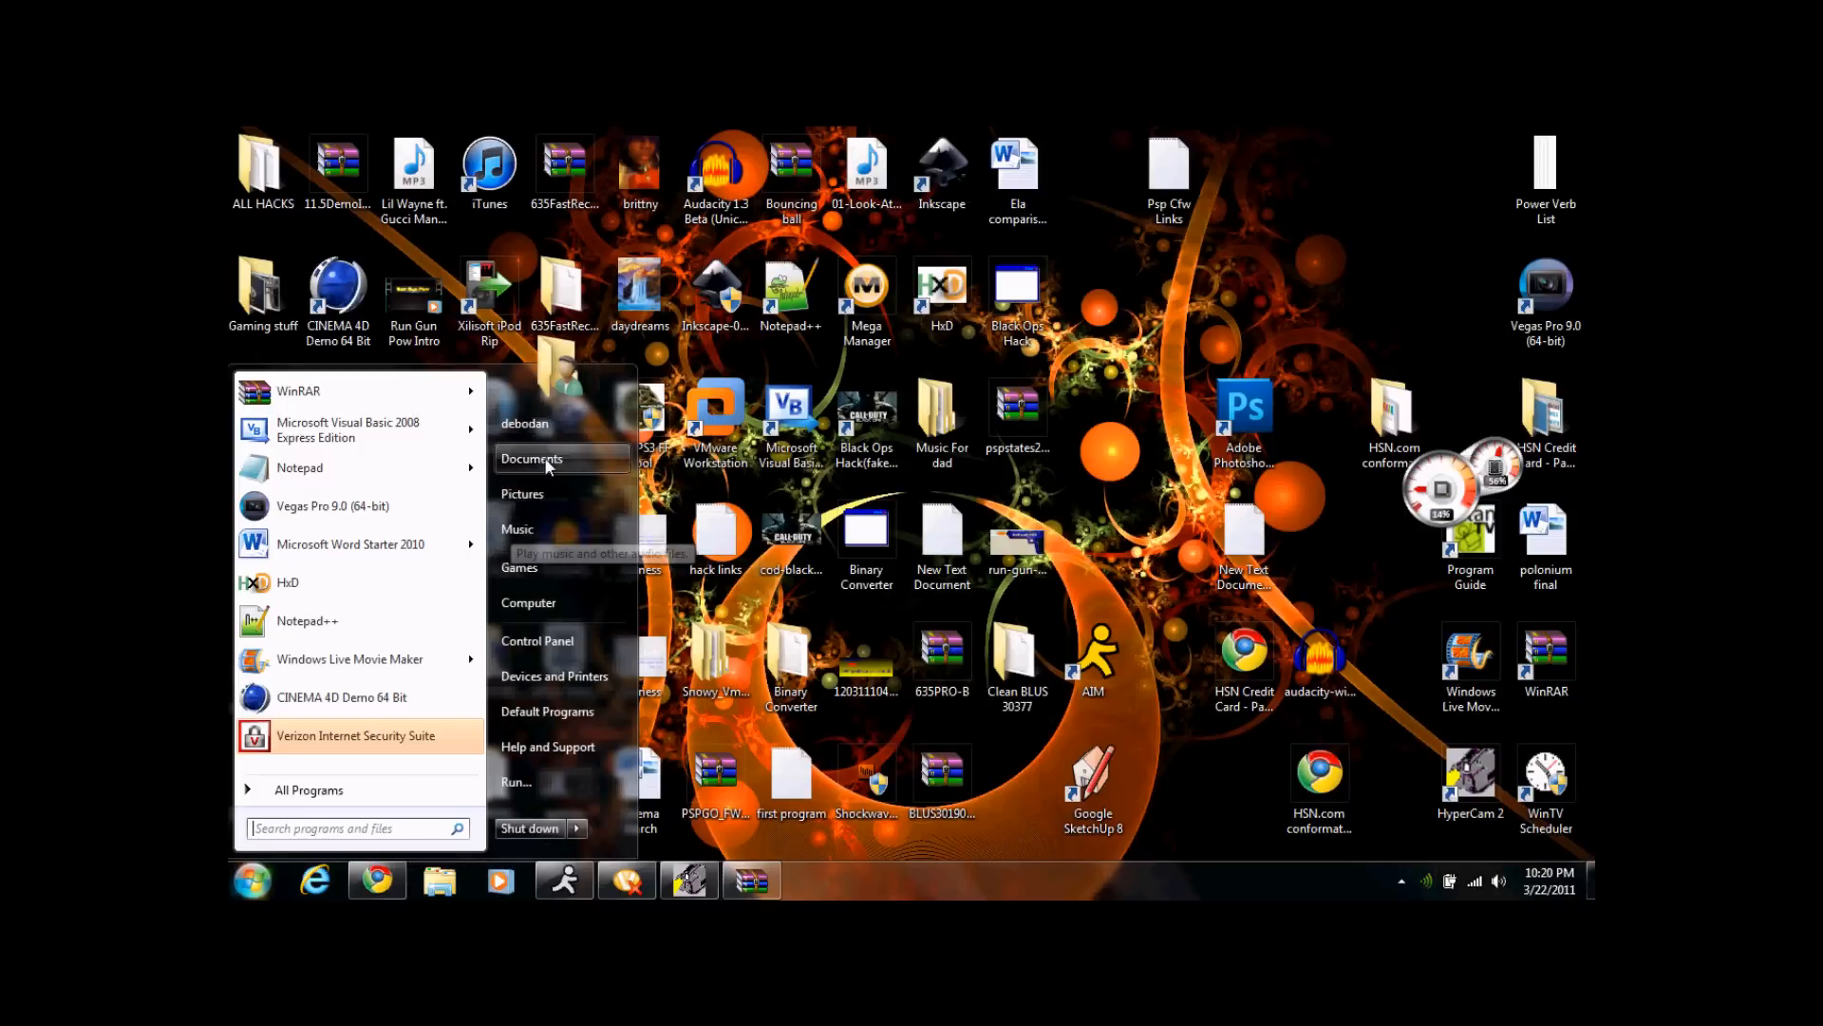
mouse_move(522, 494)
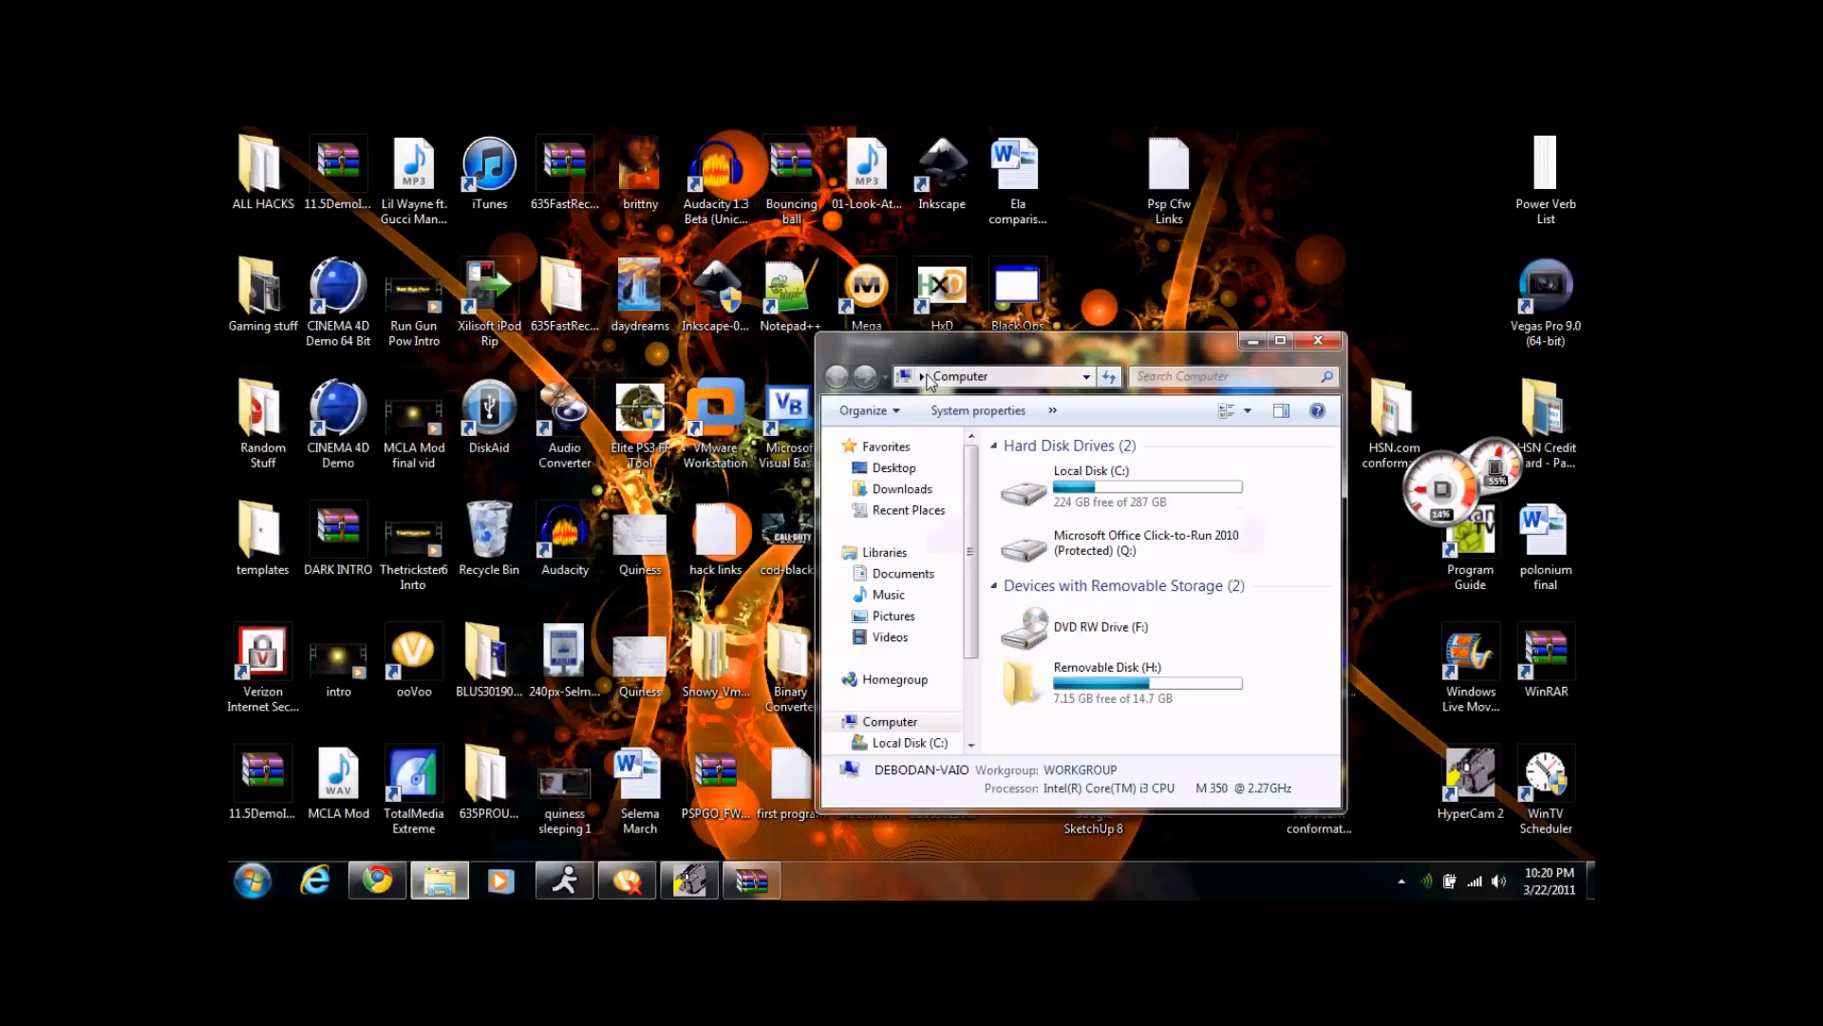
Check the Computer listing for the removable disk, then leave the desktop clear.
double_click(1105, 681)
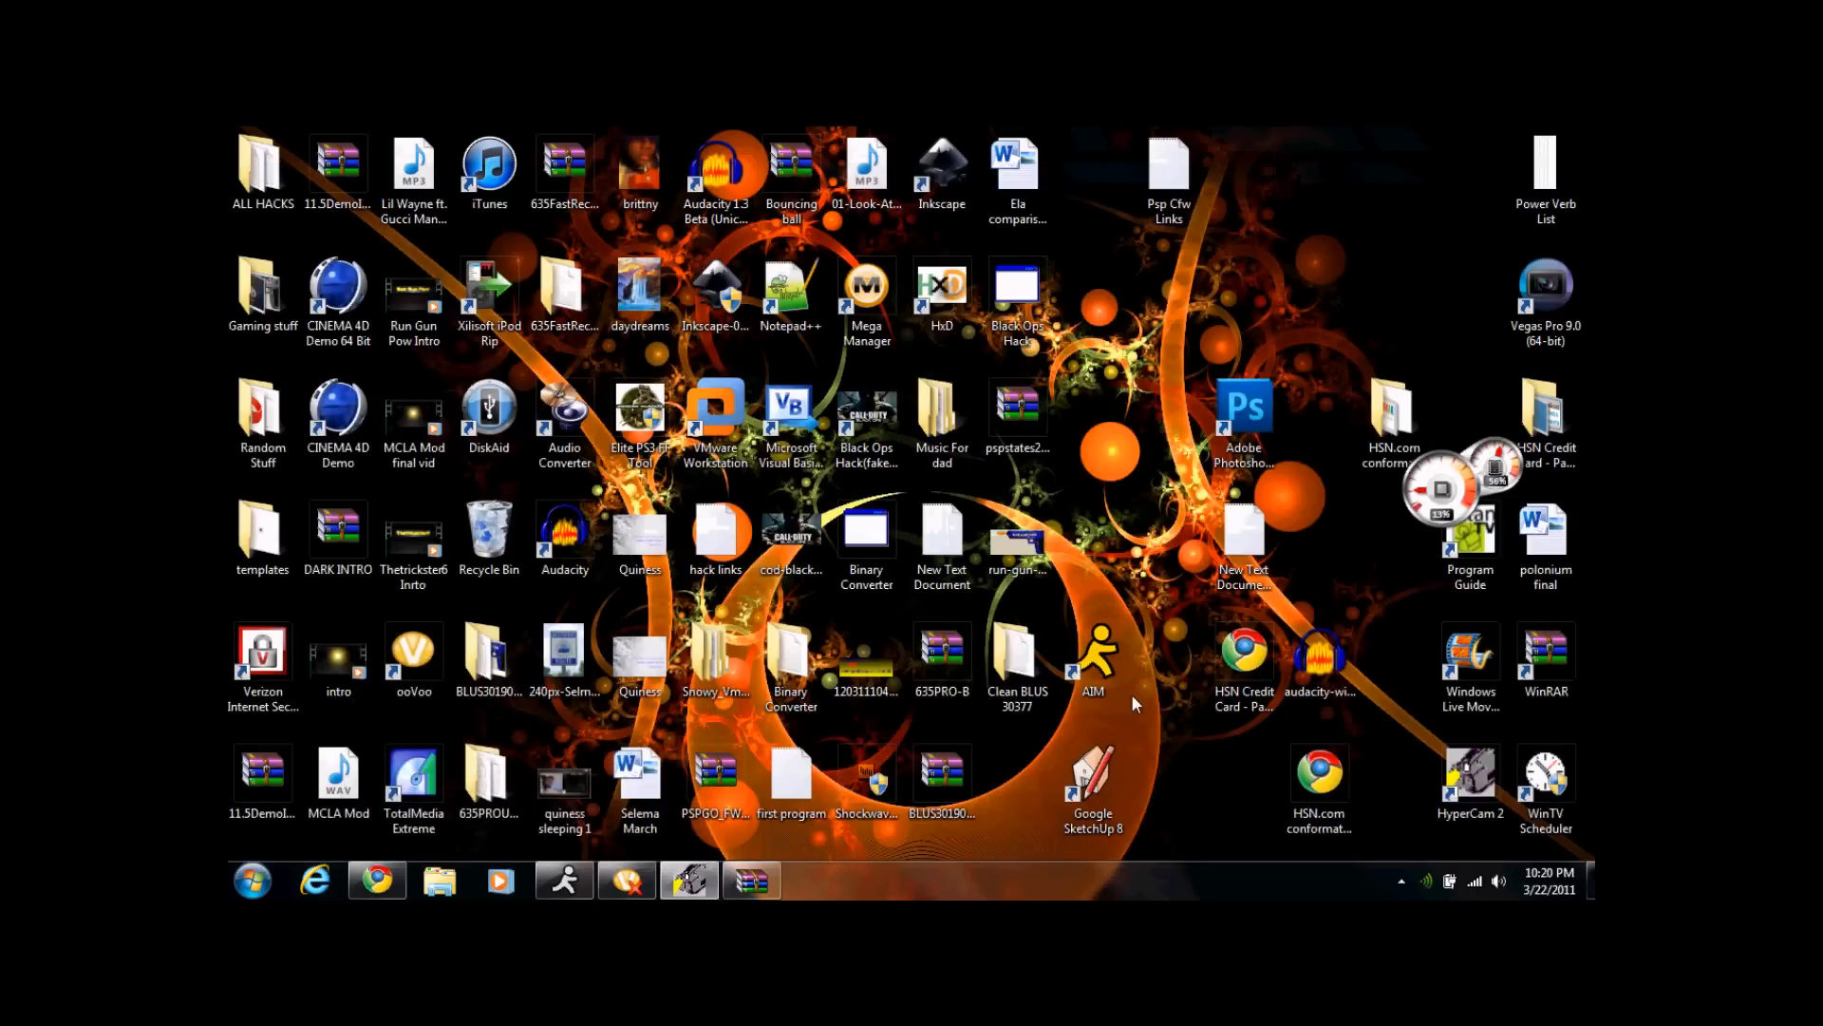
Drag the 635PROUPDATE folder out of 635PRO-B.RAR onto the desktop.
click(942, 657)
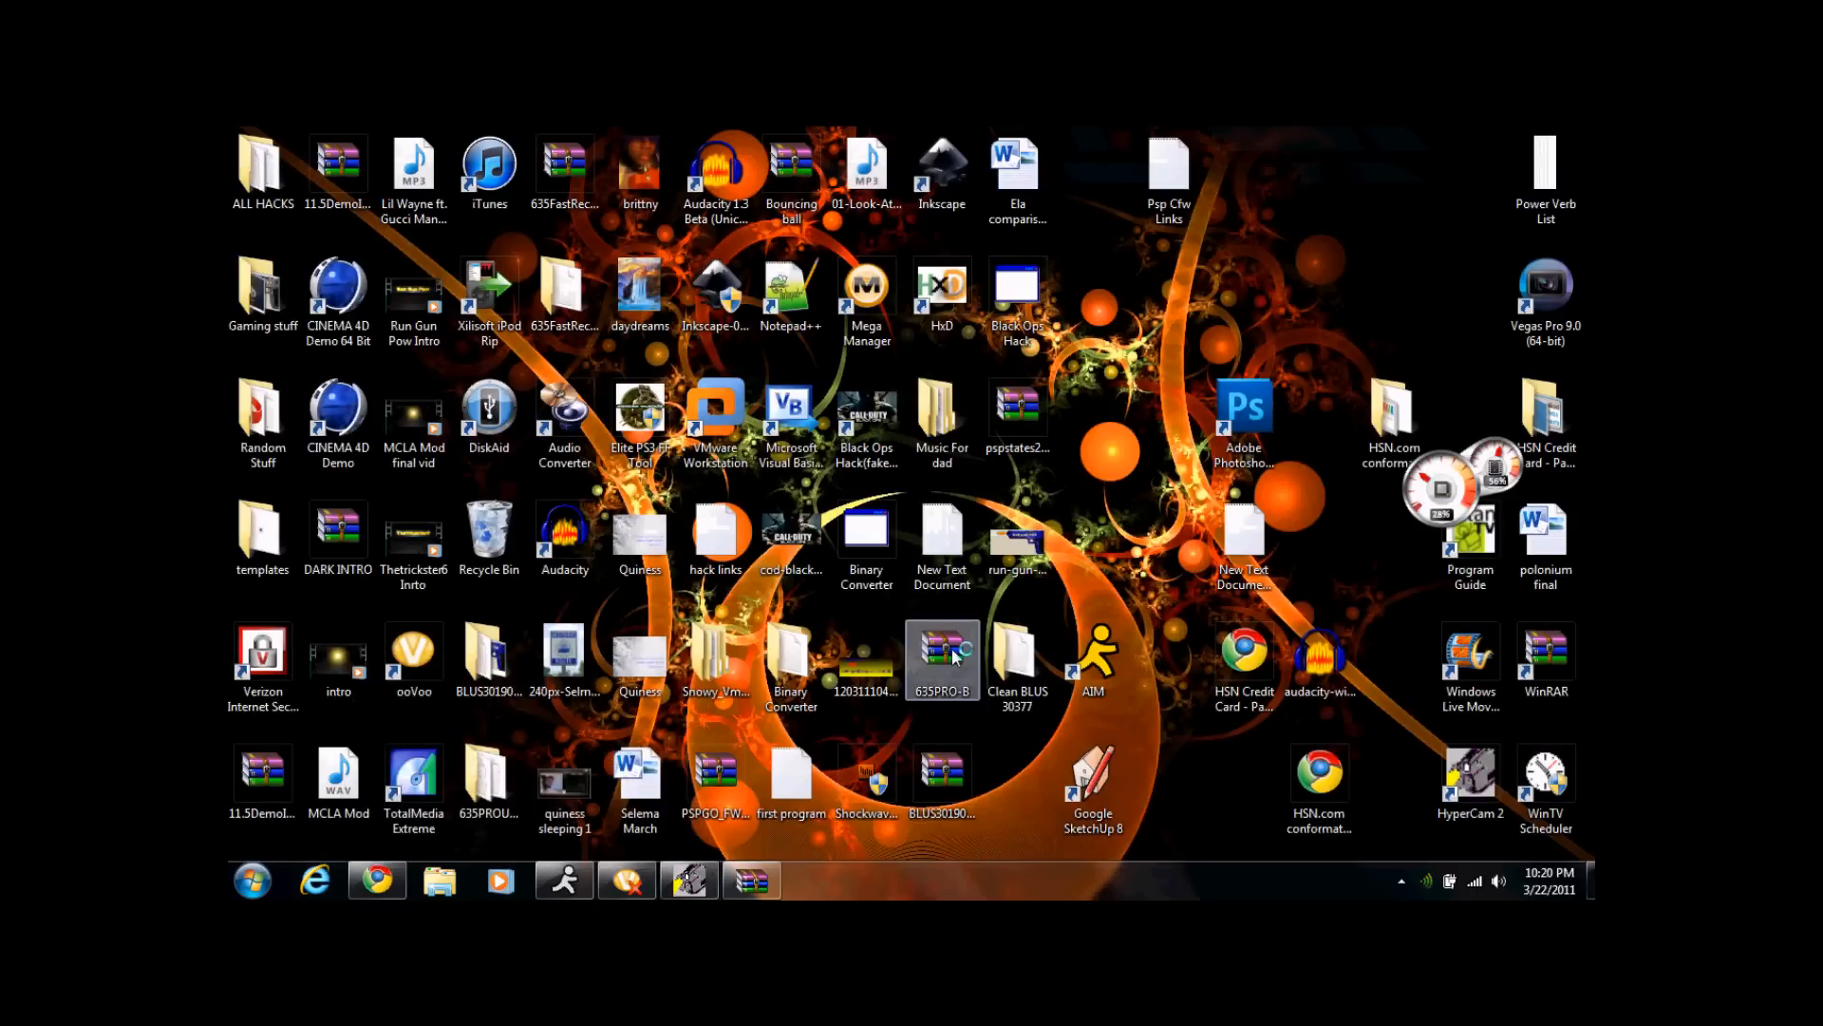
double_click(942, 657)
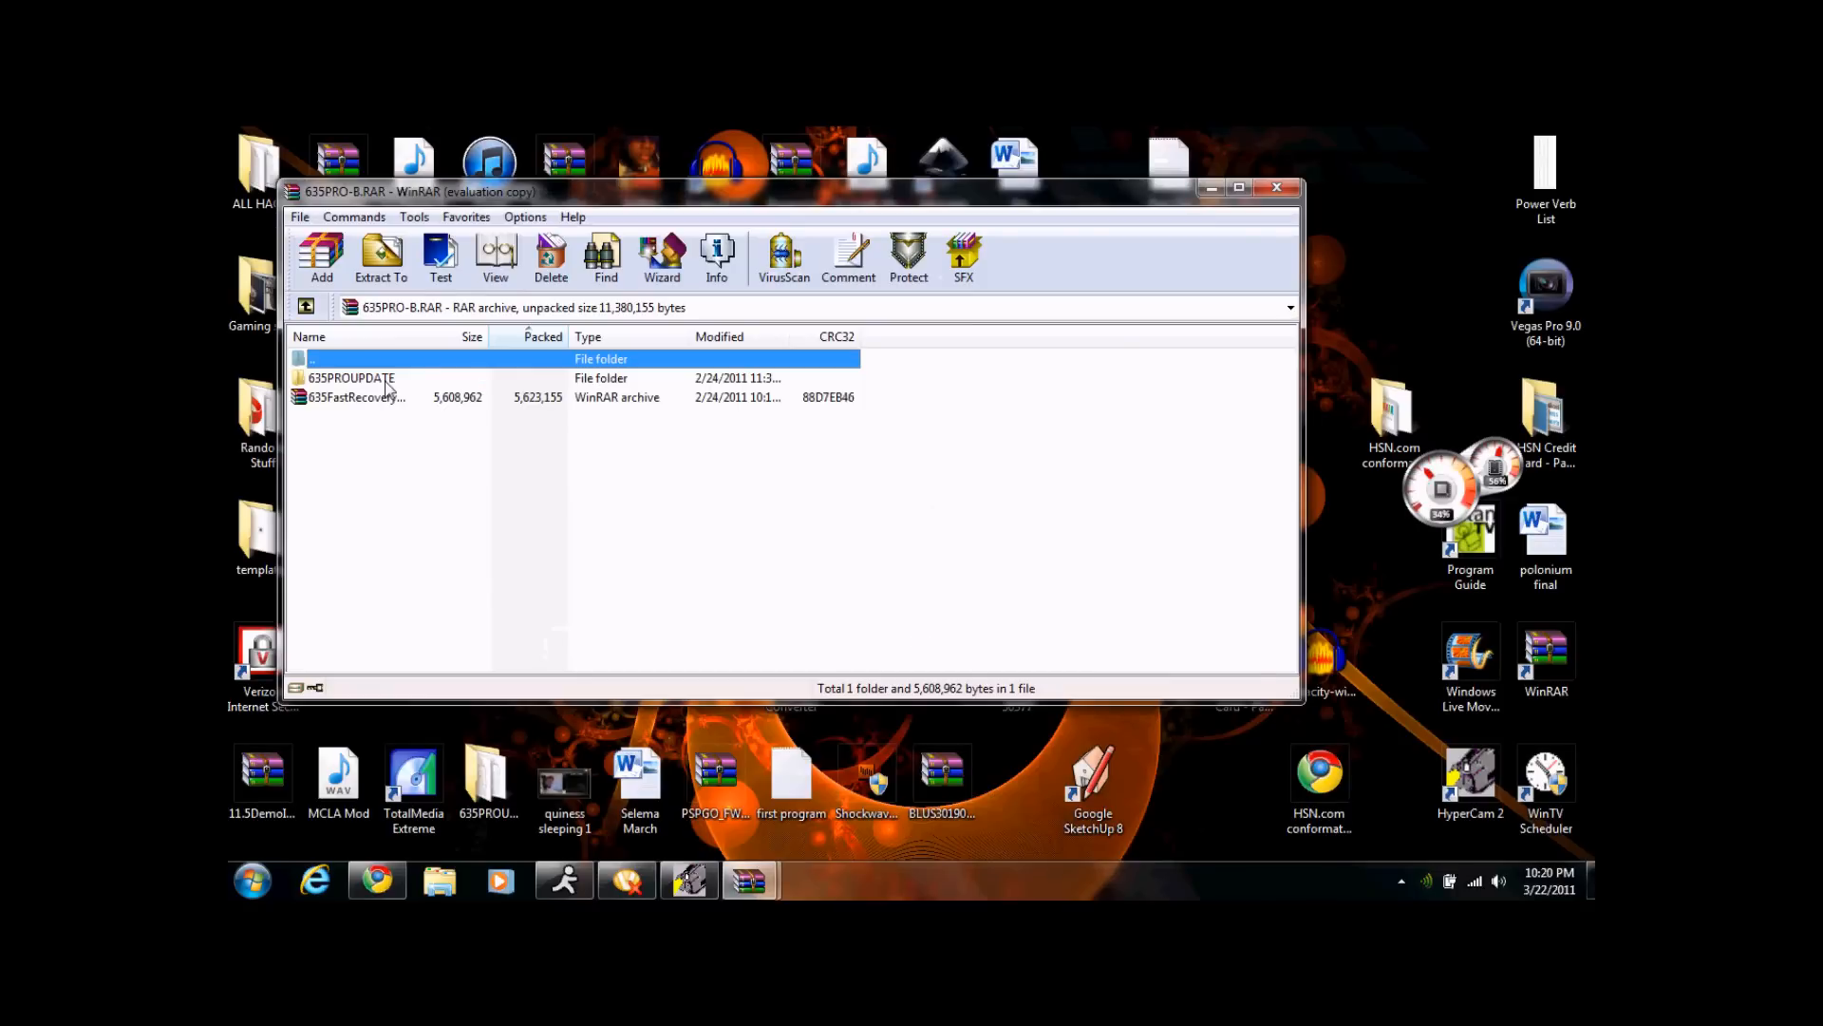
mouse_move(388, 392)
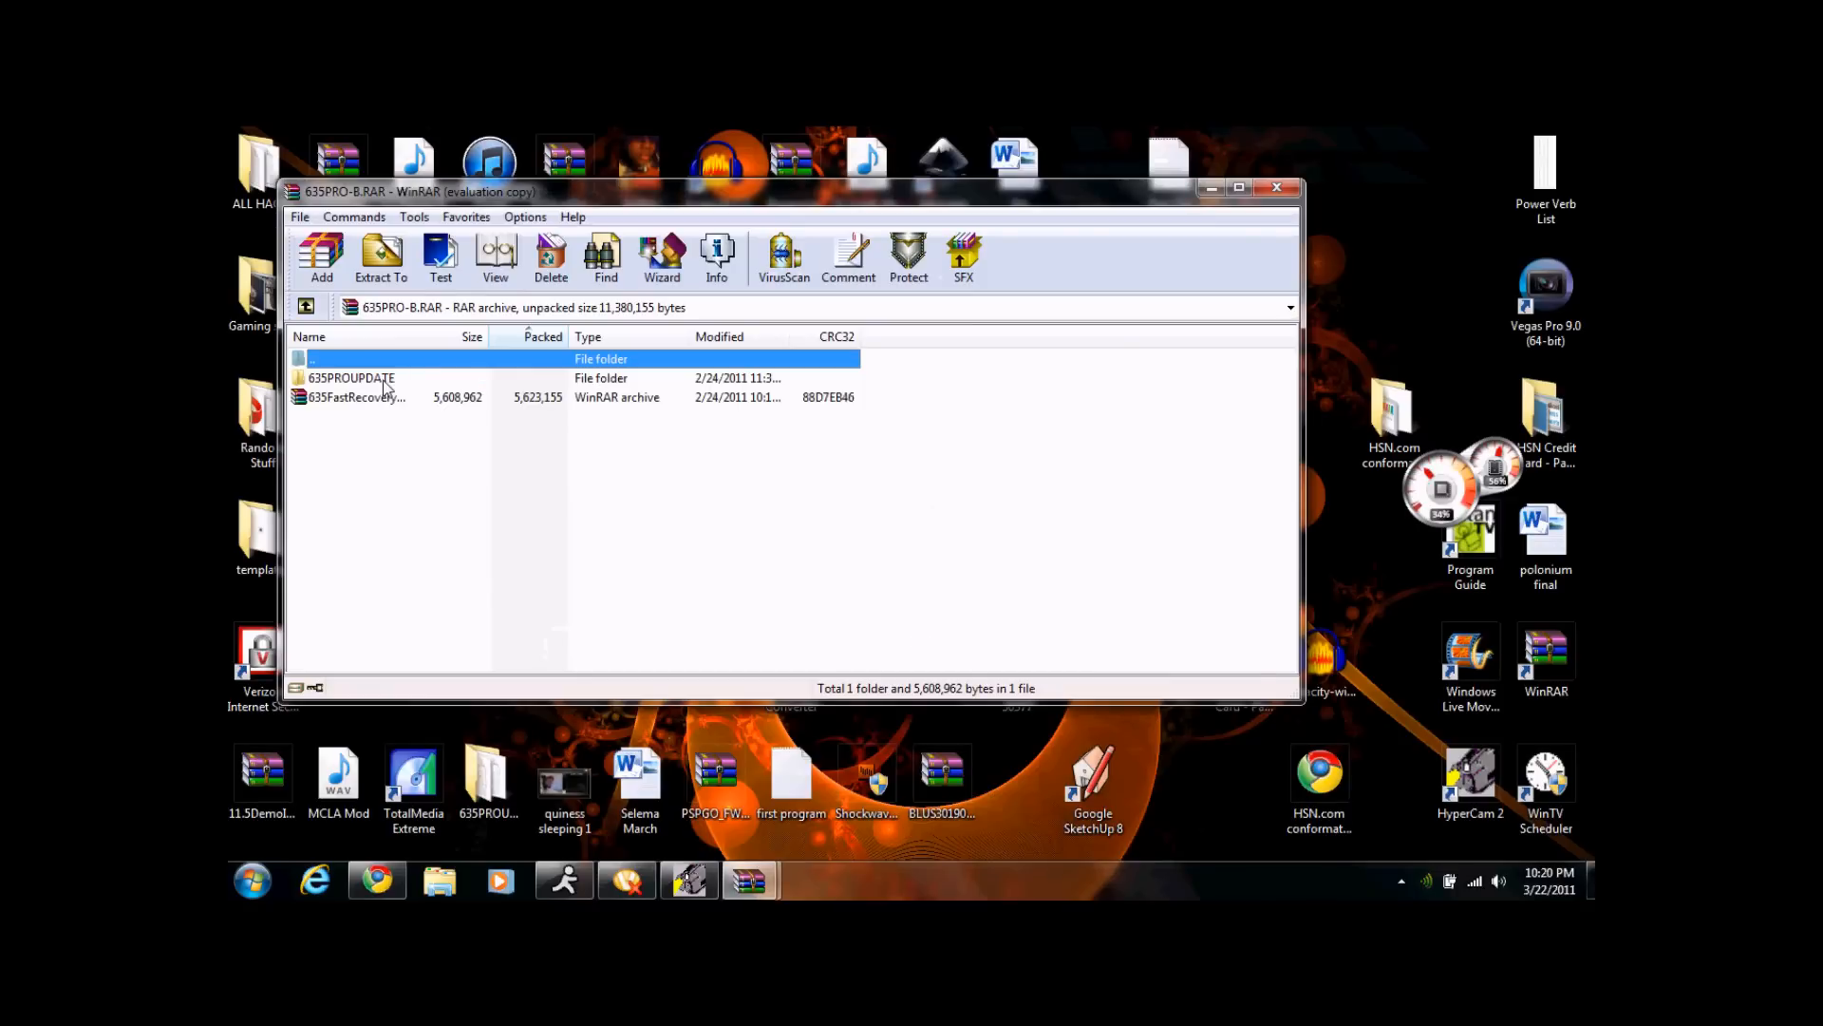
click(350, 376)
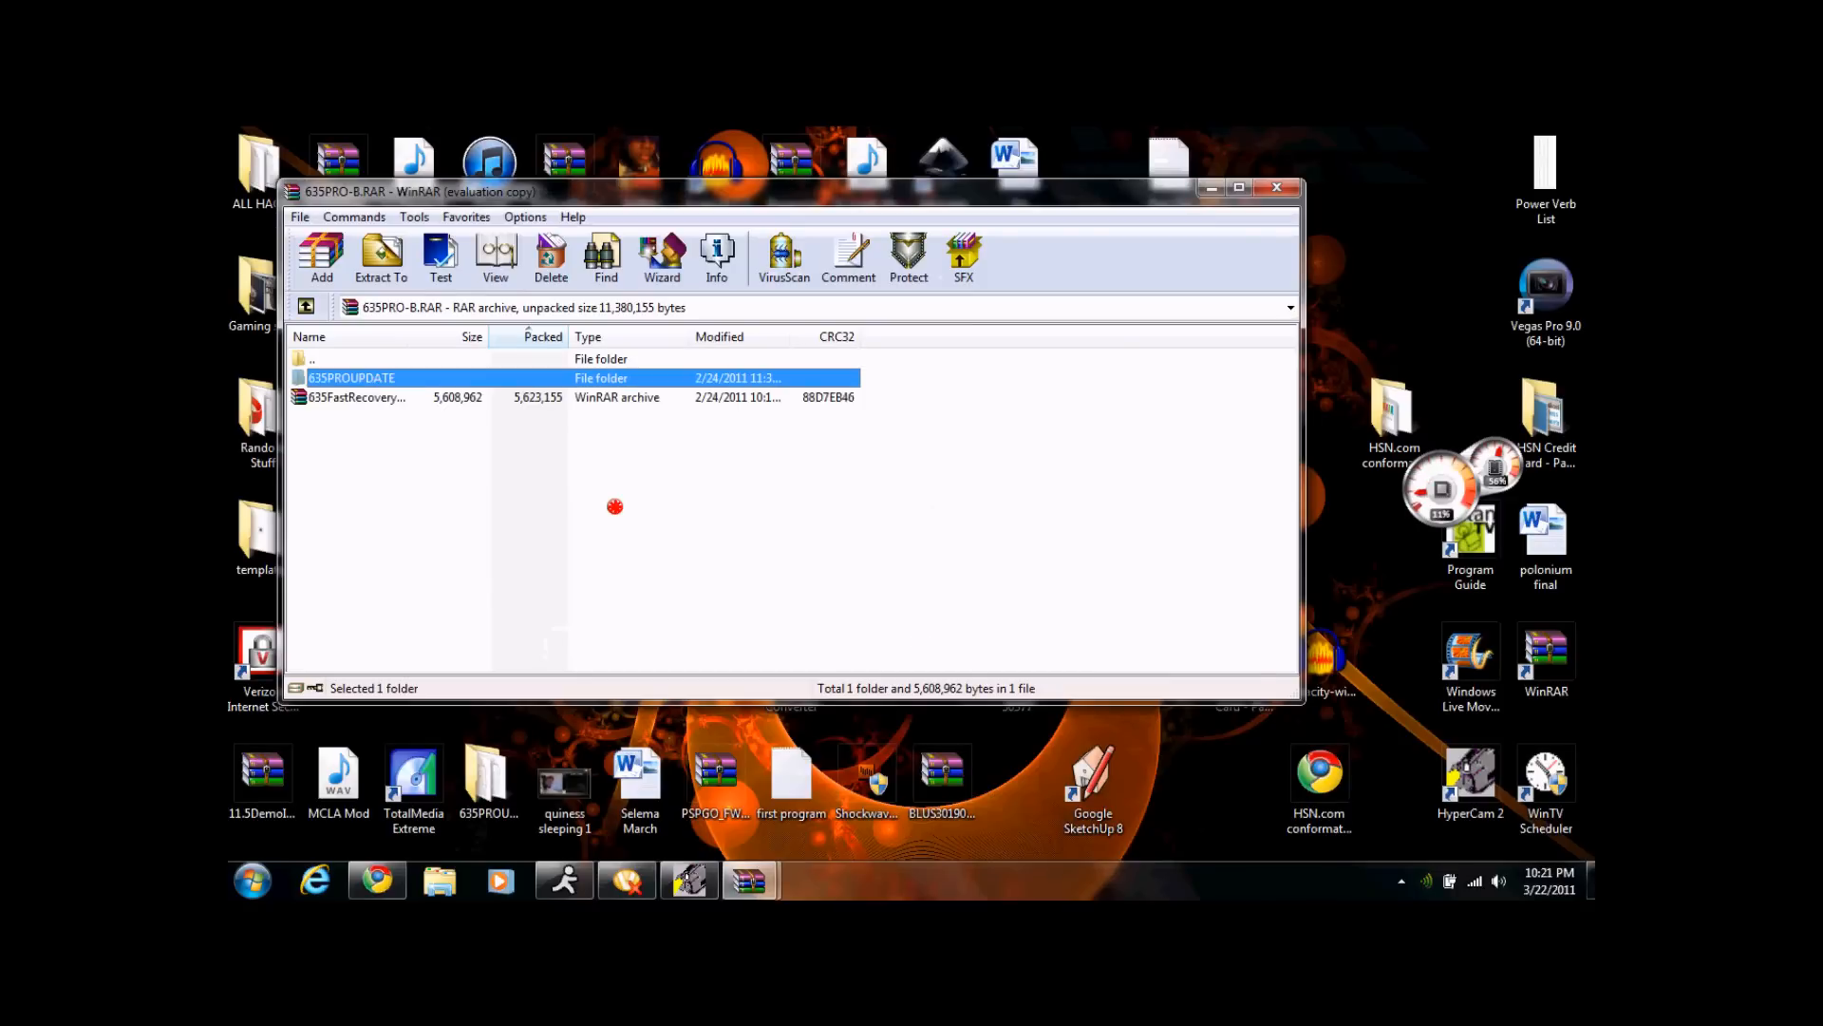
mouse_move(1200, 778)
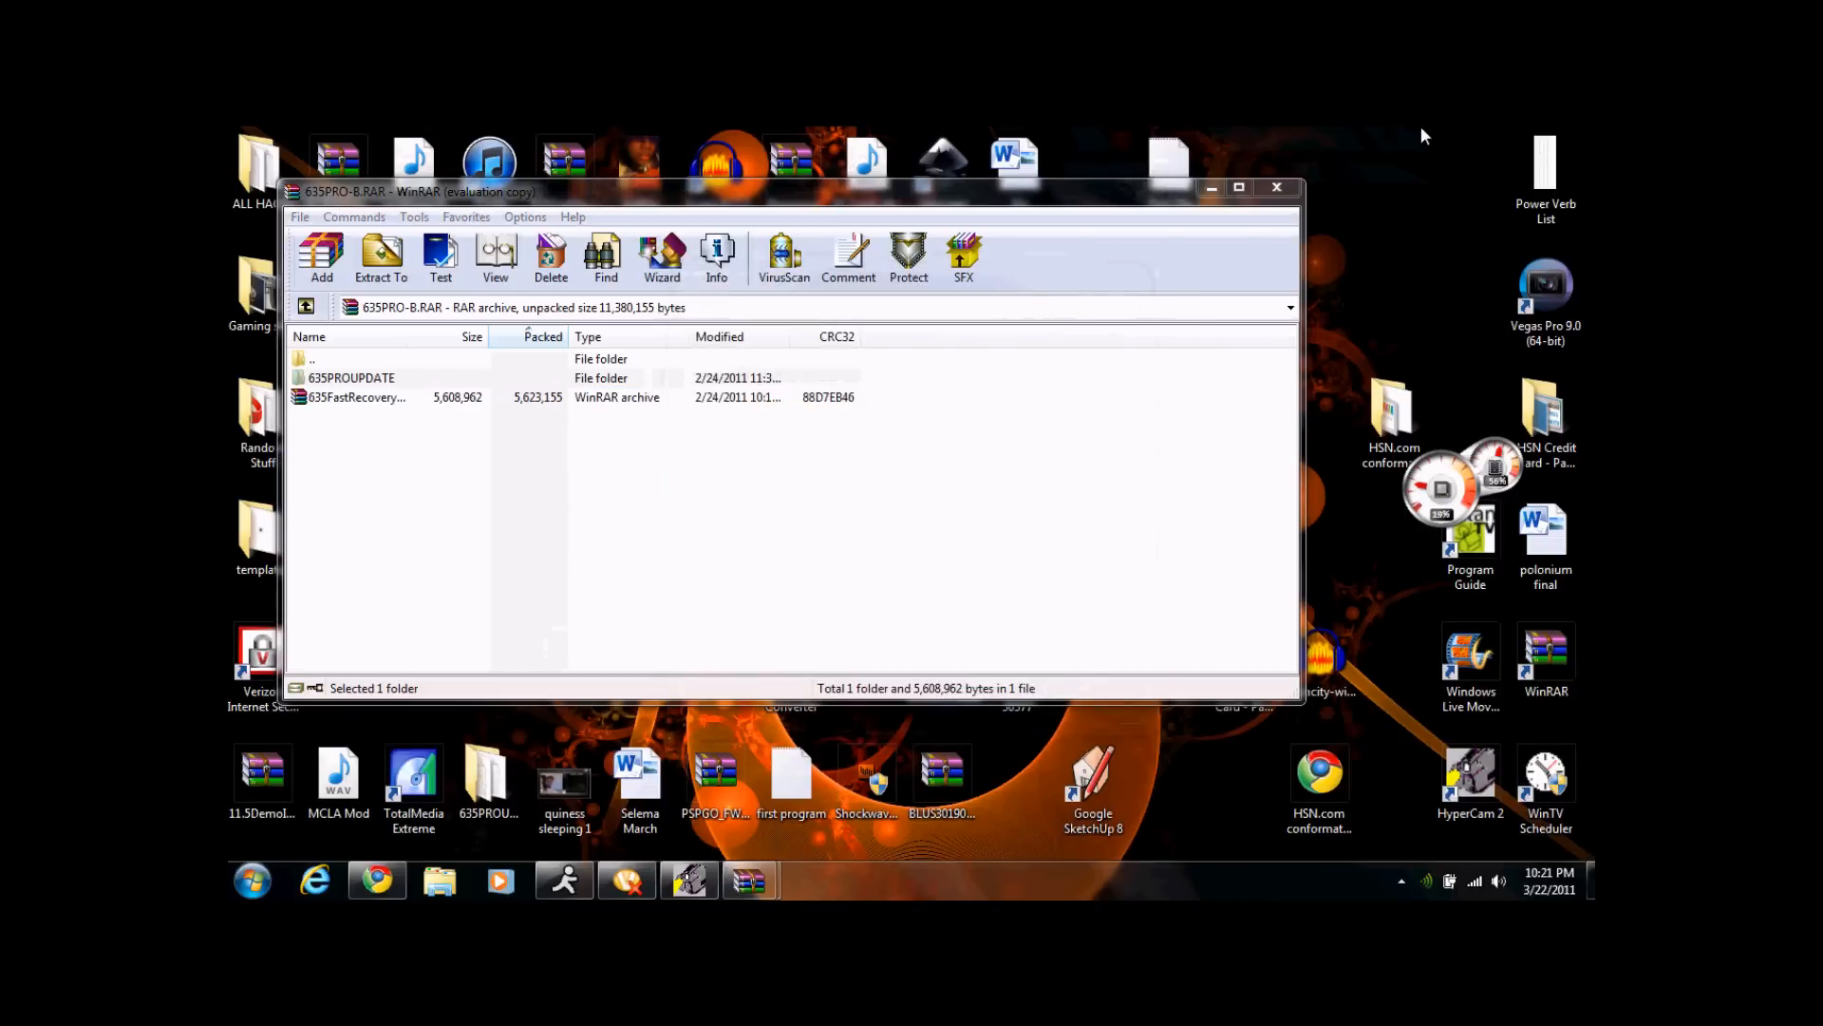
click(1276, 188)
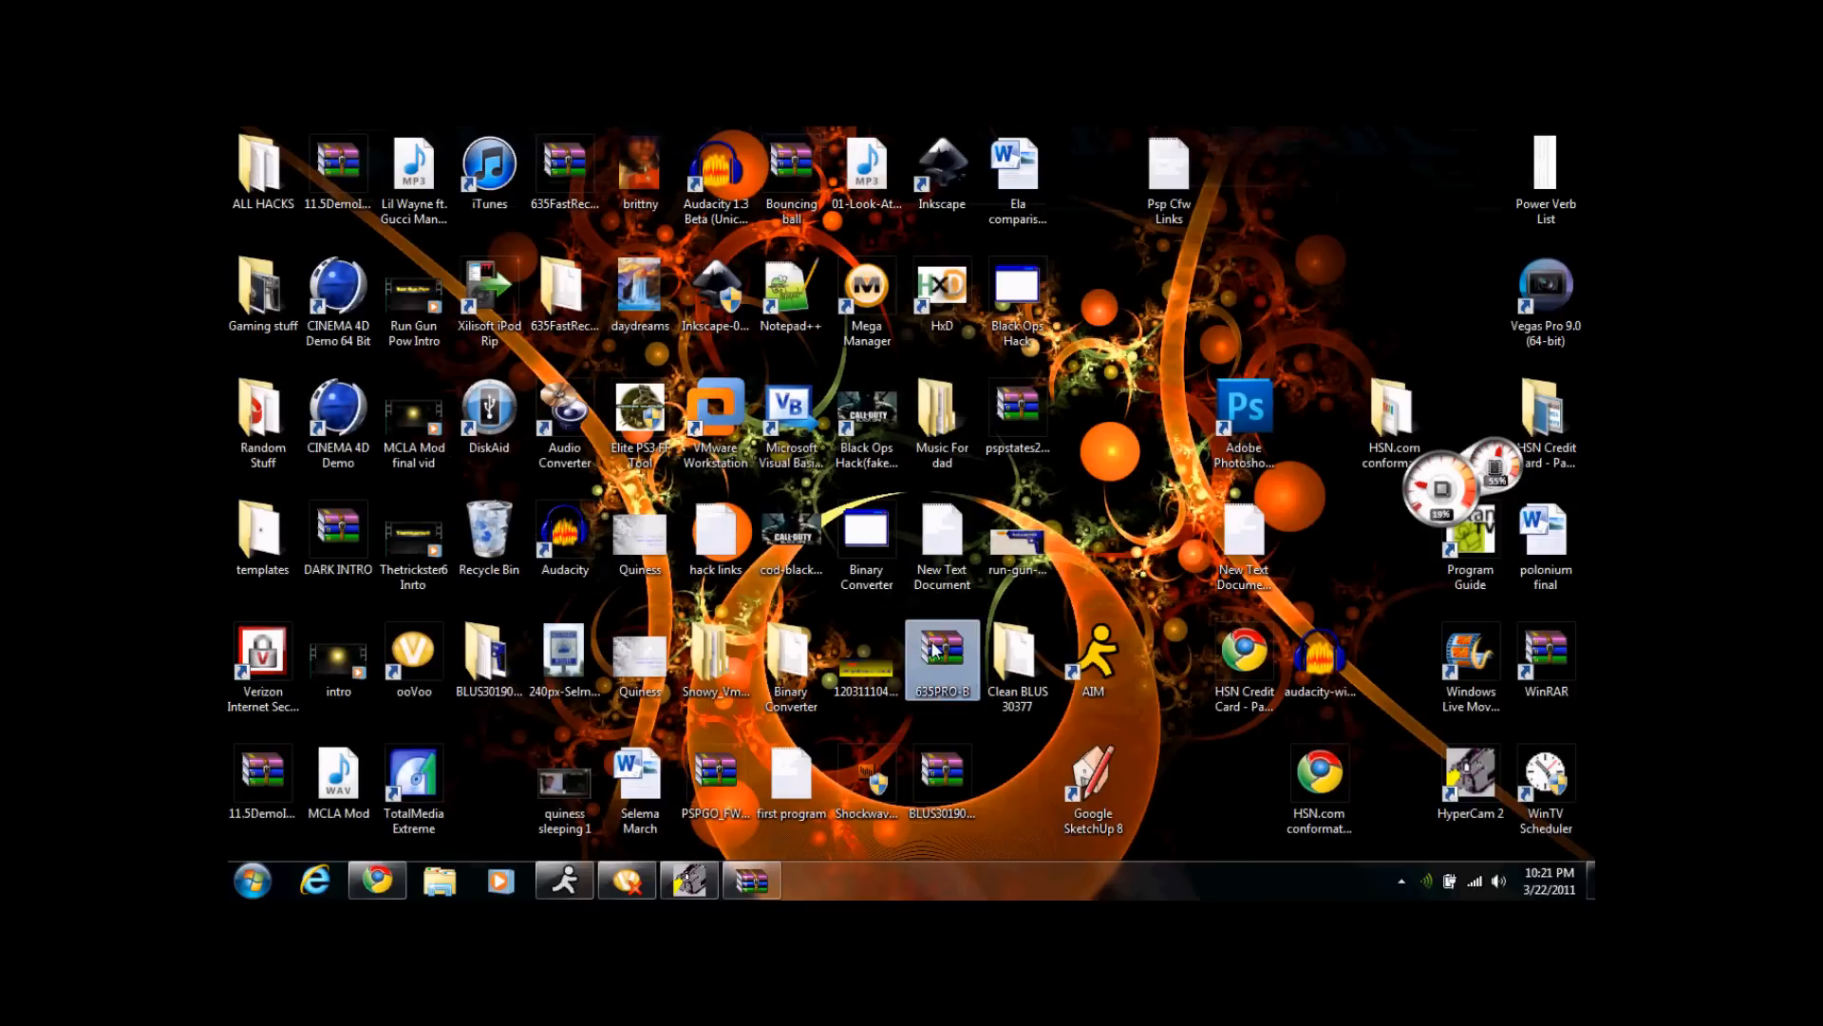
double_click(942, 657)
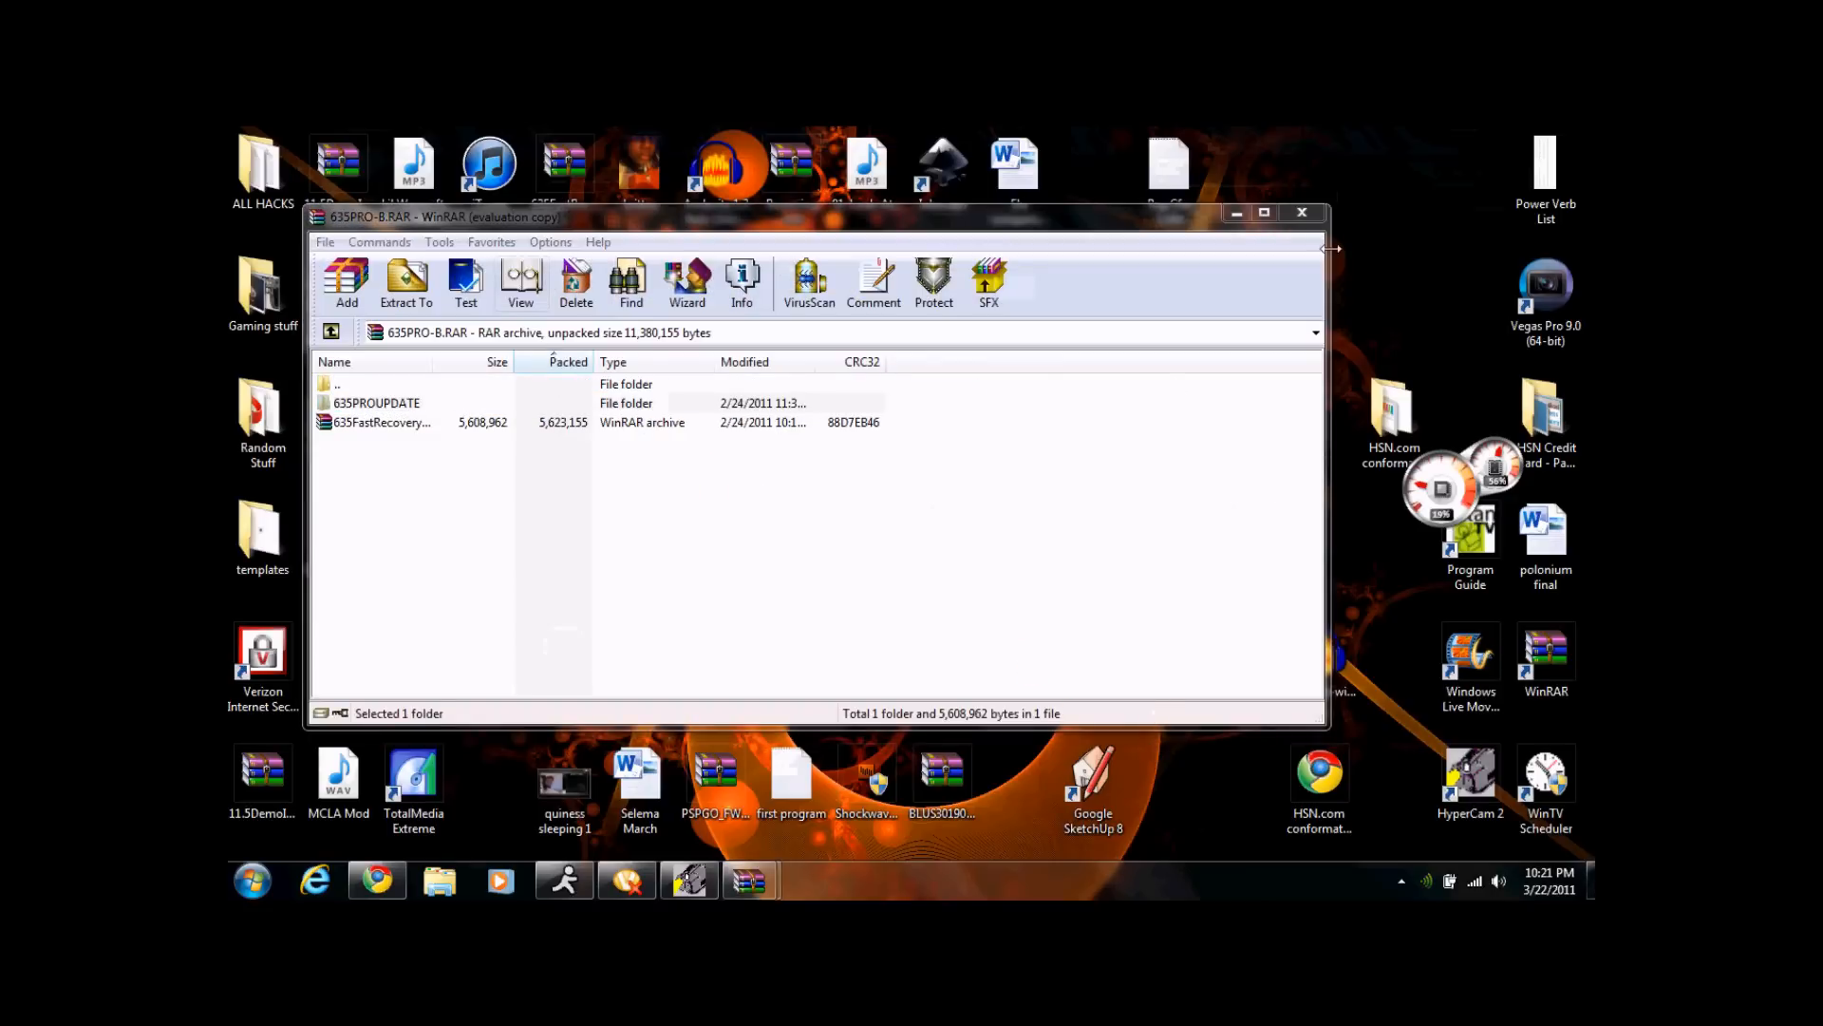
click(1303, 212)
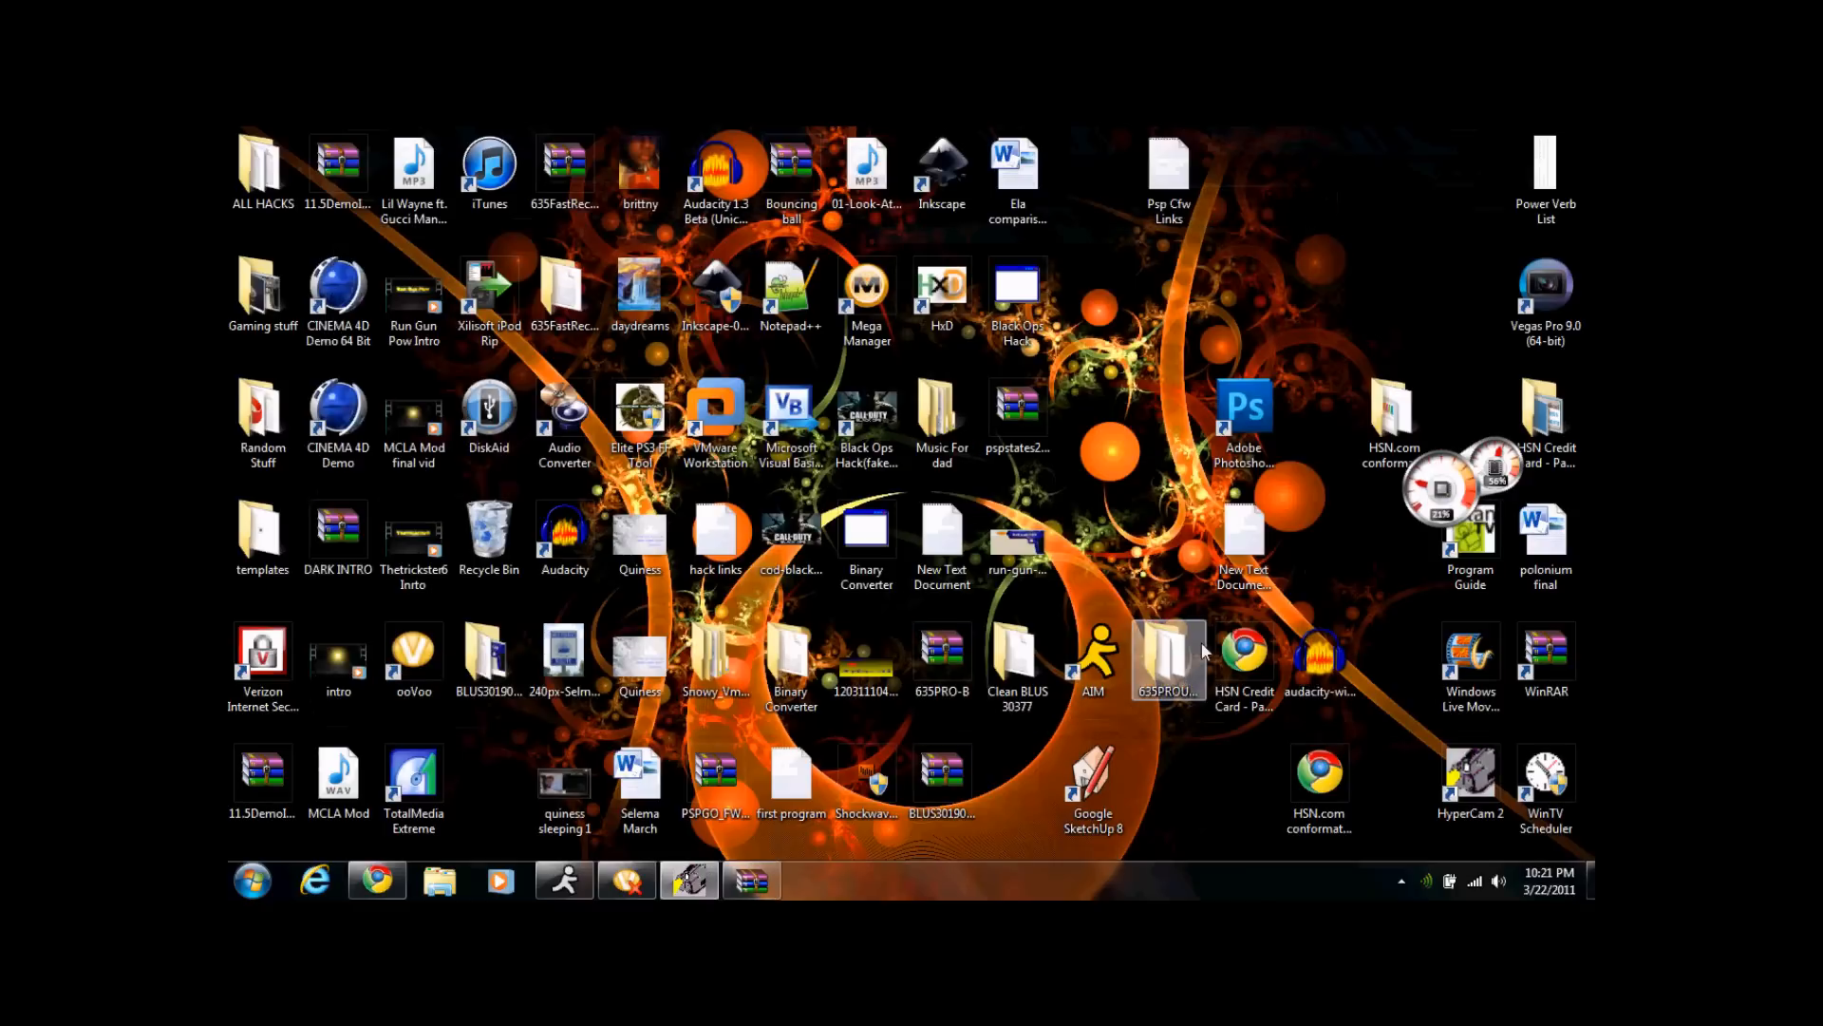
drag(1168, 658, 1168, 424)
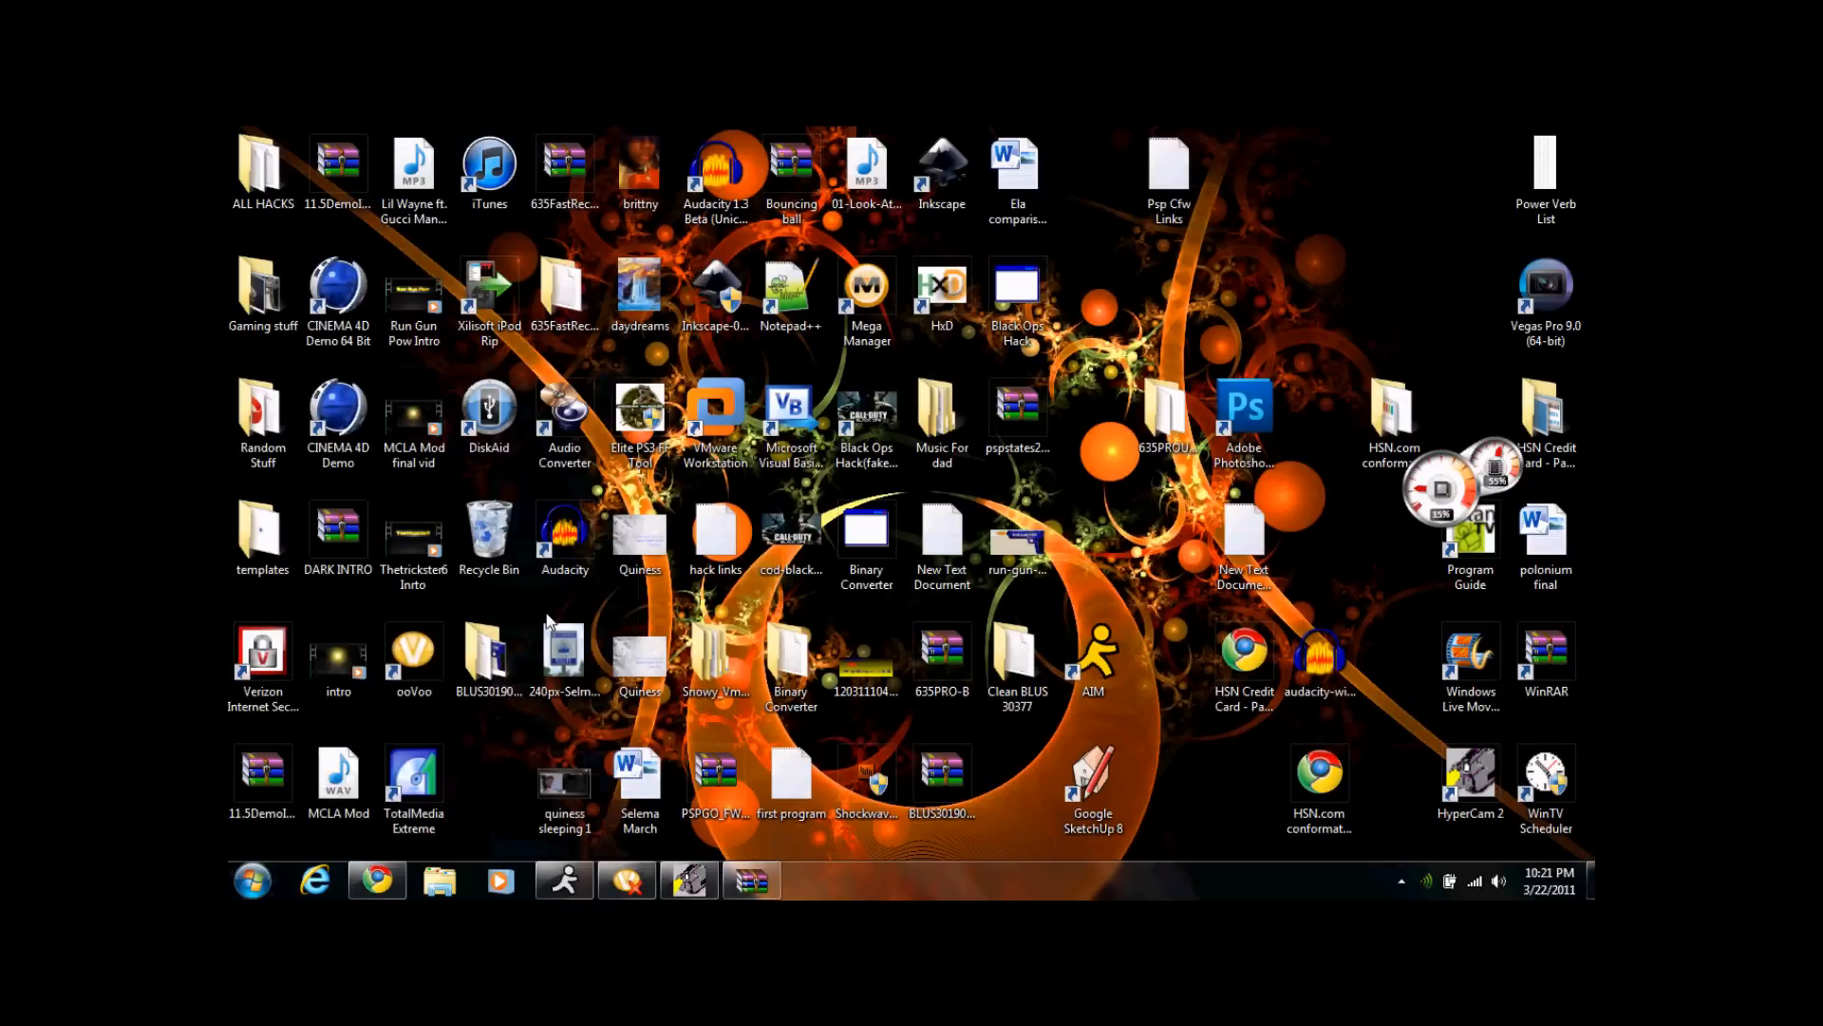
Drag 635PROUPDATE from the desktop into PSP/GAME on the removable disk and close Explorer.
click(438, 879)
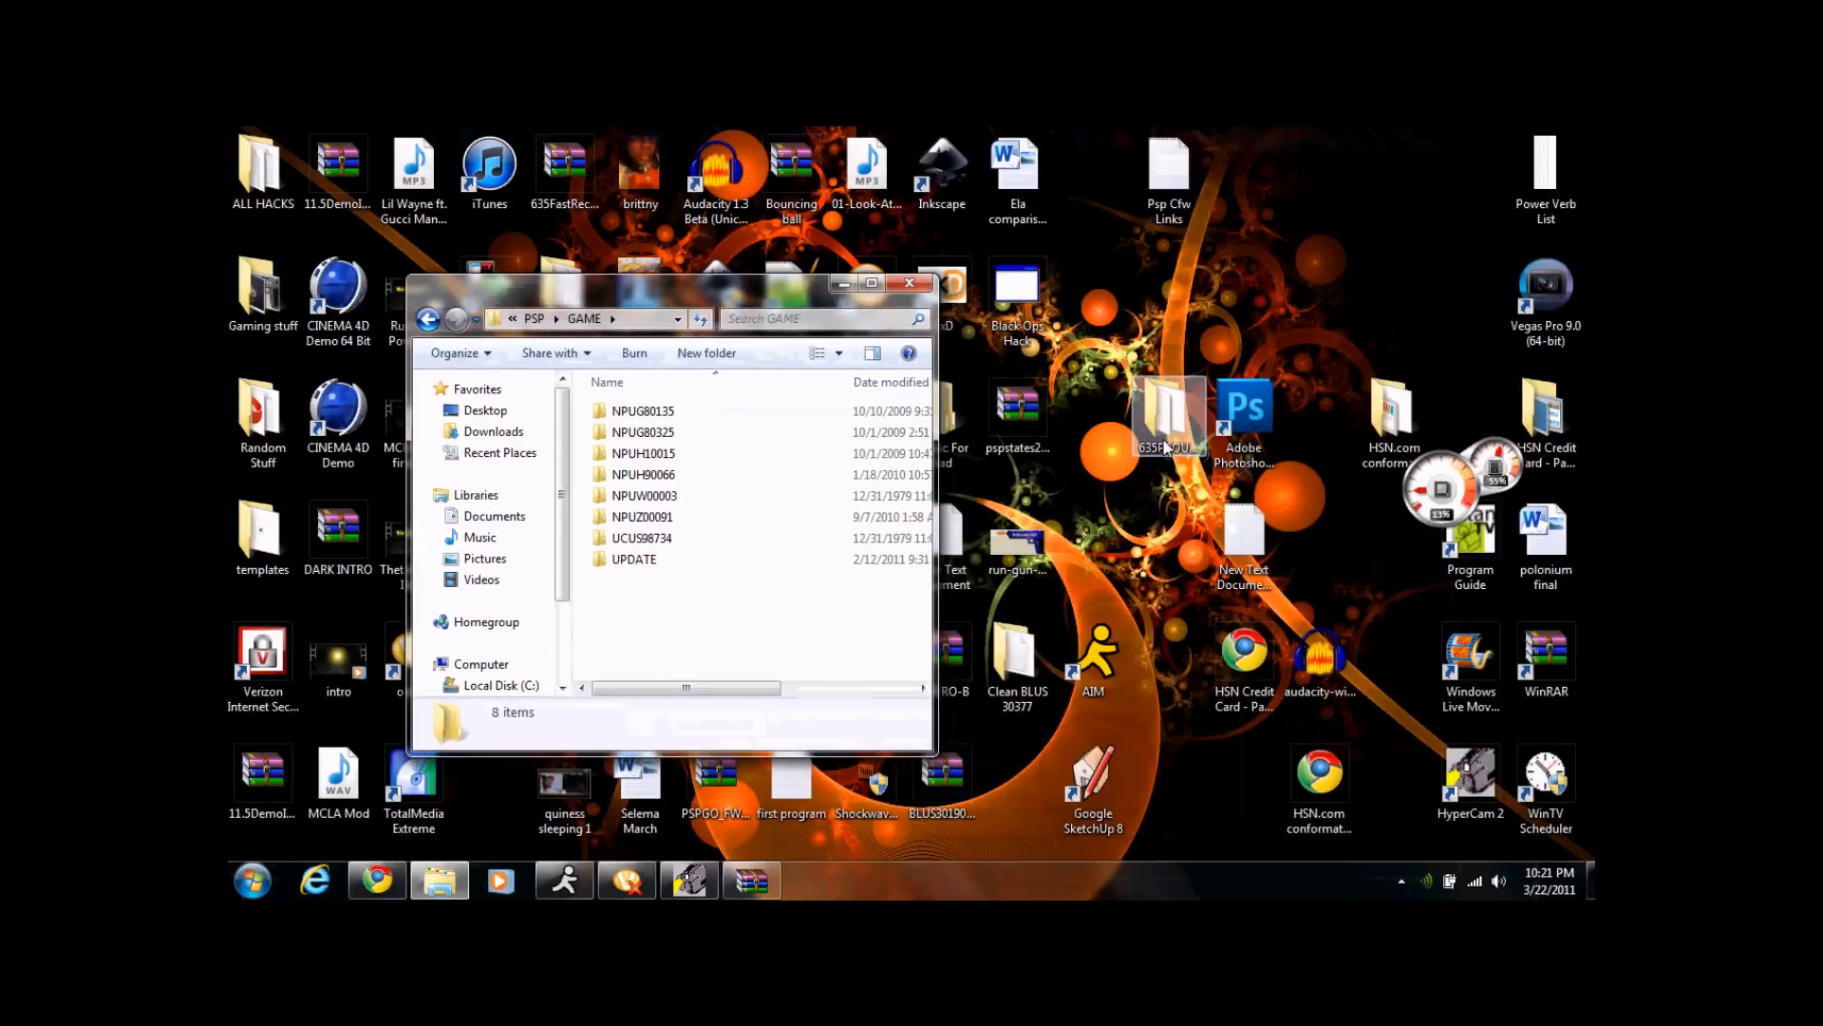
drag(1168, 418, 809, 640)
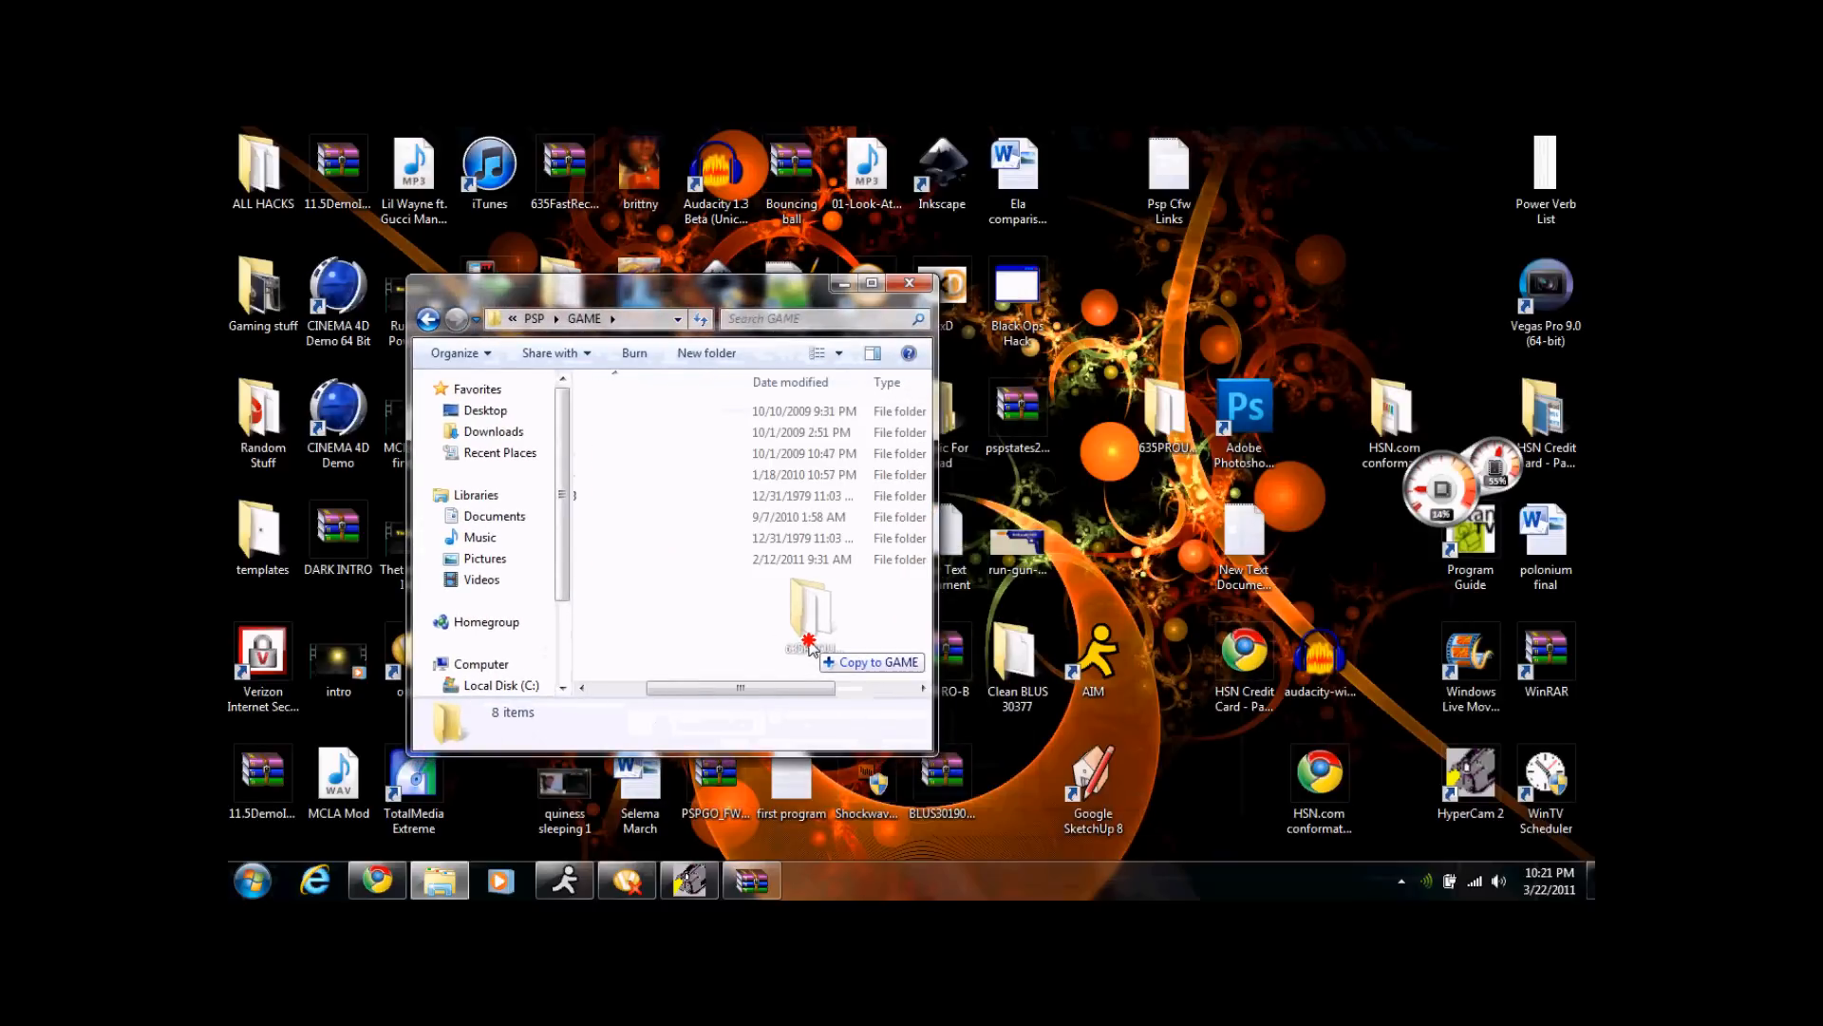
click(910, 283)
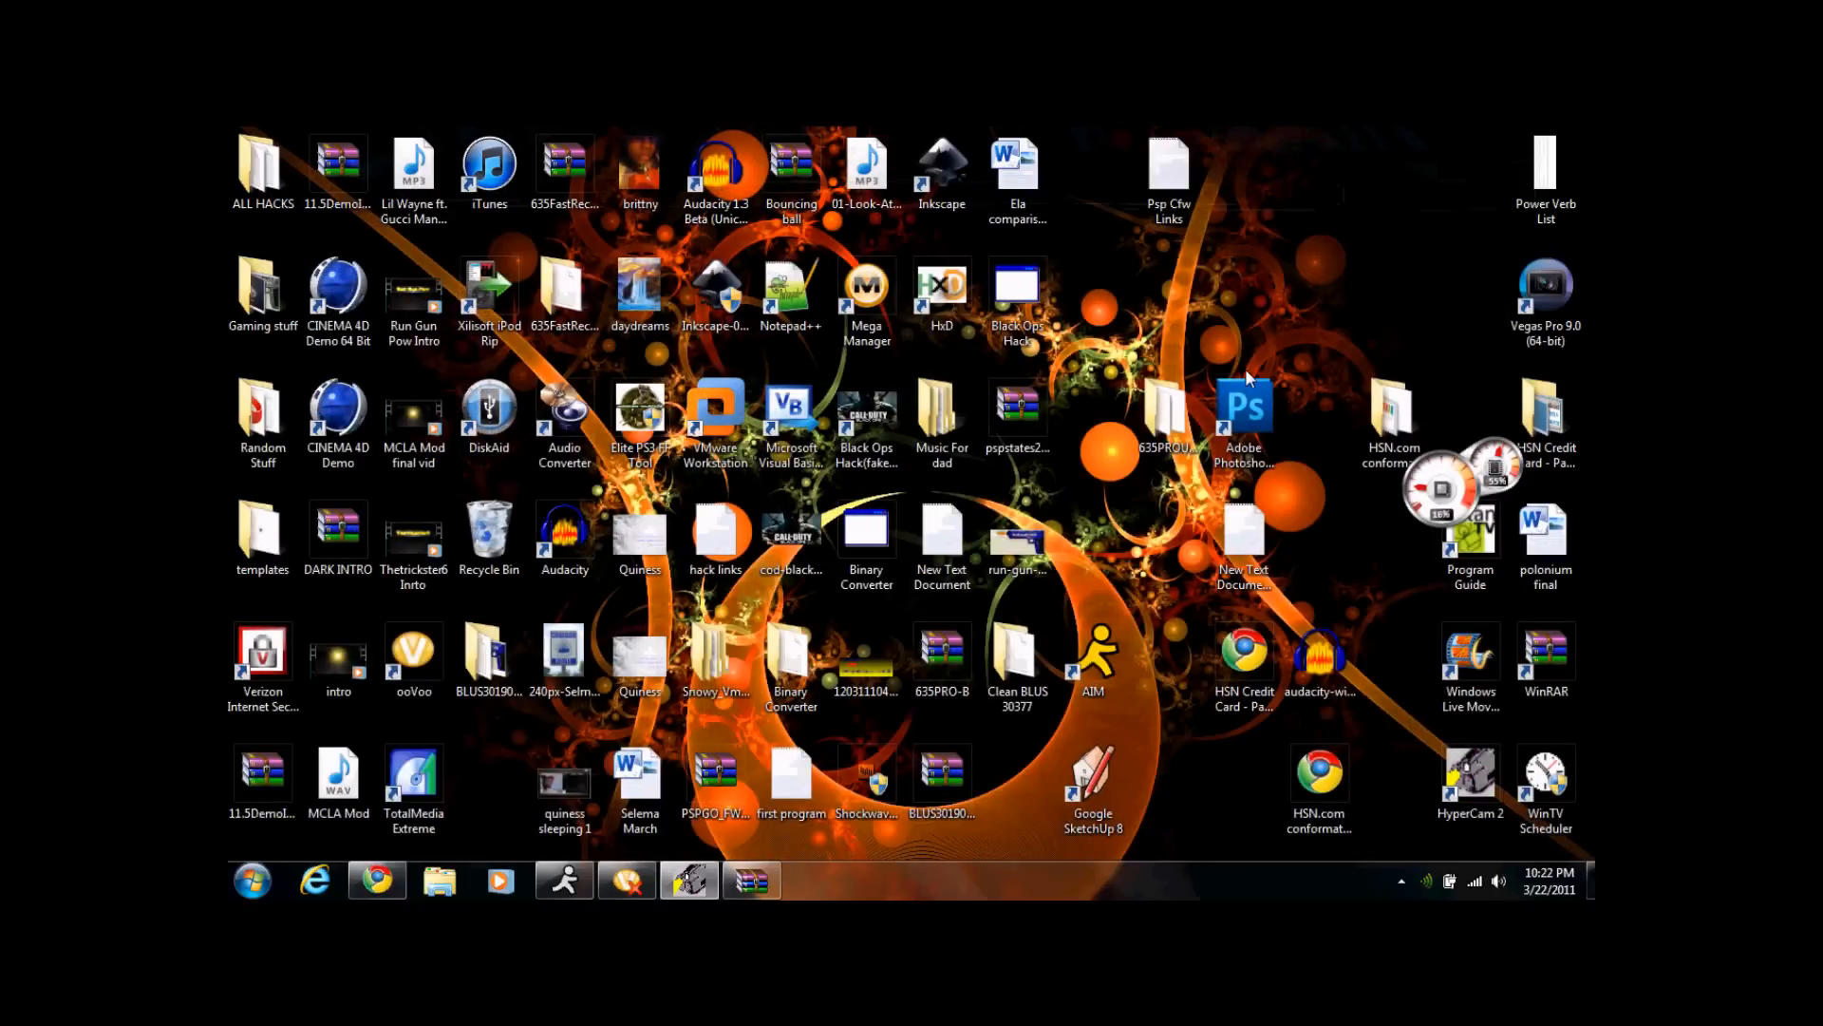